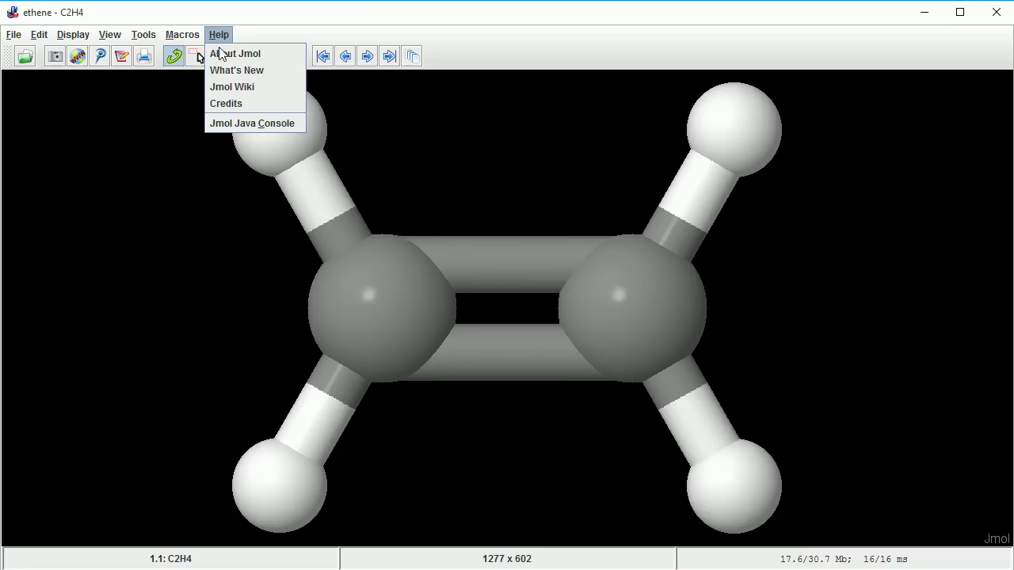
mouse_move(235, 54)
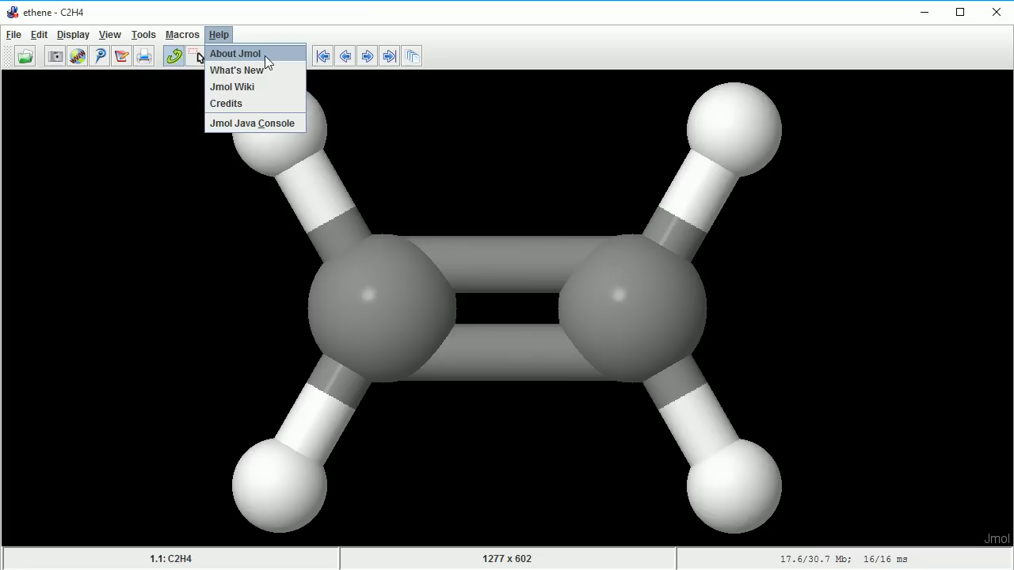
mouse_move(279, 62)
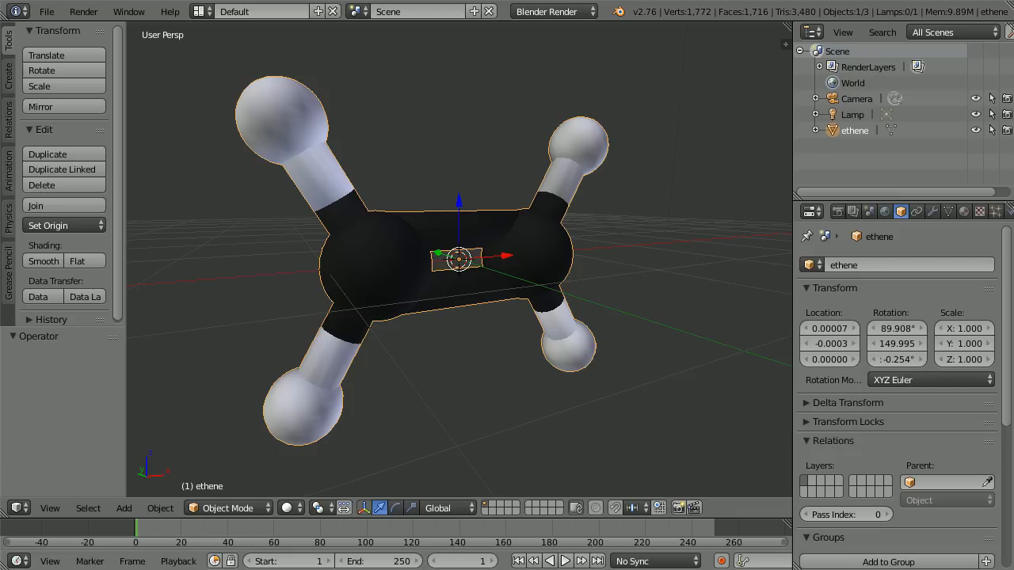
mouse_move(365, 11)
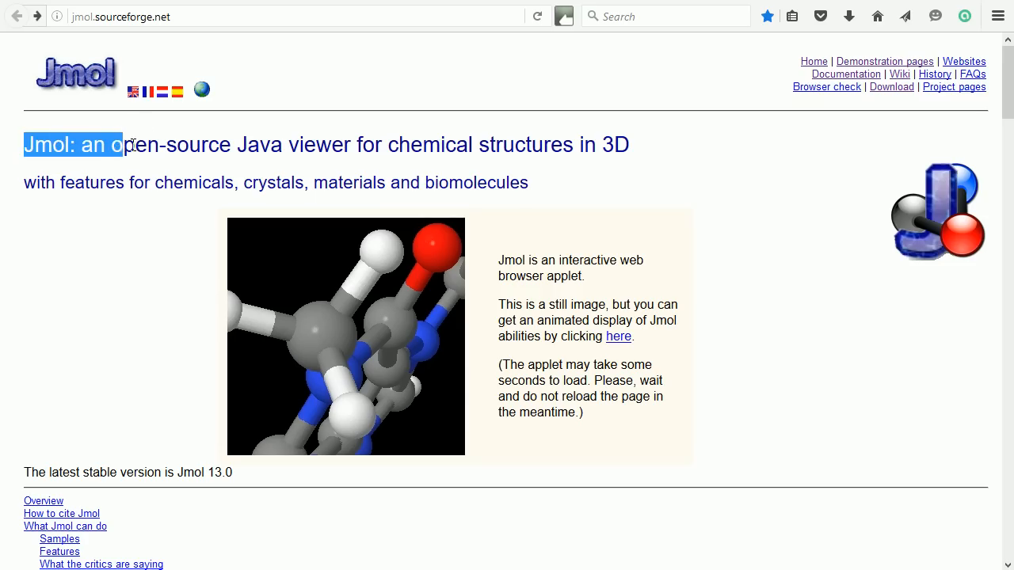
From the Jmol homepage reach the download page and start the release zip download.
drag(118, 144, 551, 145)
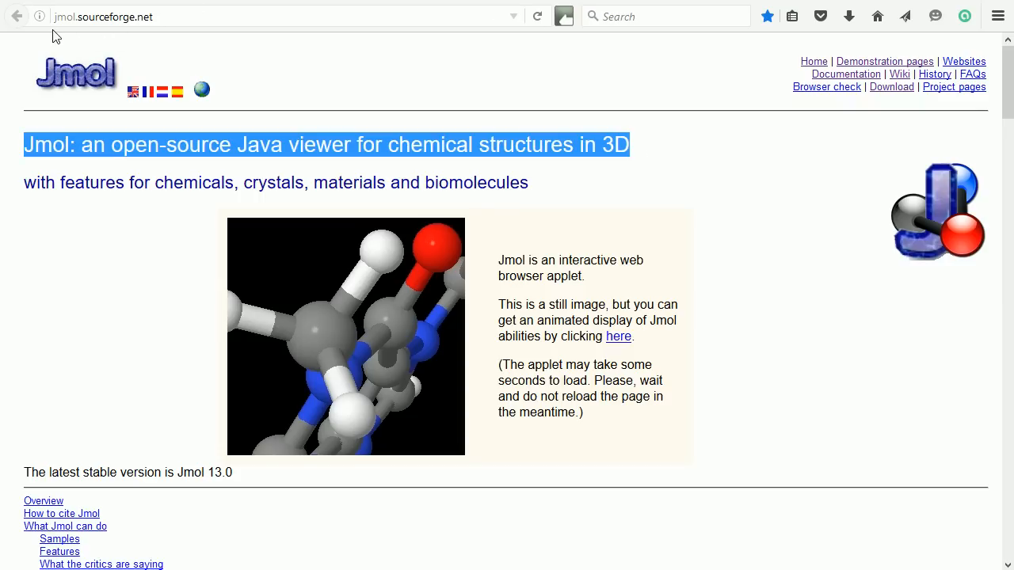
mouse_move(65, 34)
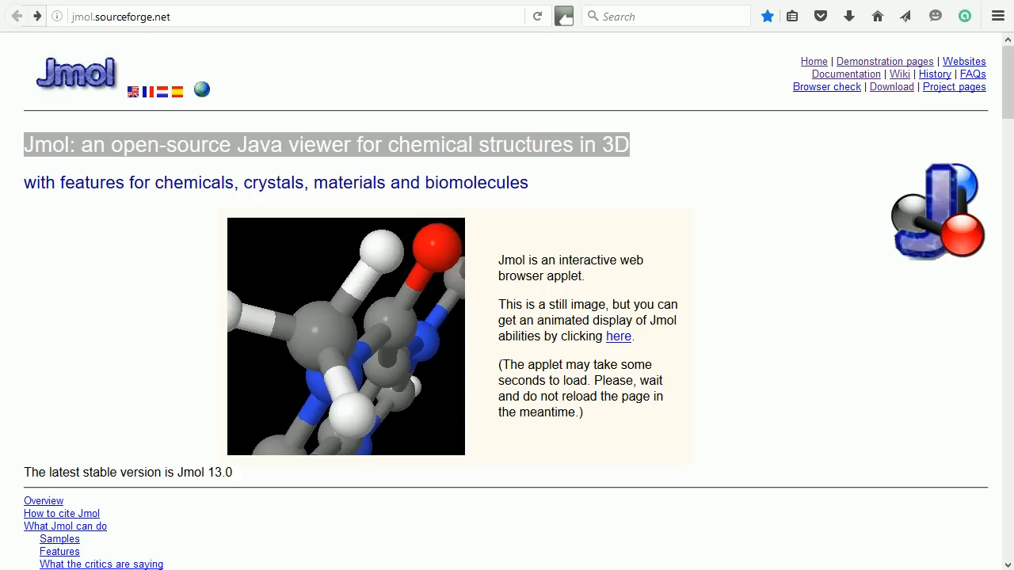
mouse_move(890, 87)
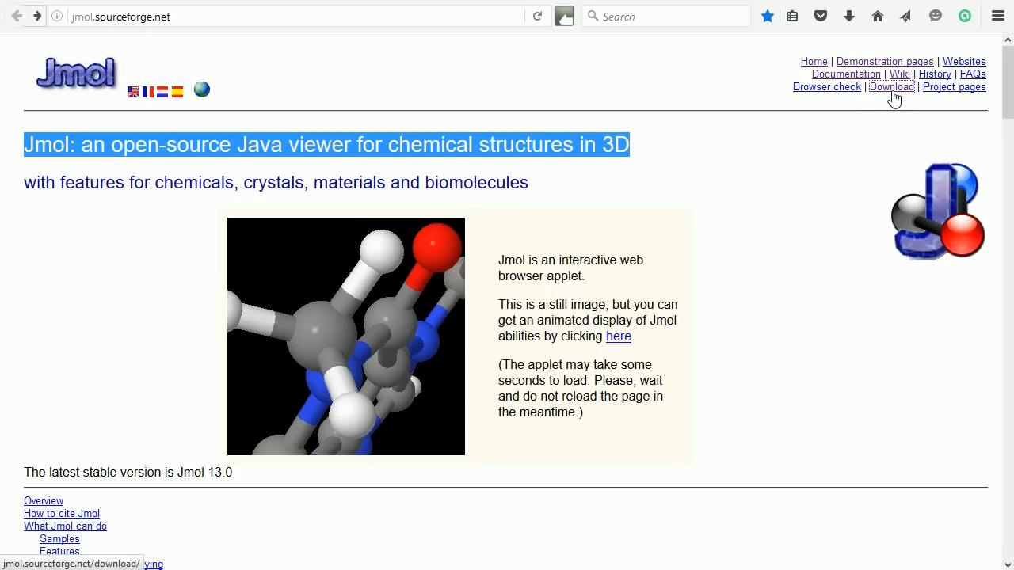
click(890, 87)
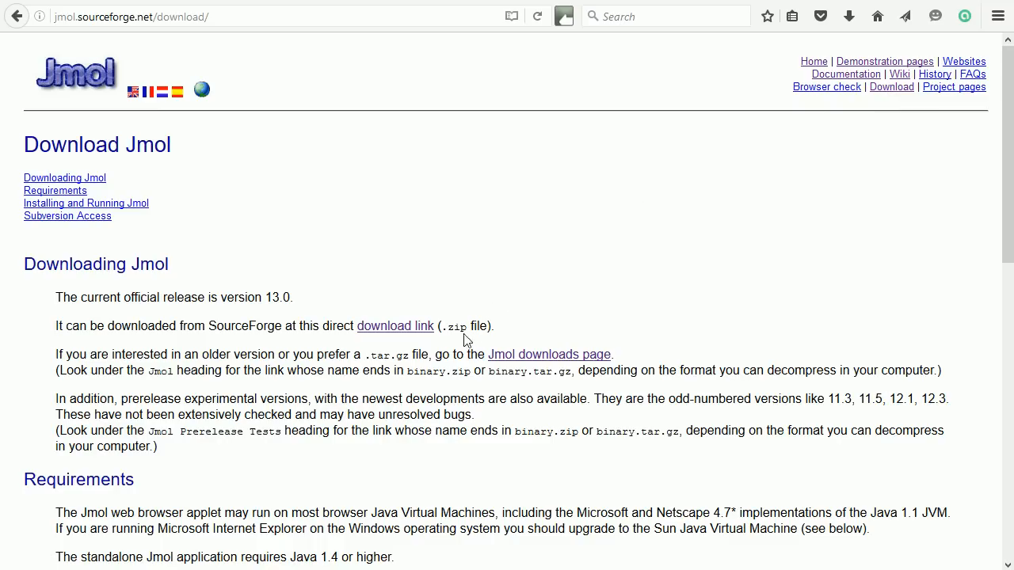
mouse_move(396, 327)
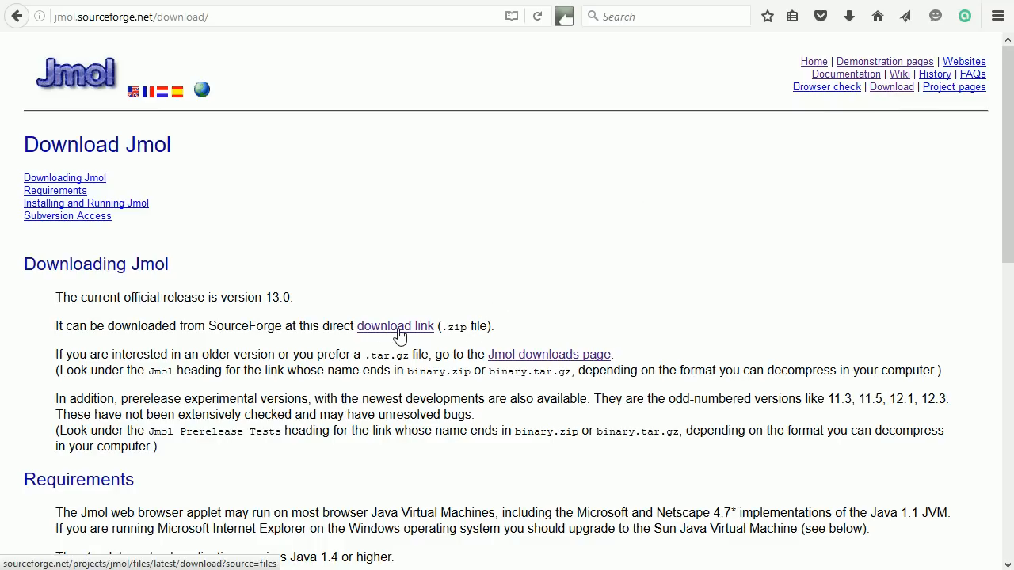
click(396, 326)
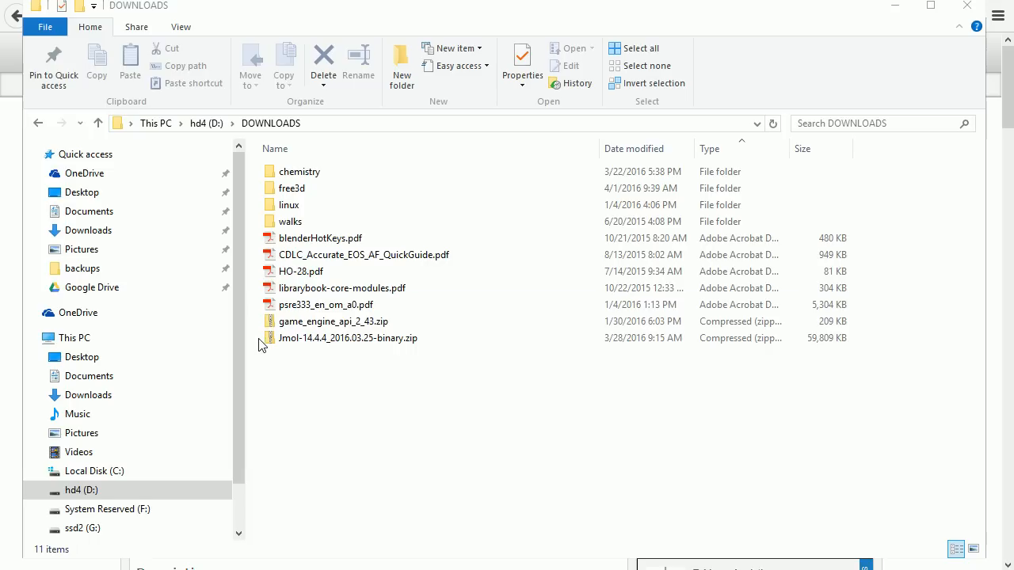
Copy the jmol-14.4.4_2016.03.25 folder from inside the downloaded zip for pasting into G:\chemistry.
click(348, 339)
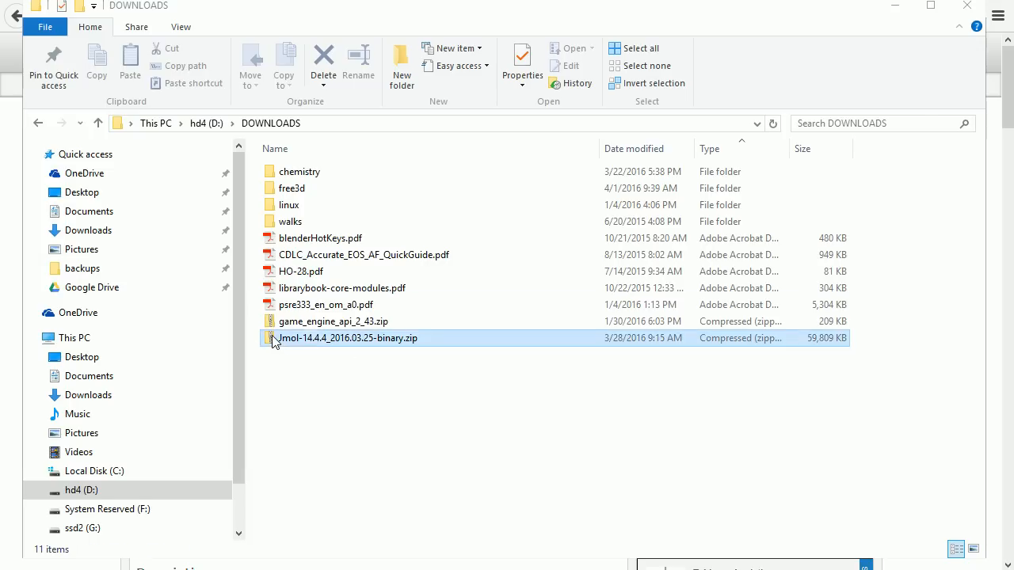
double_click(347, 339)
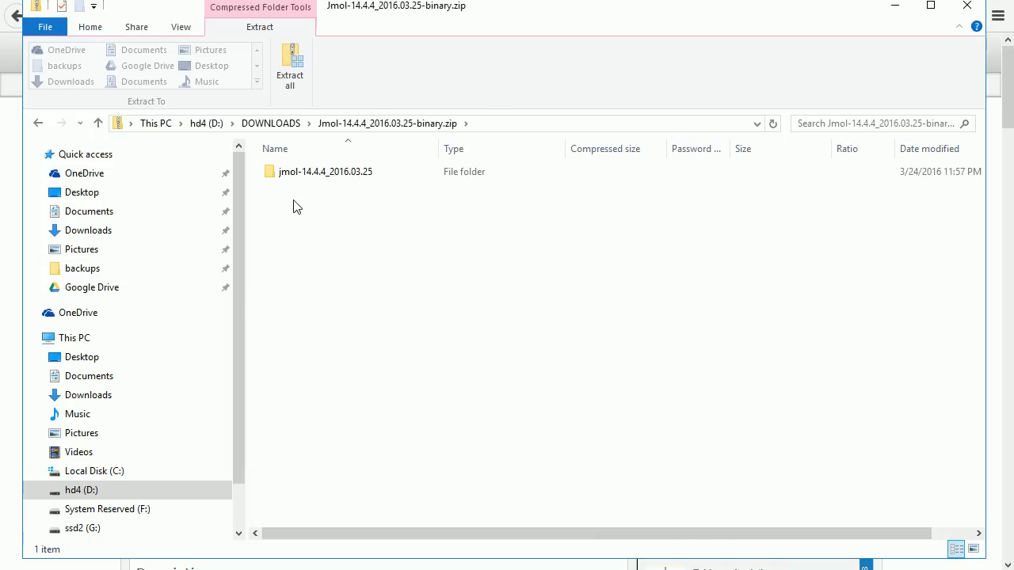
click(325, 171)
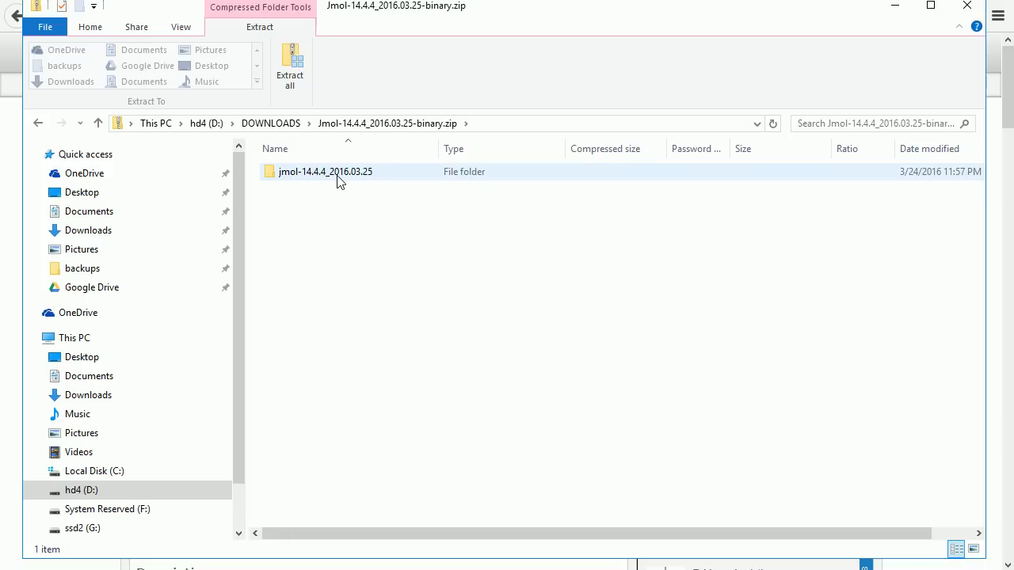
mouse_move(314, 178)
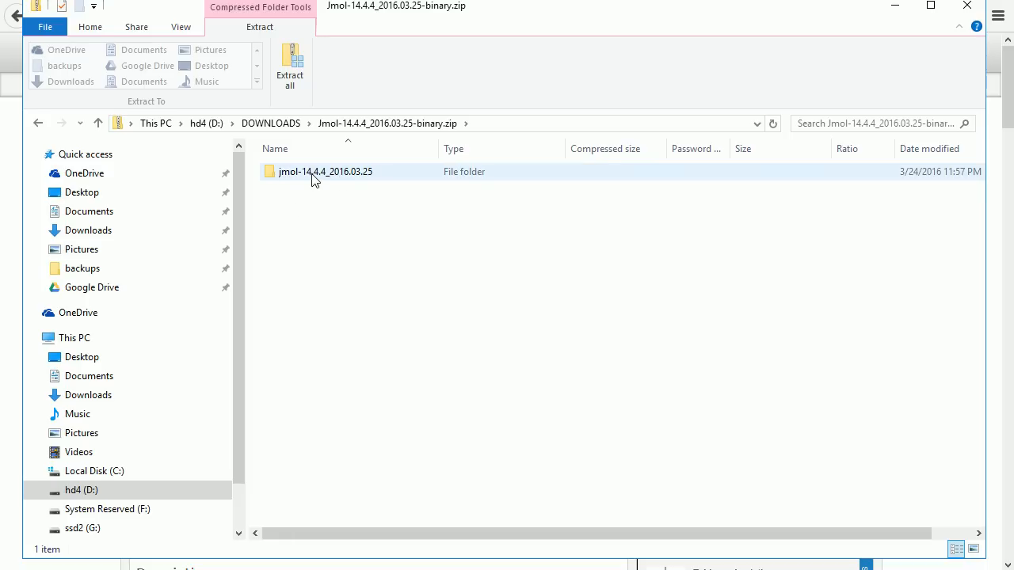
right_click(325, 171)
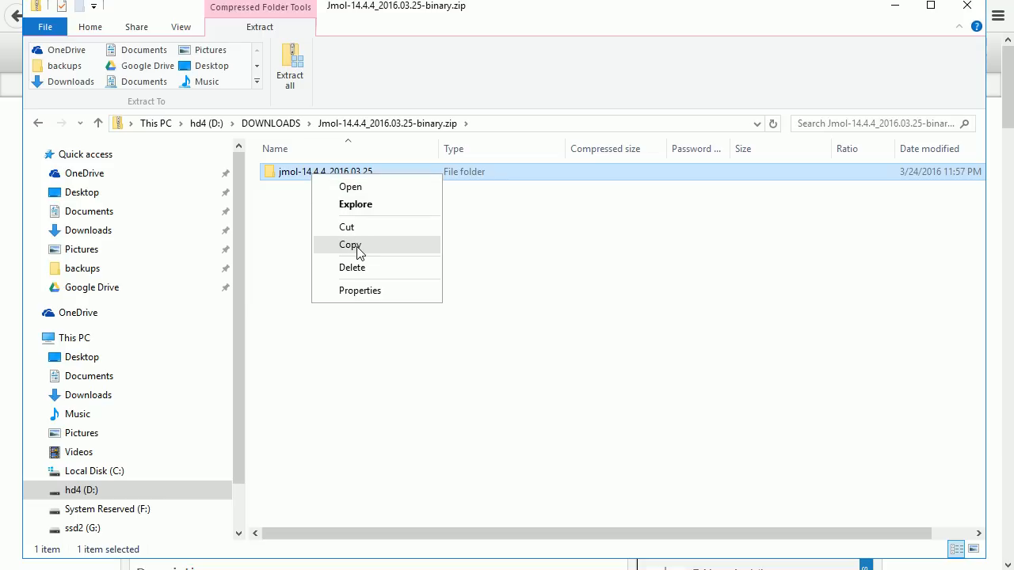
click(350, 244)
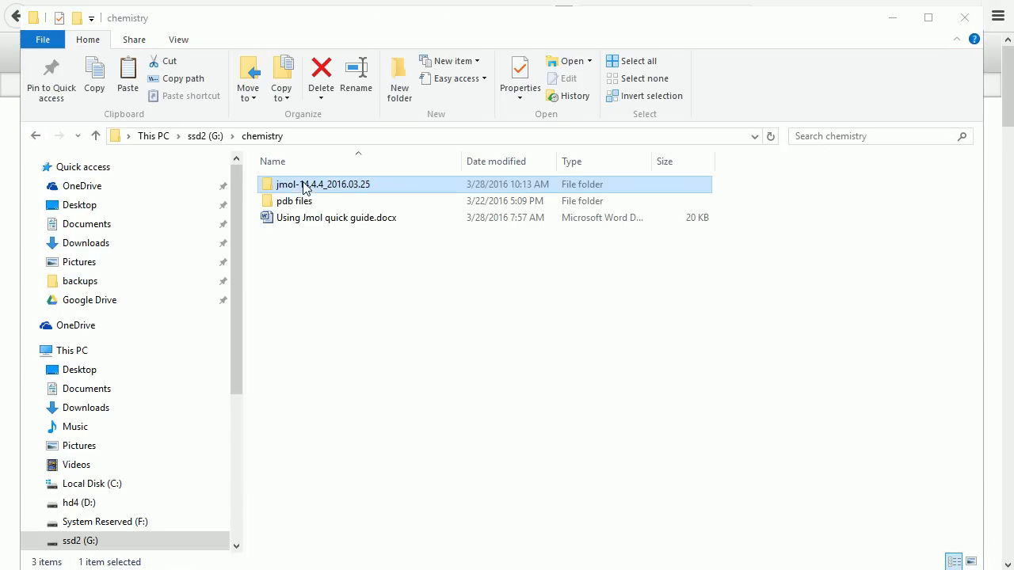
mouse_move(352, 188)
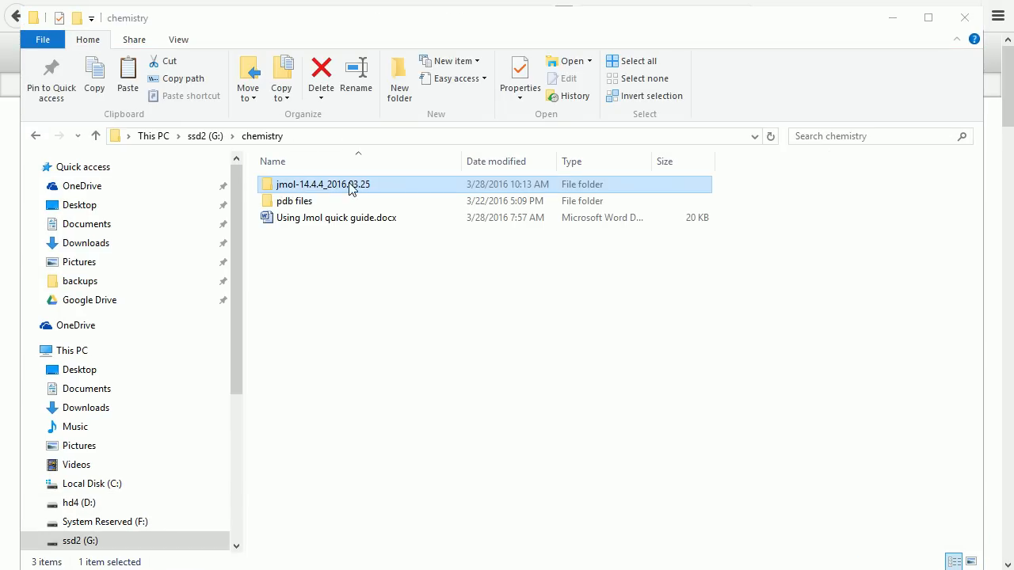
Enter the jmol-14.4.4_2016.03.25 folder and launch Jmol.jar, showing a water molecule.
double_click(323, 183)
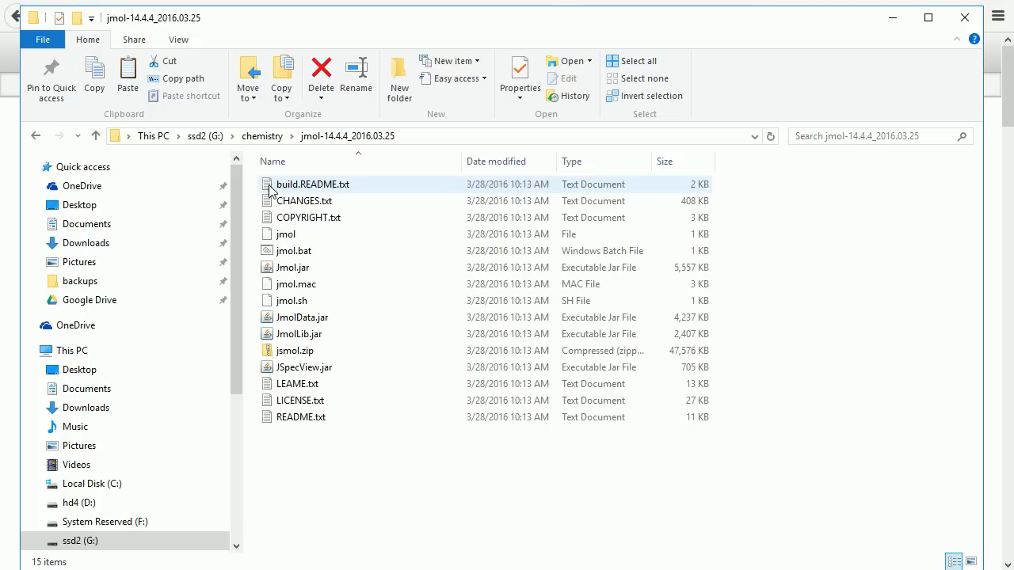
click(295, 250)
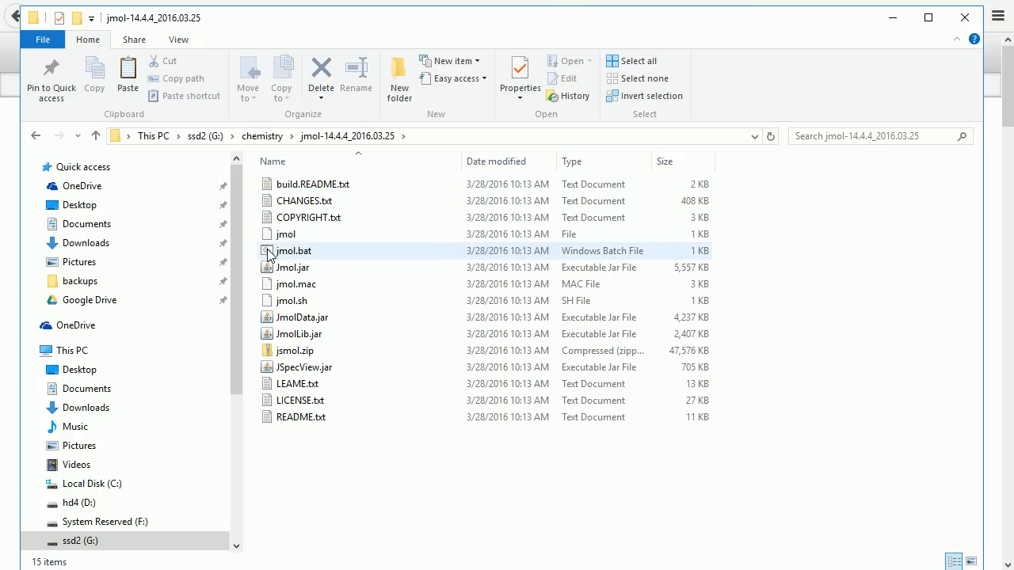
mouse_move(317, 260)
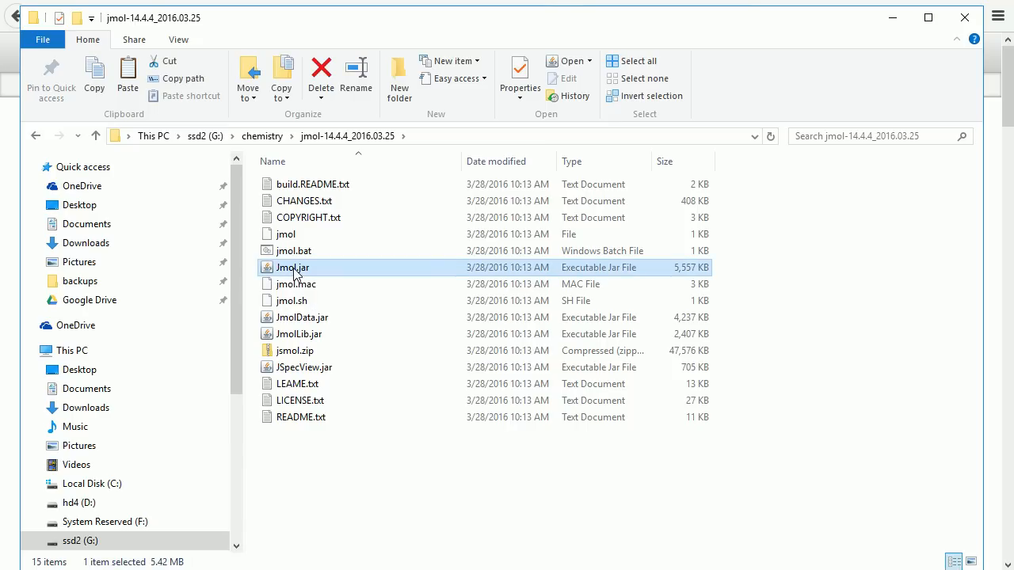
double_click(291, 266)
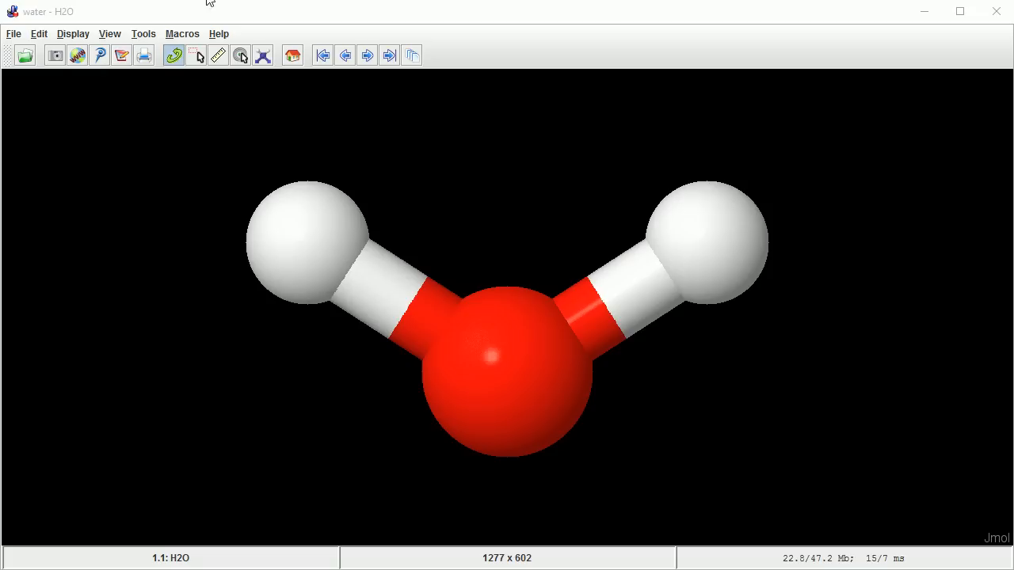
Show Jmol's File menu with its Open URL, Get PDB and Get MOL loading choices.
click(13, 34)
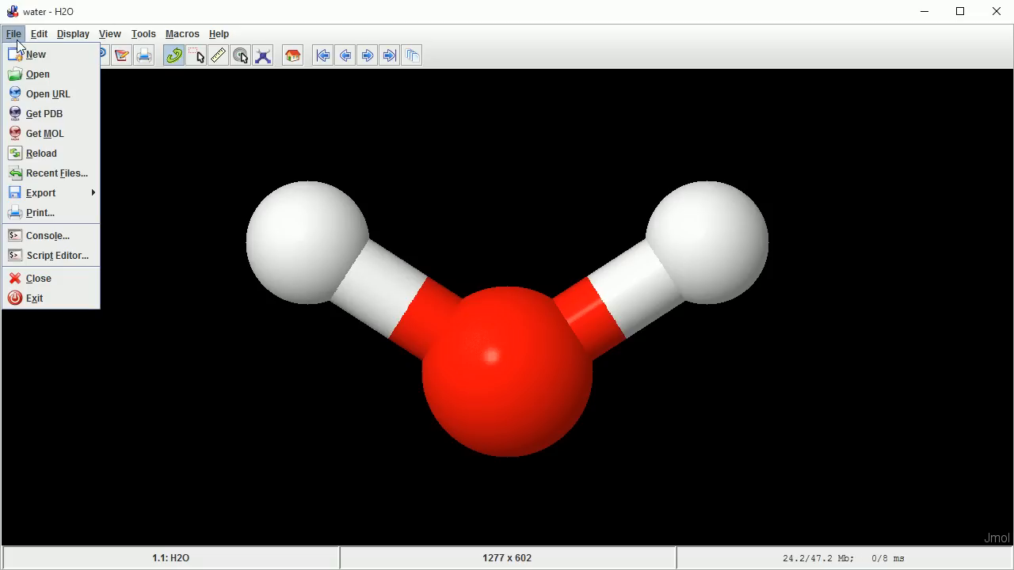
mouse_move(48, 93)
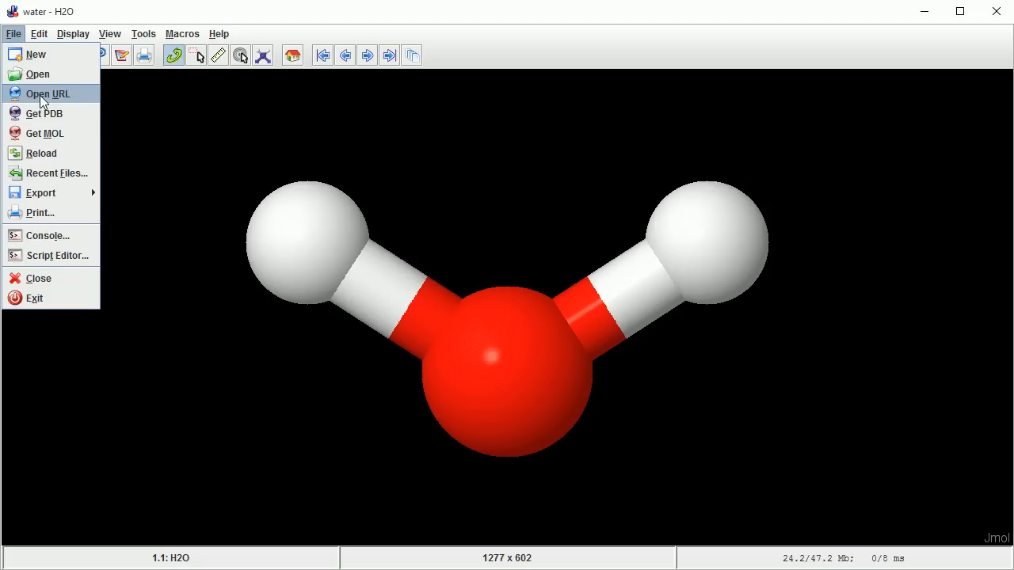
mouse_move(47, 103)
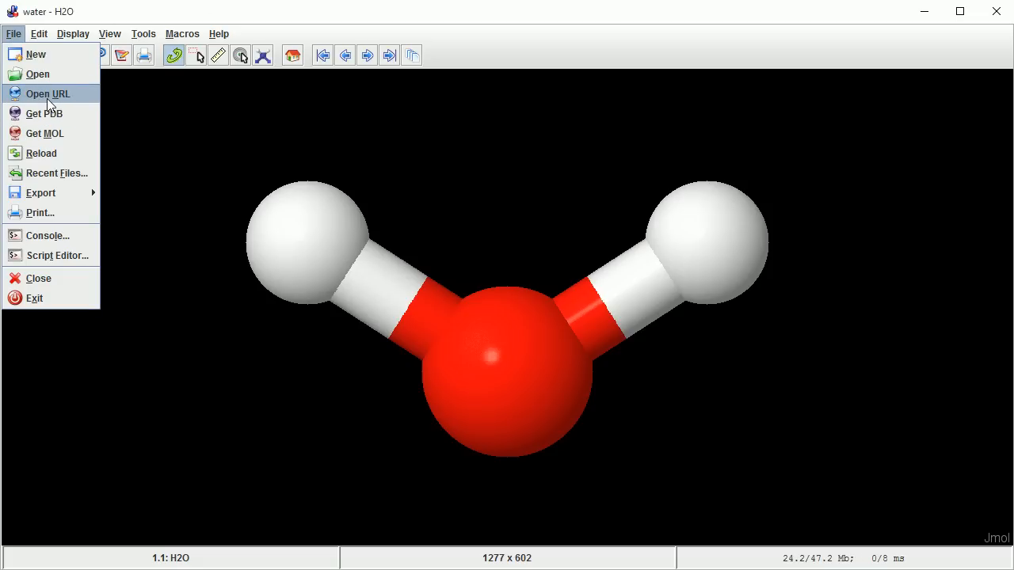
mouse_move(44, 133)
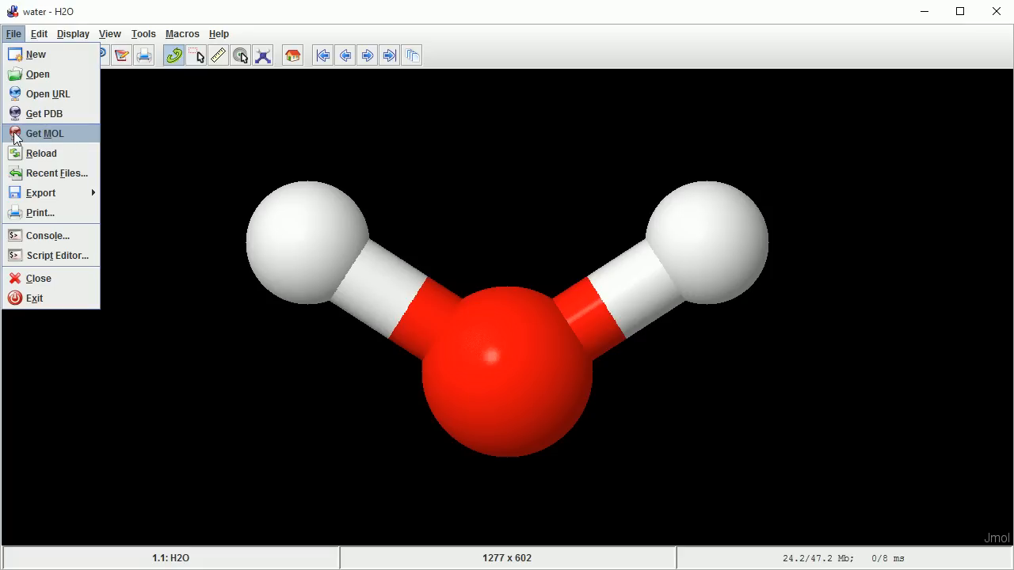
mouse_move(79, 143)
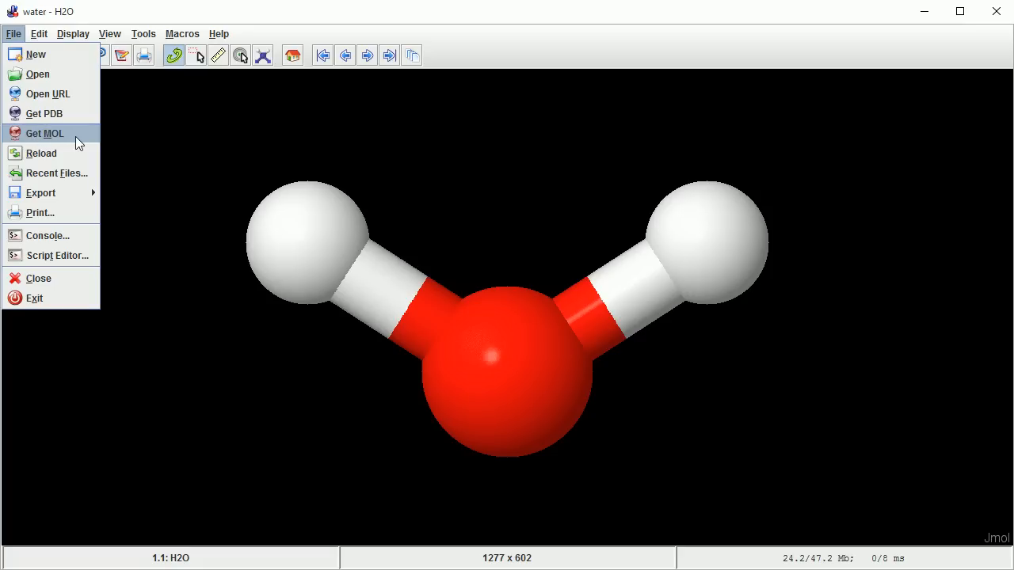
mouse_move(44, 114)
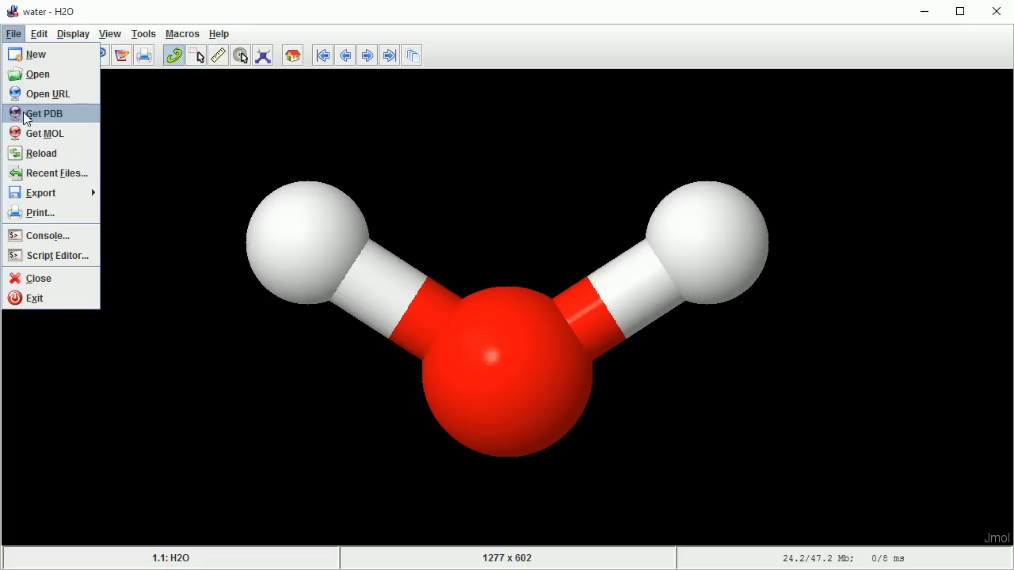
mouse_move(71, 119)
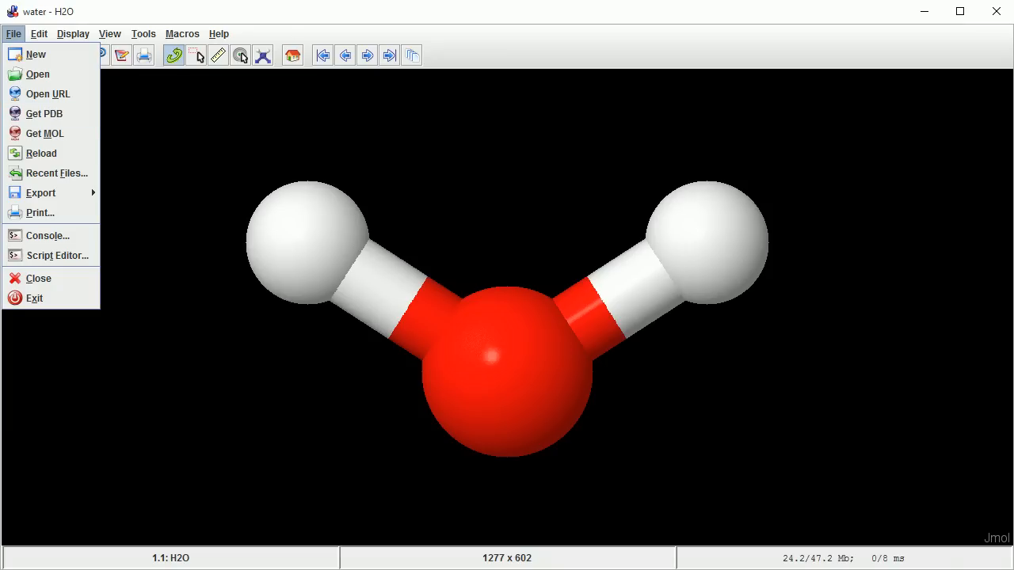
mouse_move(45, 133)
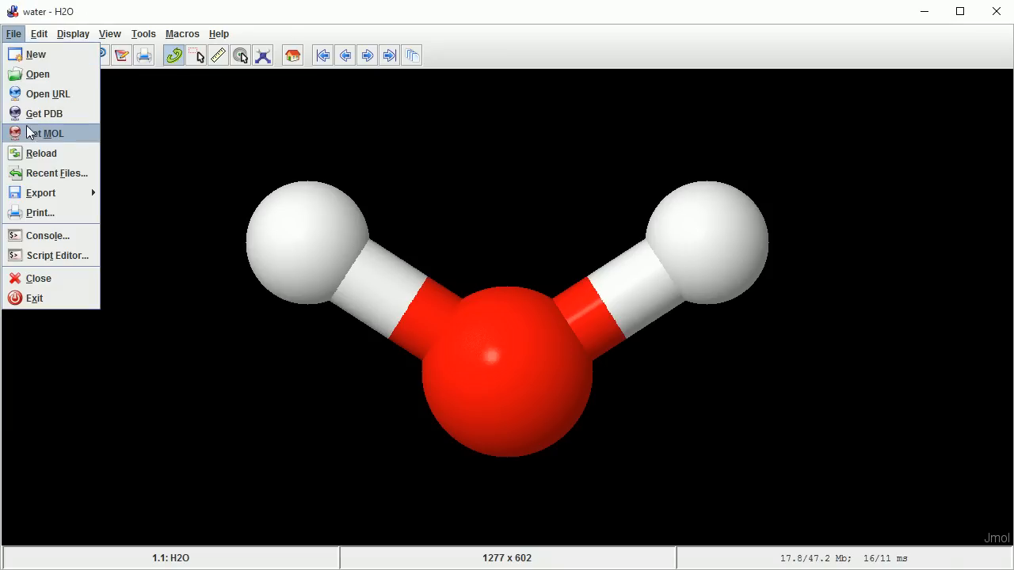
Fetch 'ethene' by name through Get MOL, replacing the water molecule.
click(44, 133)
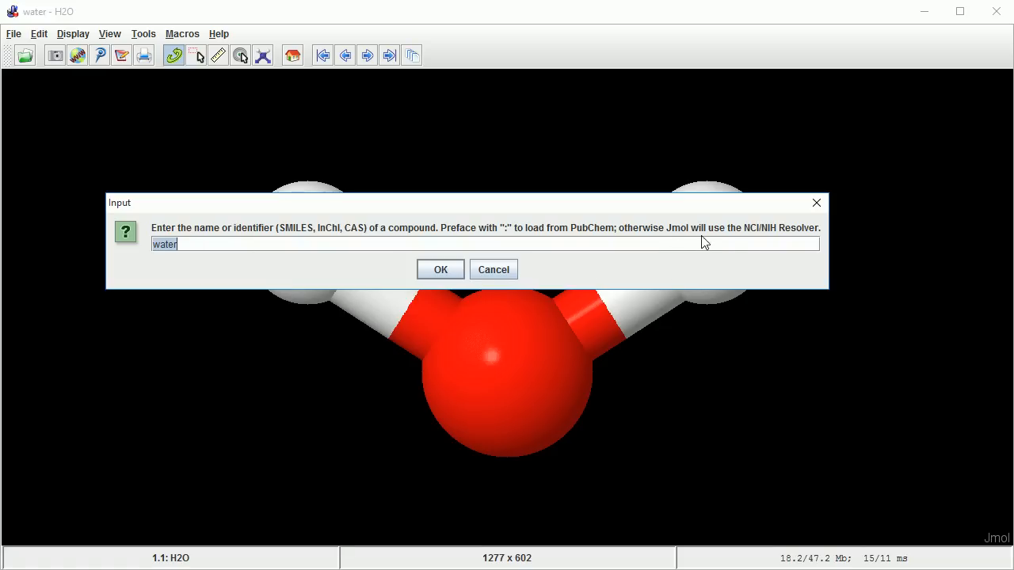
mouse_move(768, 240)
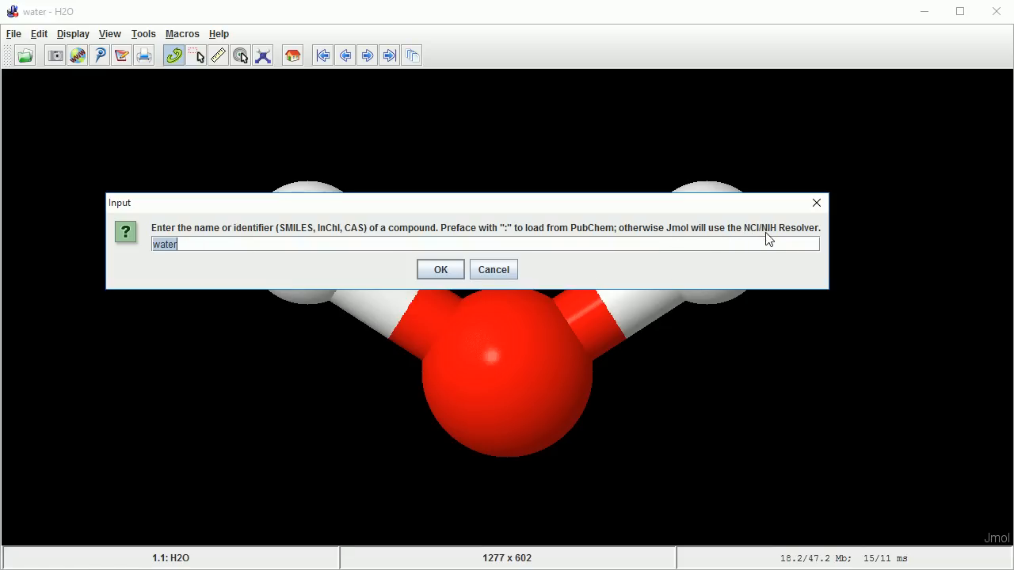
mouse_move(800, 239)
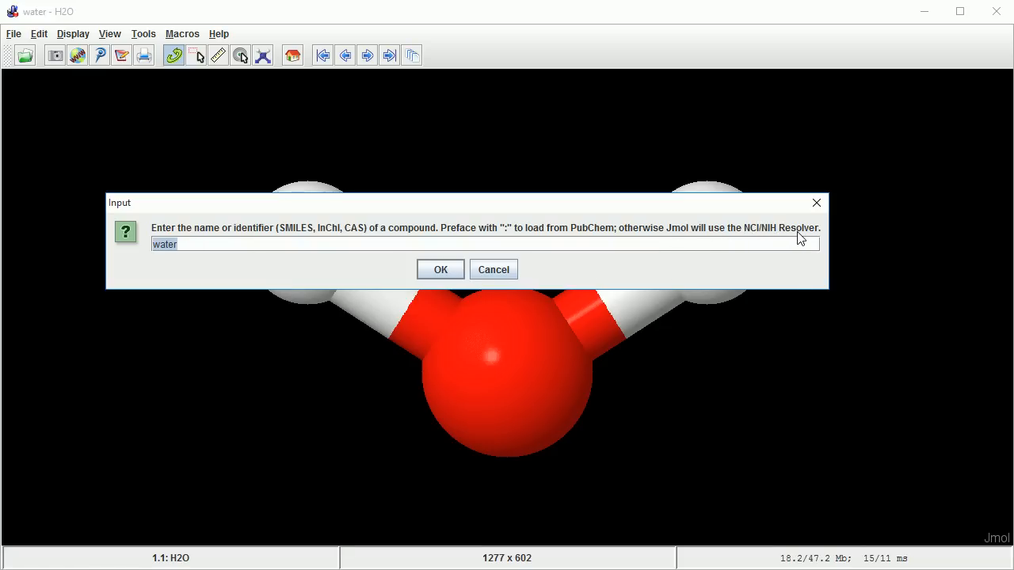
mouse_move(589, 240)
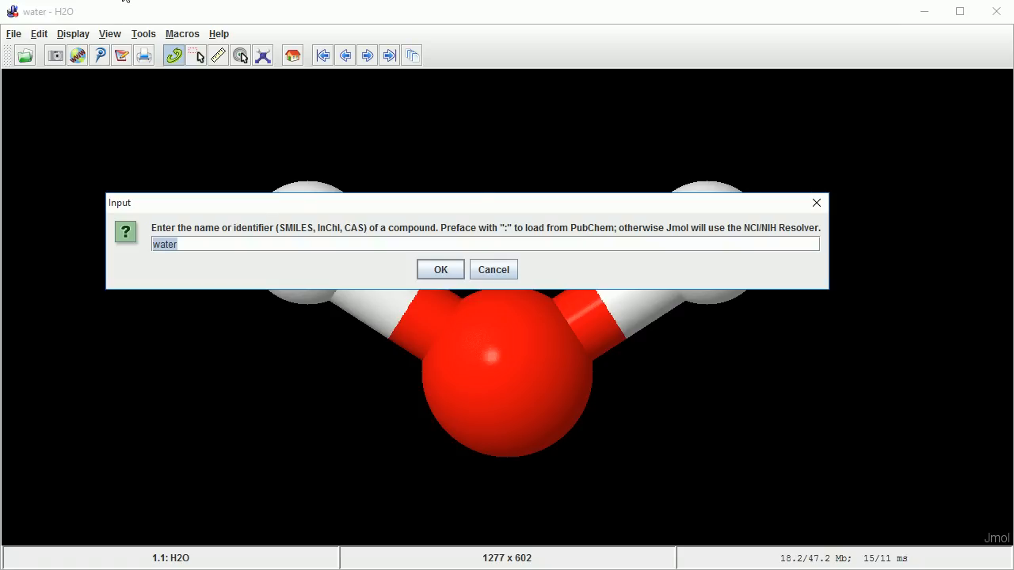
click(440, 270)
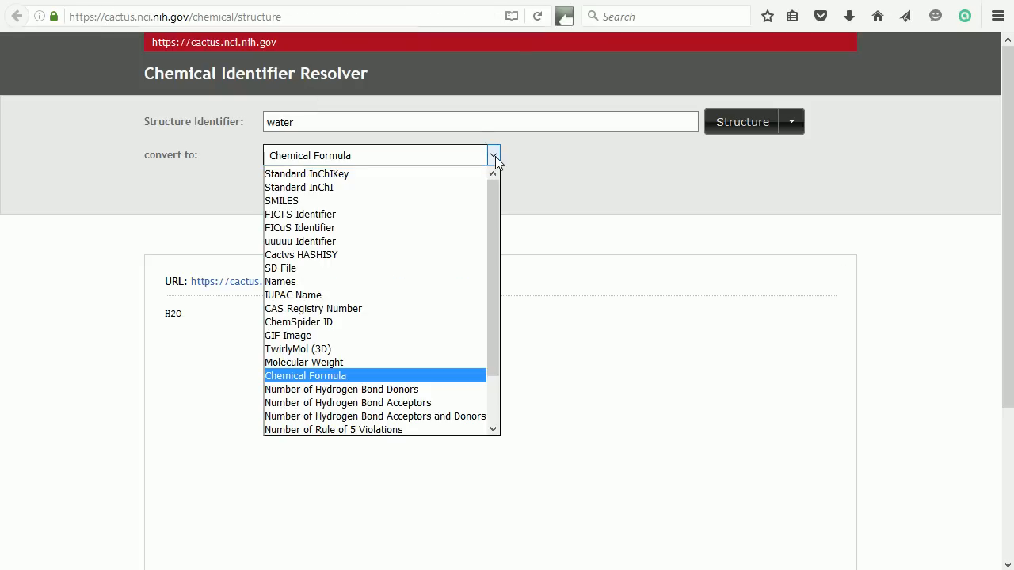
click(304, 375)
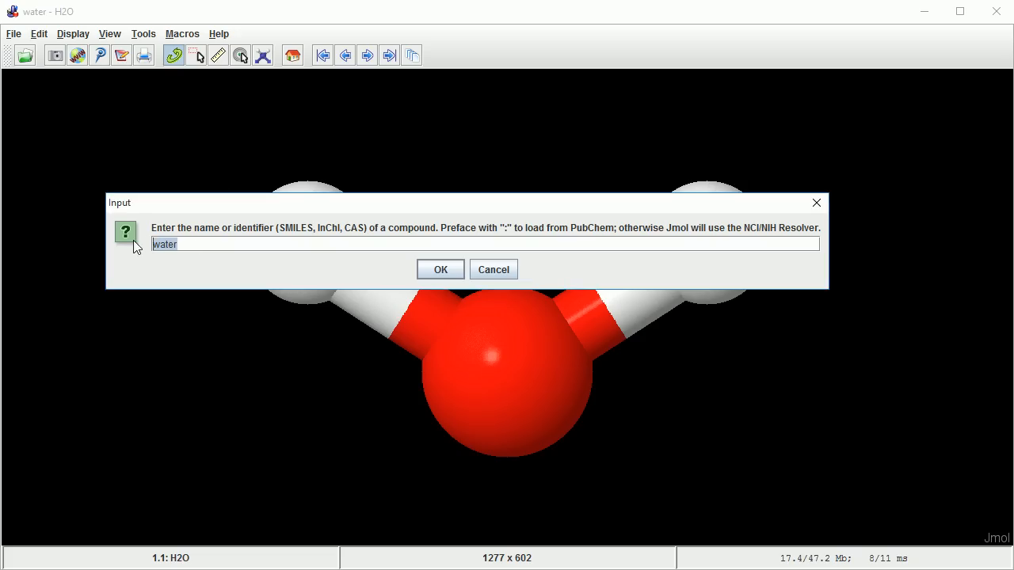
text(ethene)
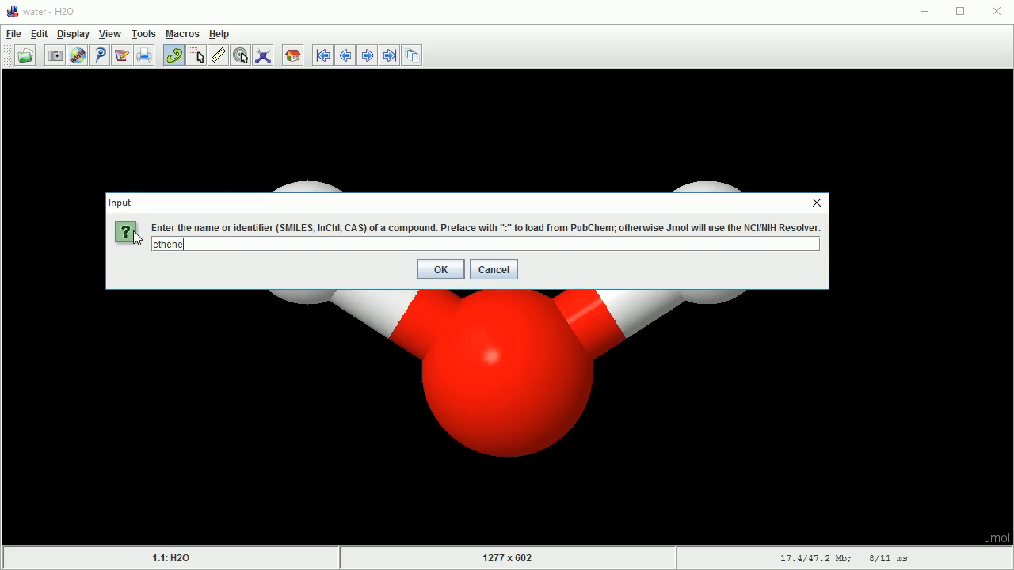
click(441, 270)
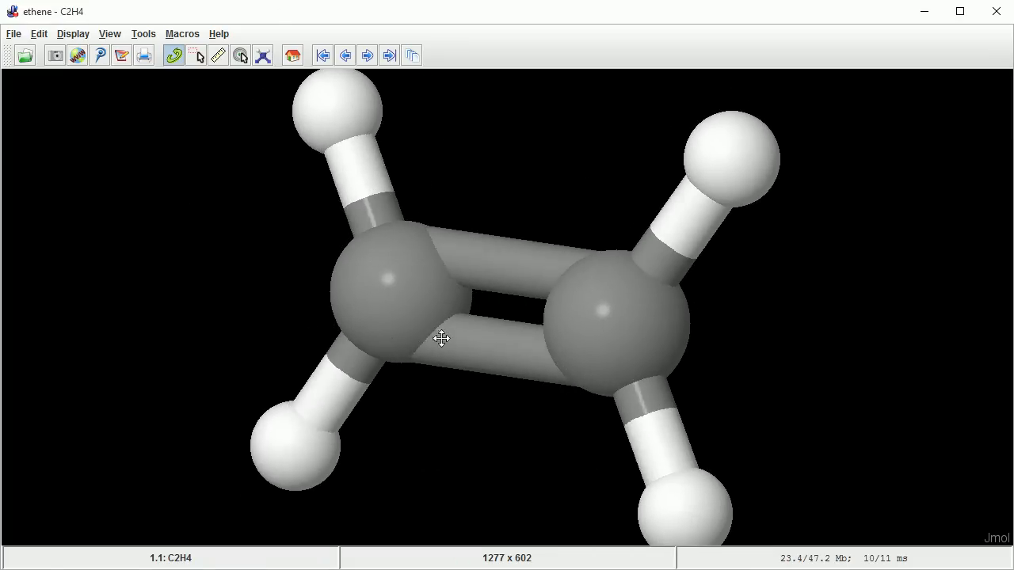
Rotate ethene face-on, toggle the bounding box on and off, and thin the bonds.
drag(440, 339, 499, 307)
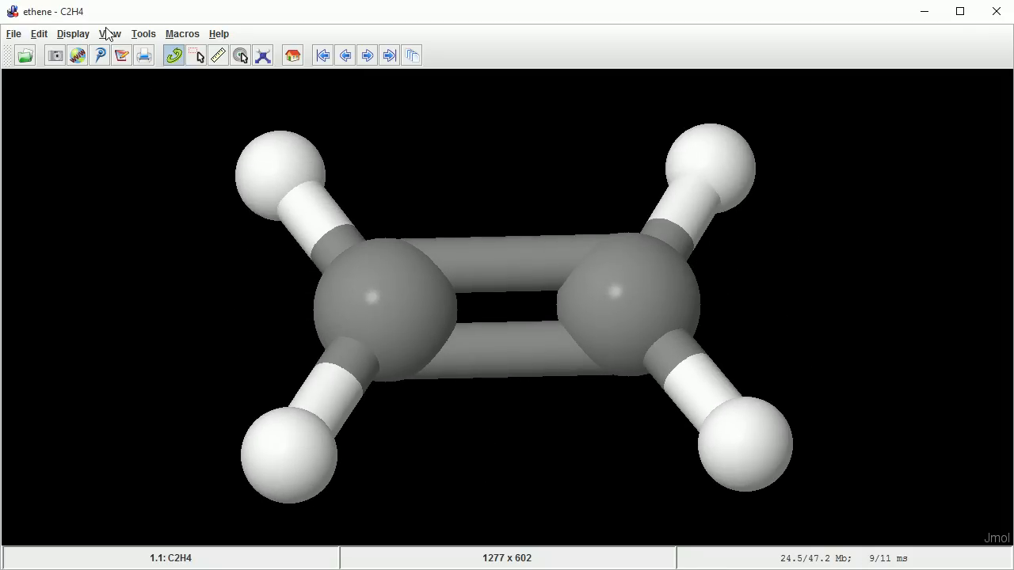
click(109, 33)
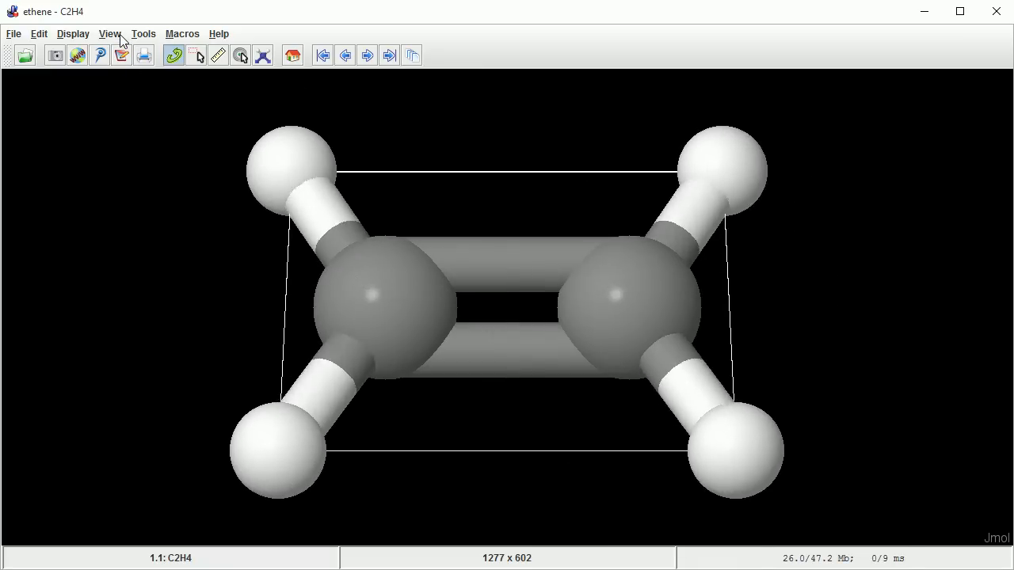
click(110, 33)
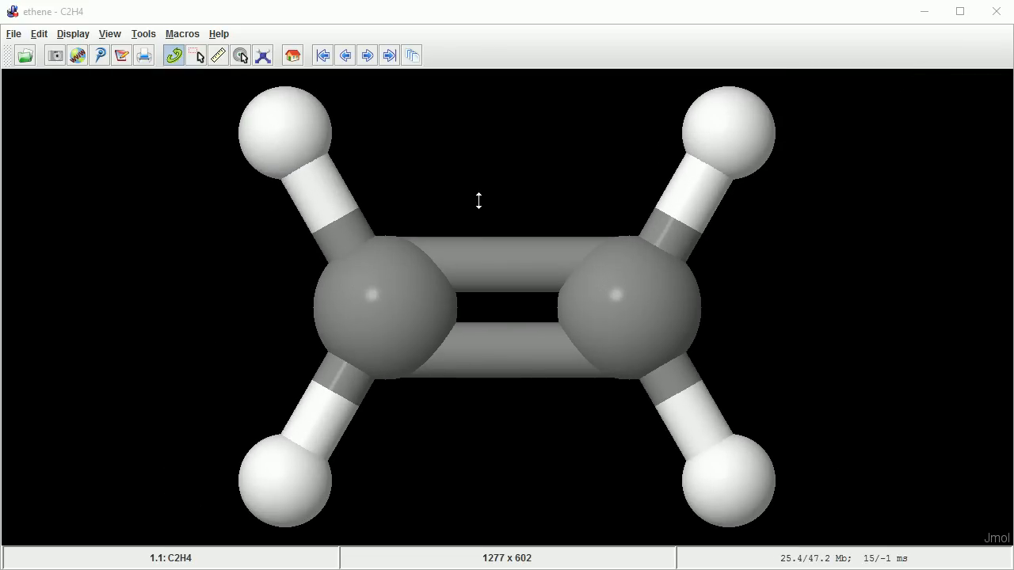
mouse_move(351, 17)
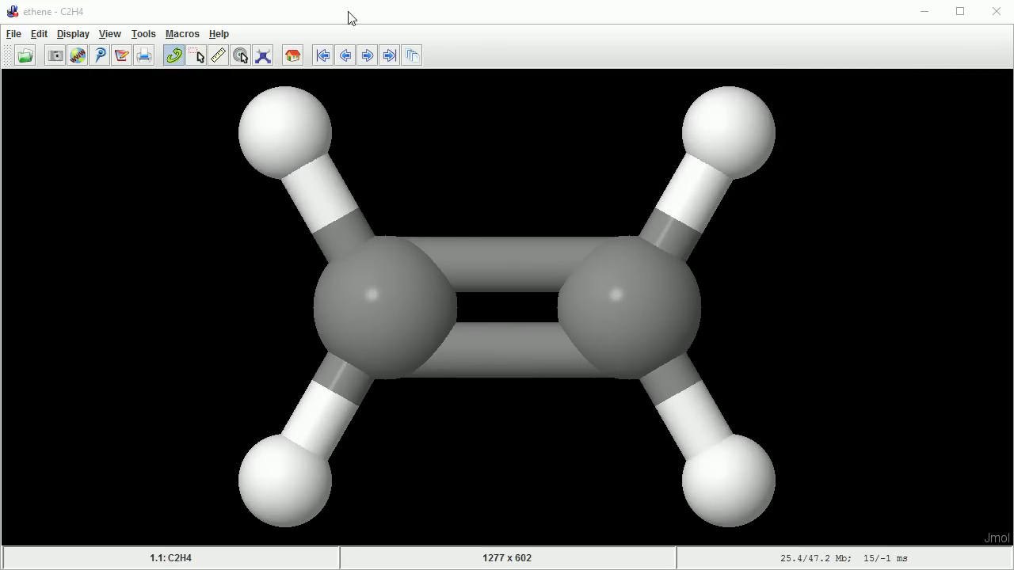
mouse_move(136, 47)
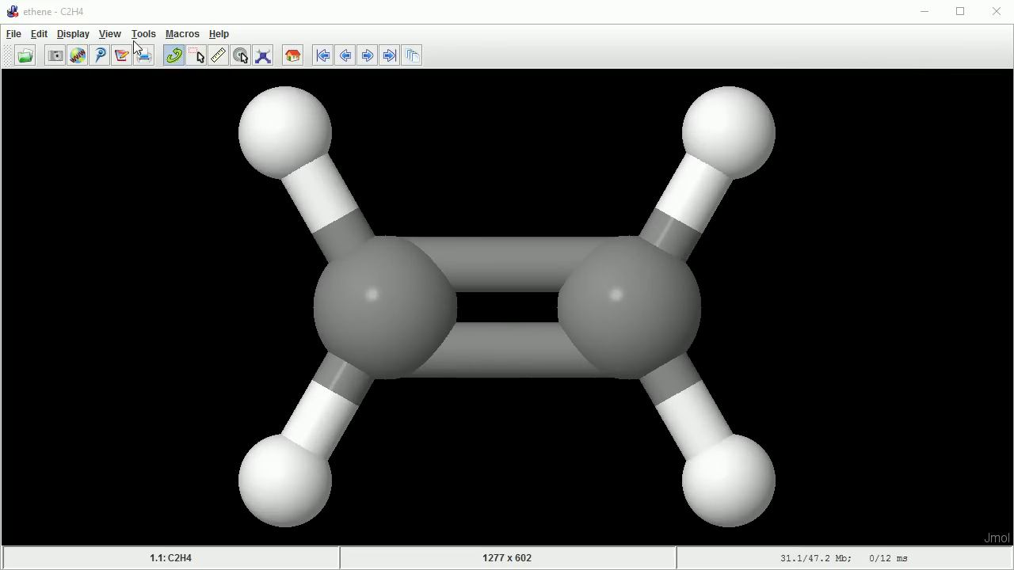
click(73, 33)
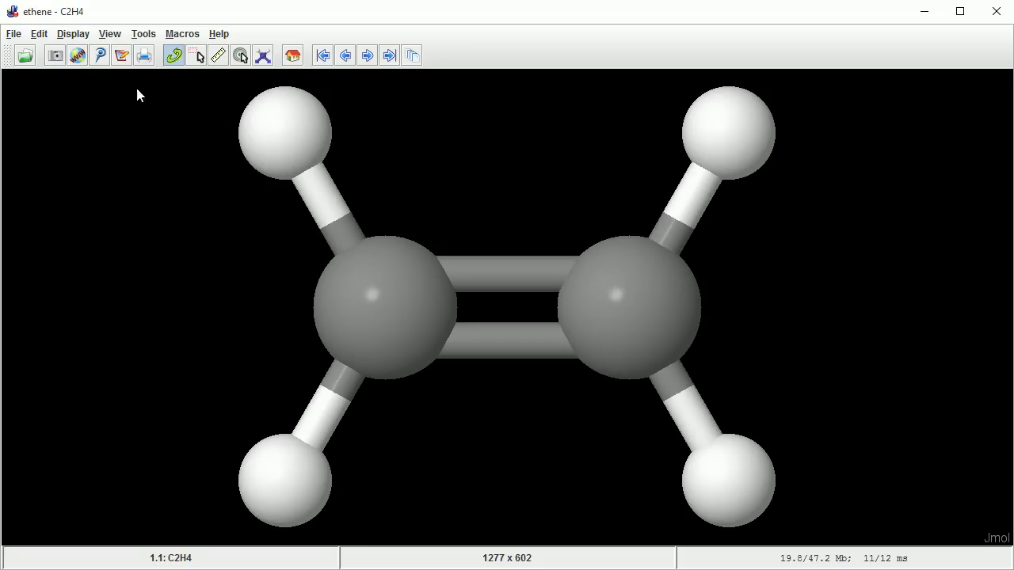
Set atoms to 20% van der Waals, then restore Jmol Defaults from the Atoms preferences.
click(73, 33)
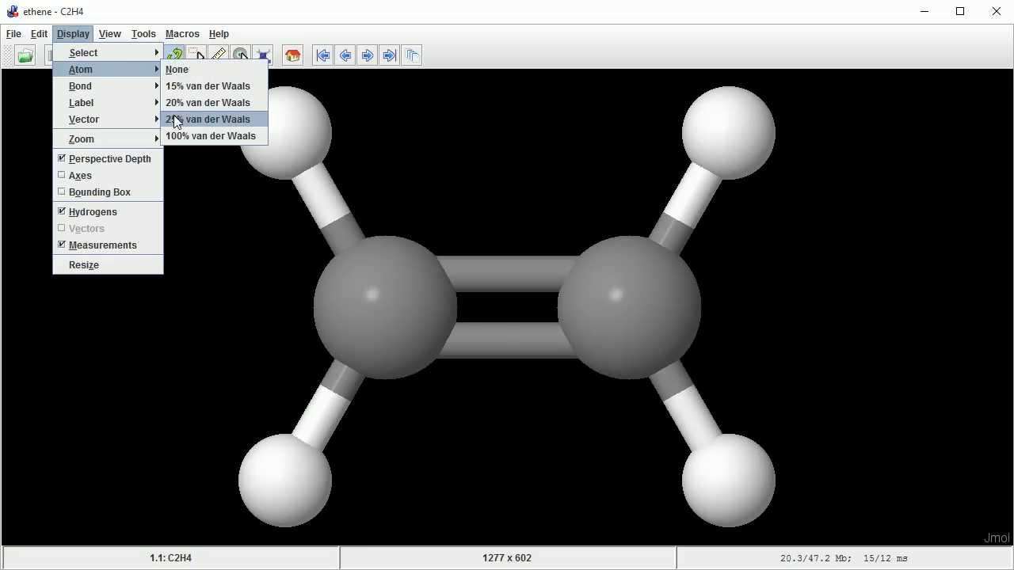
click(206, 119)
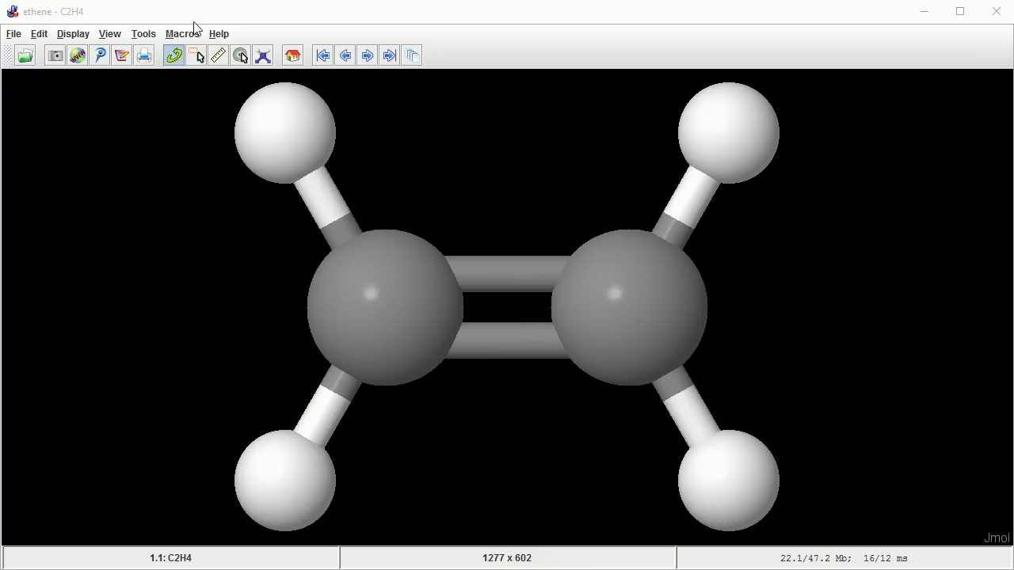
click(38, 34)
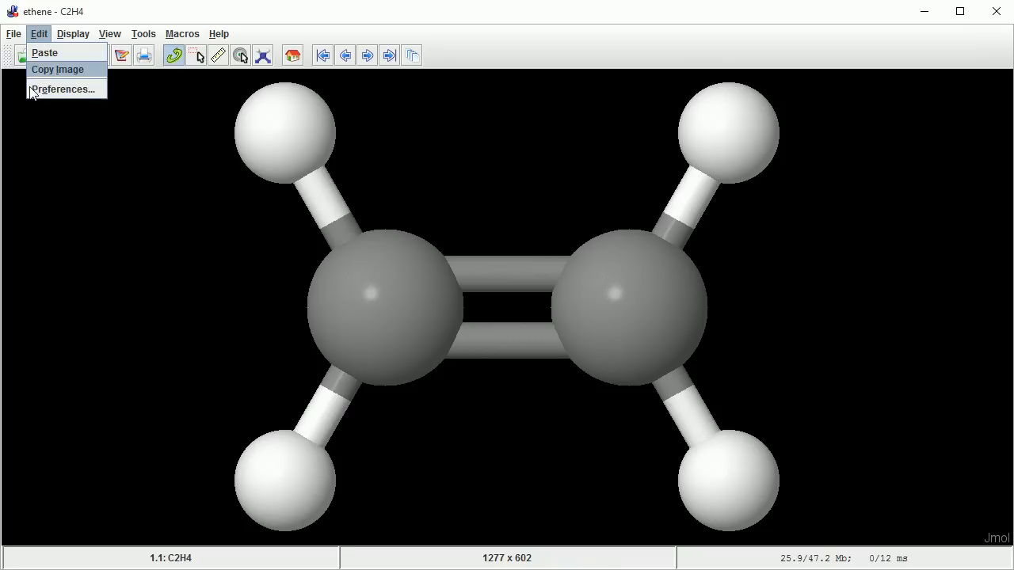
click(62, 89)
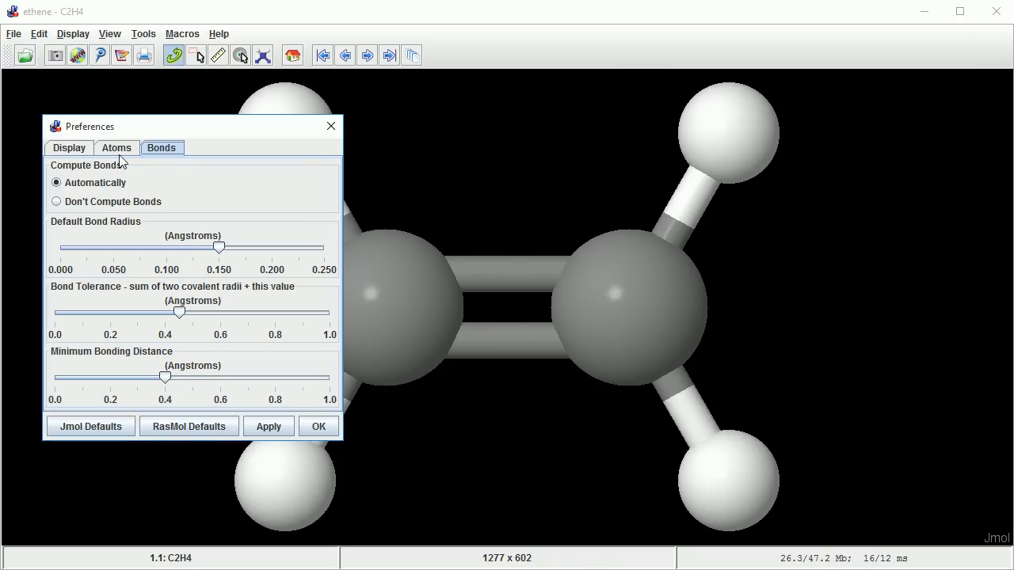
click(117, 147)
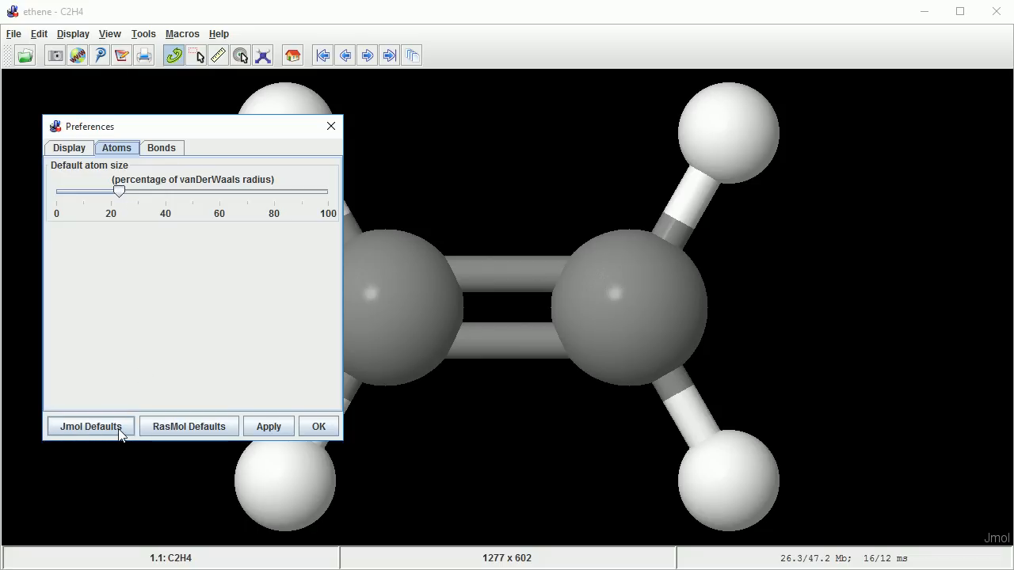
click(319, 426)
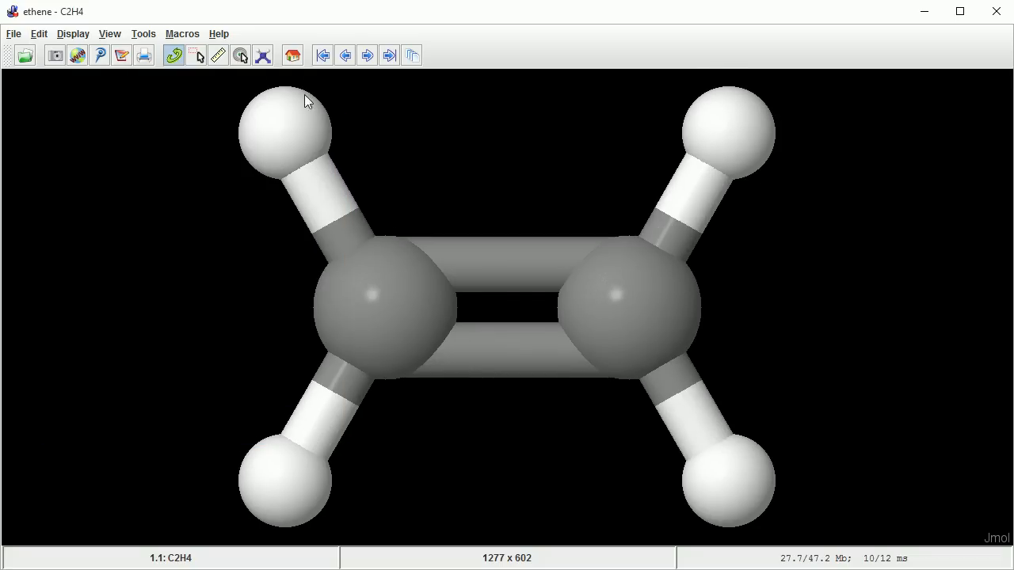
click(143, 33)
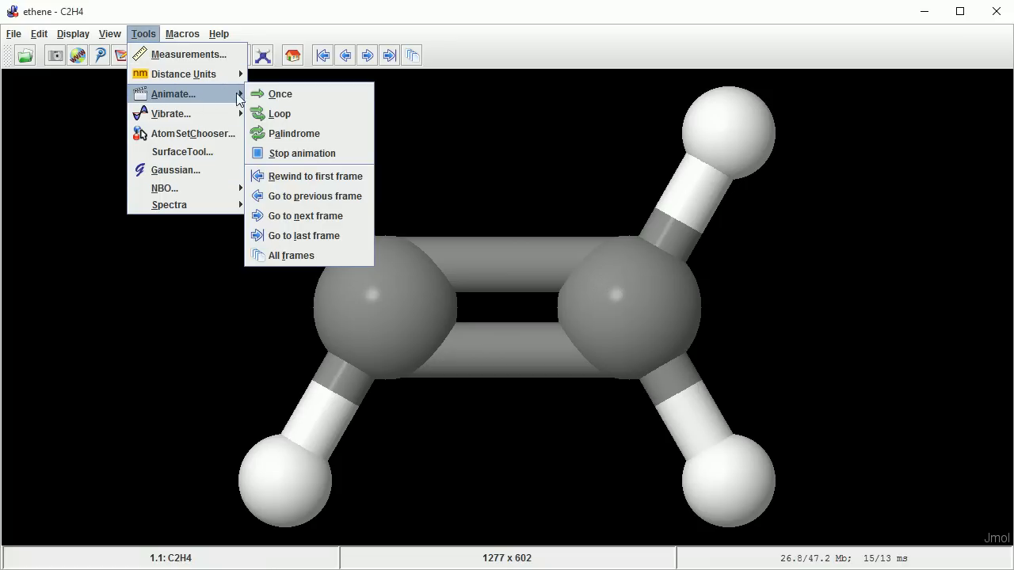
mouse_move(295, 133)
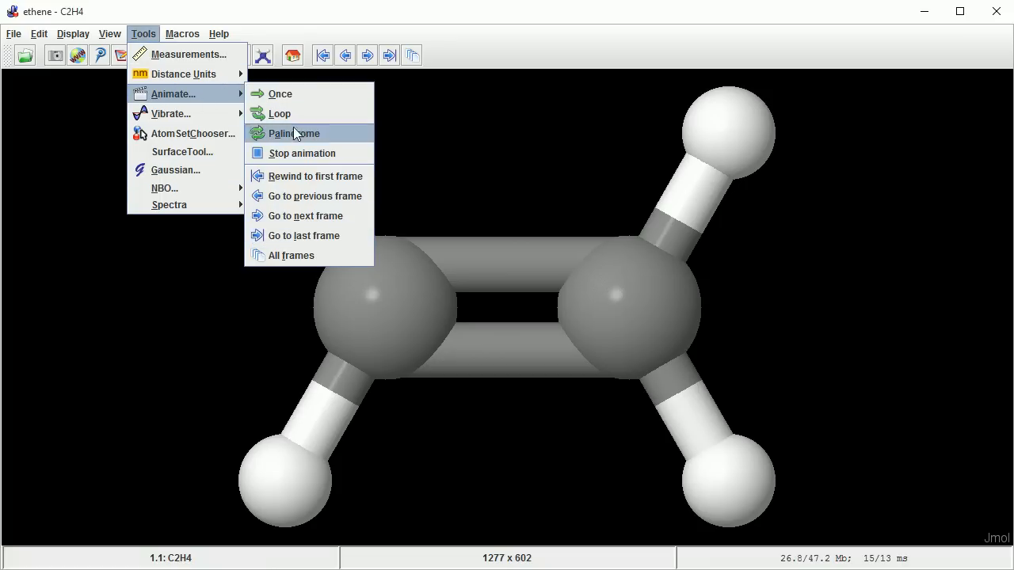
click(295, 133)
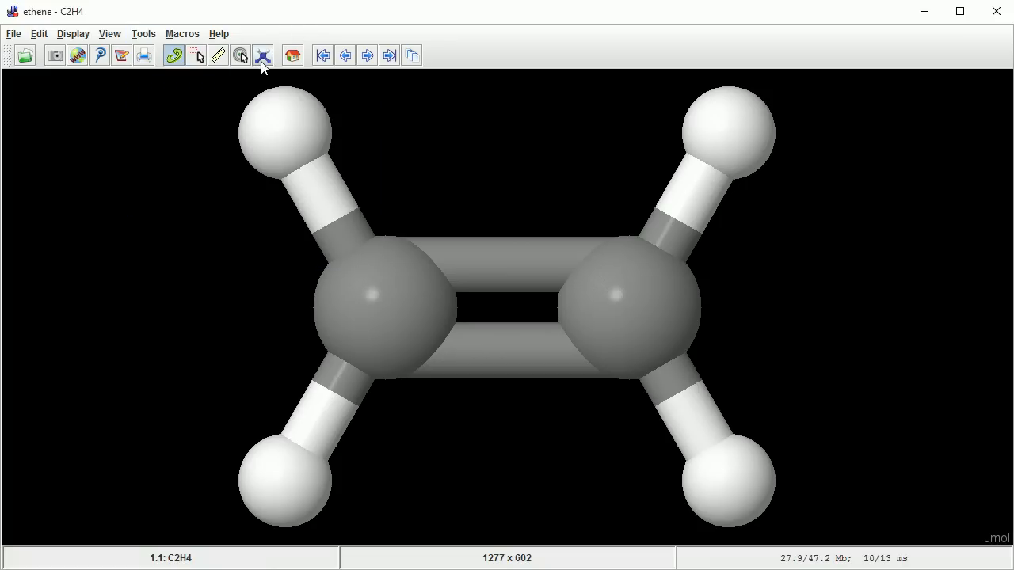
mouse_move(263, 53)
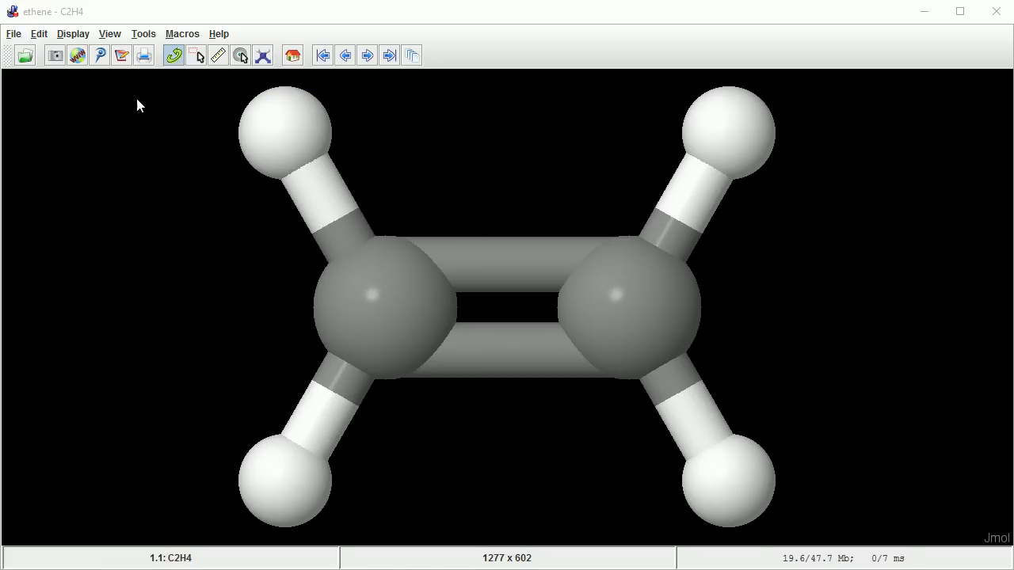
Fetch PDB entry 3bse and zoom out so the whole double helix fits.
click(13, 33)
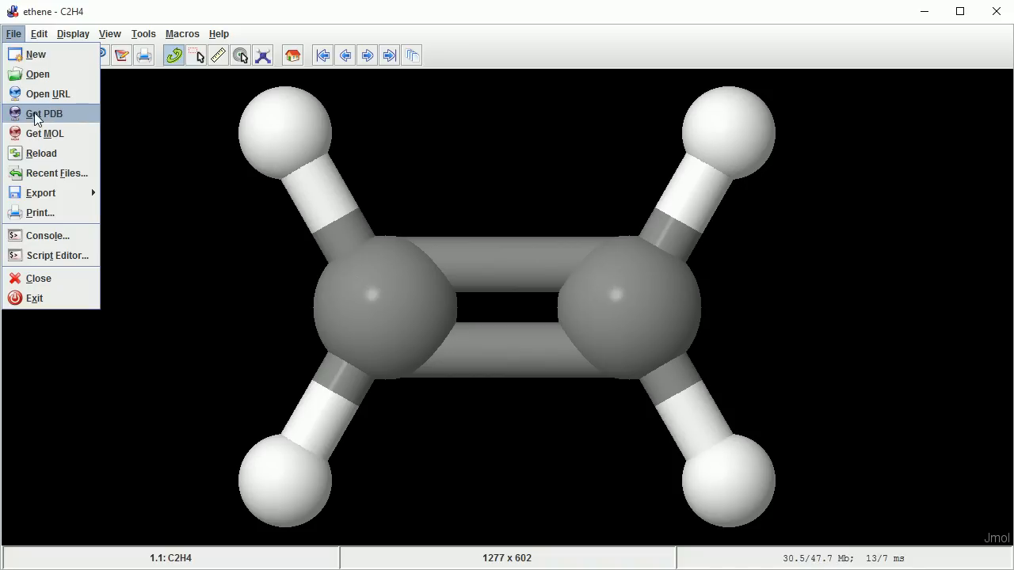
mouse_move(71, 119)
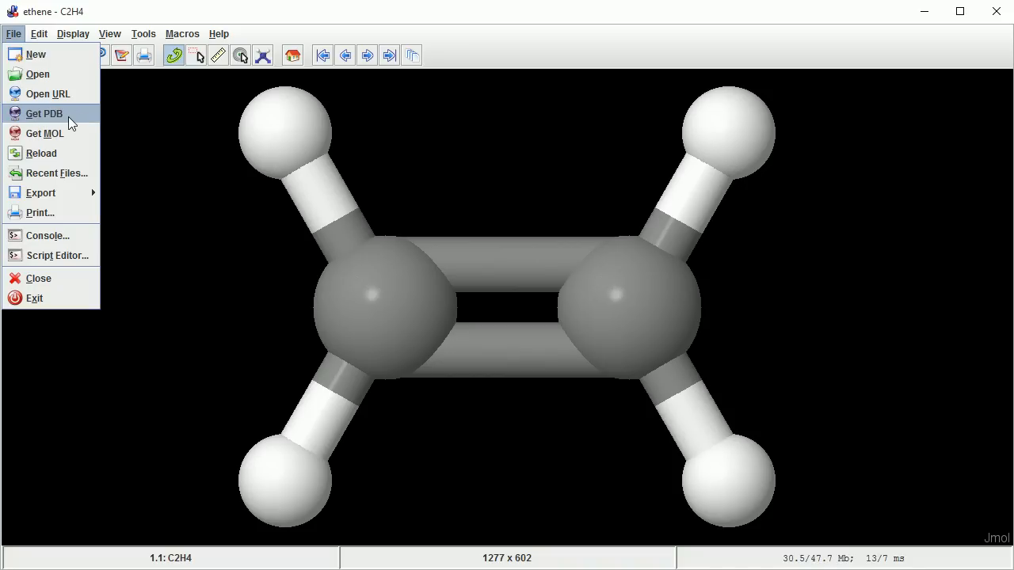
click(44, 114)
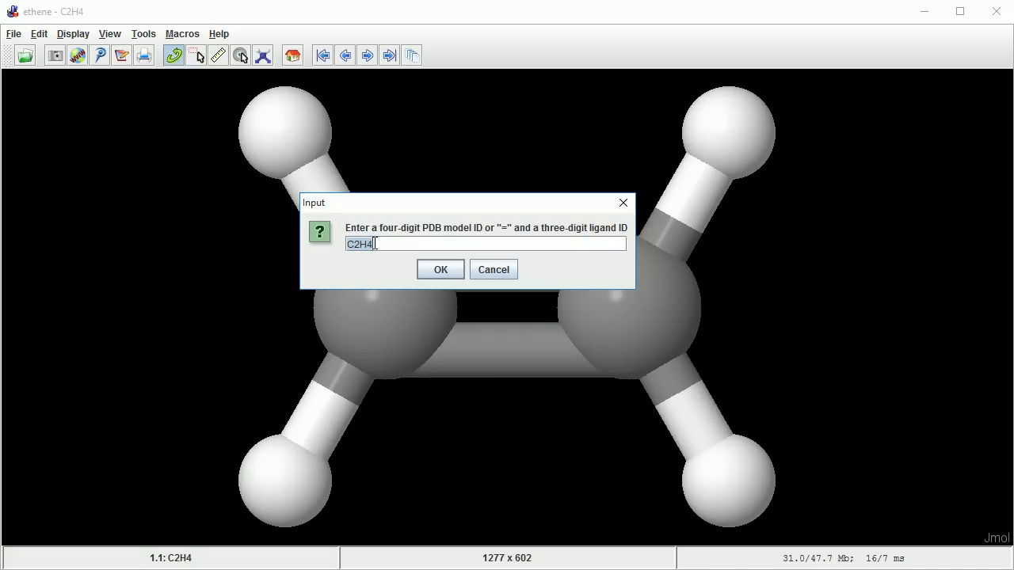
text(3bse)
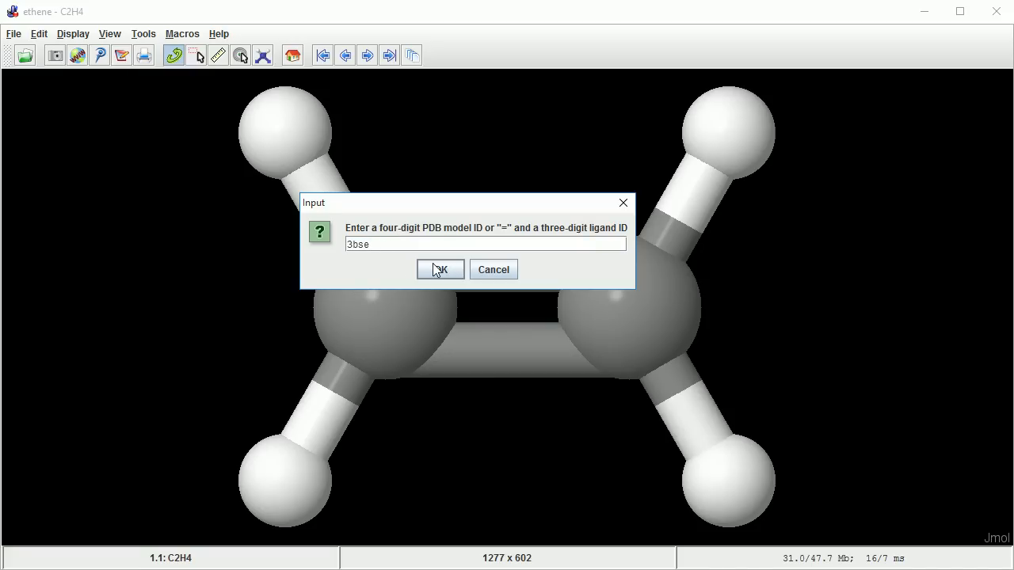
click(440, 269)
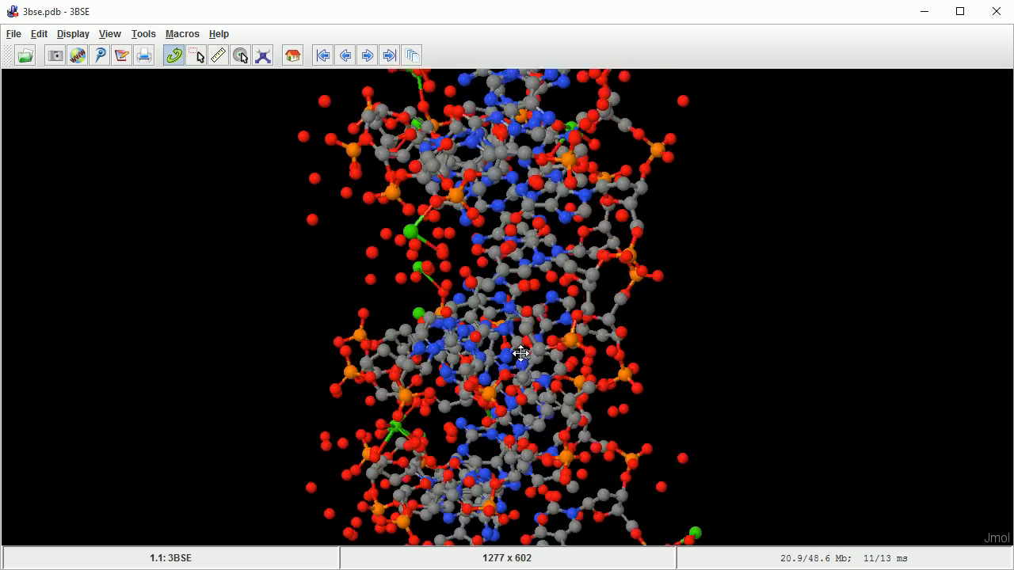
drag(520, 353, 520, 305)
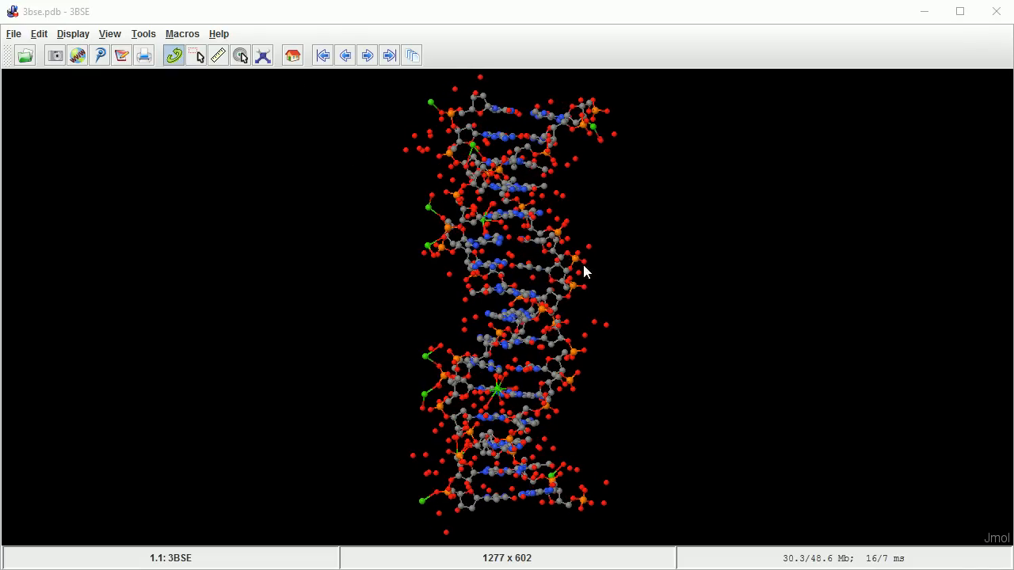
mouse_move(573, 252)
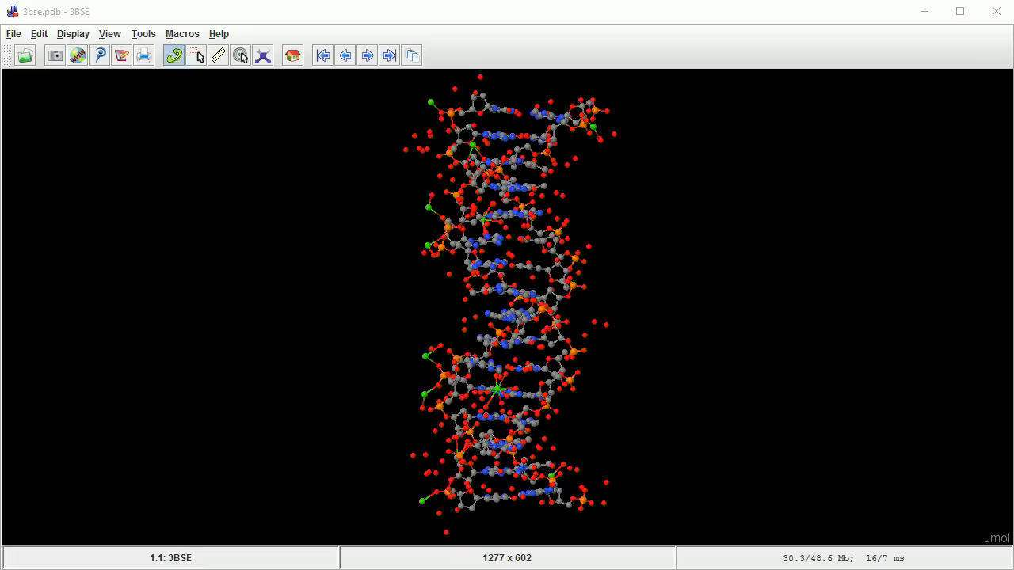
Show the File > Export list of image, VRML and X3D formats for ethene.
click(13, 33)
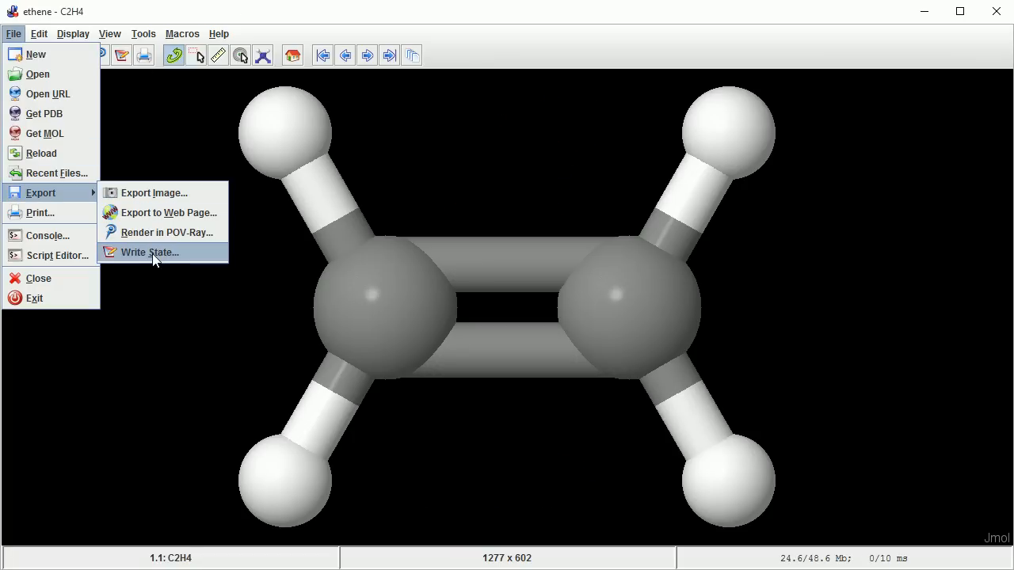
mouse_move(162, 232)
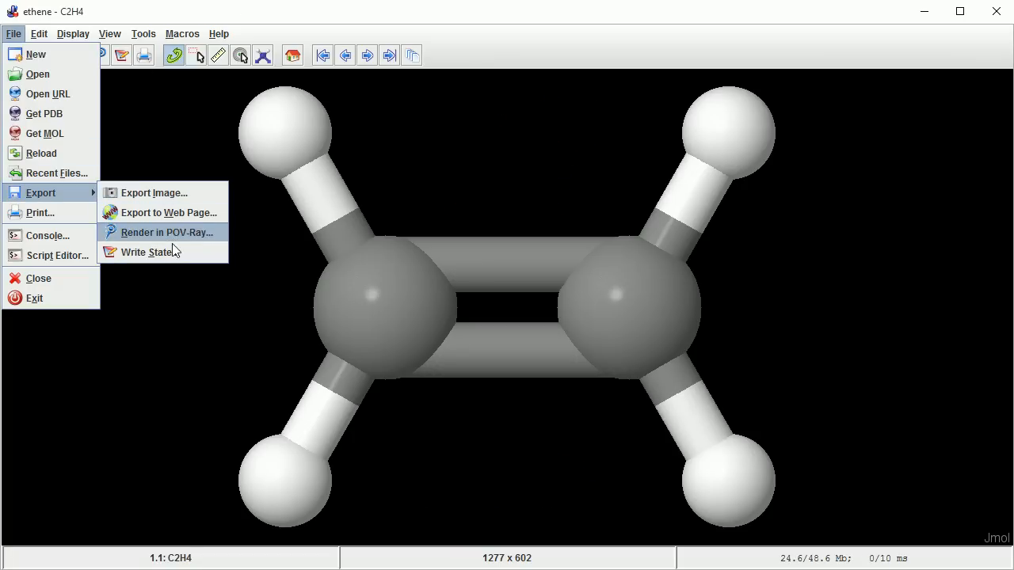
mouse_move(162, 231)
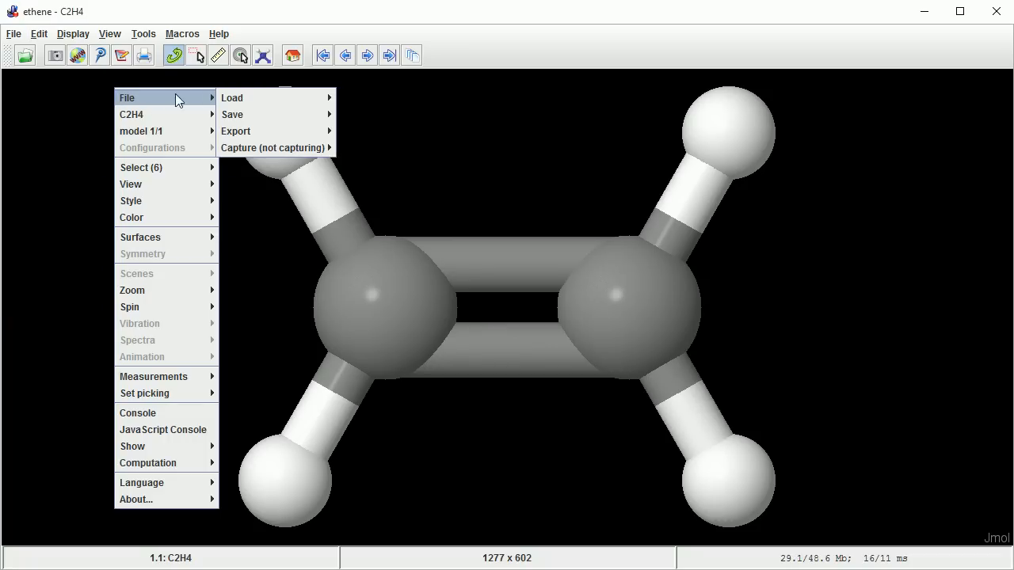
click(236, 130)
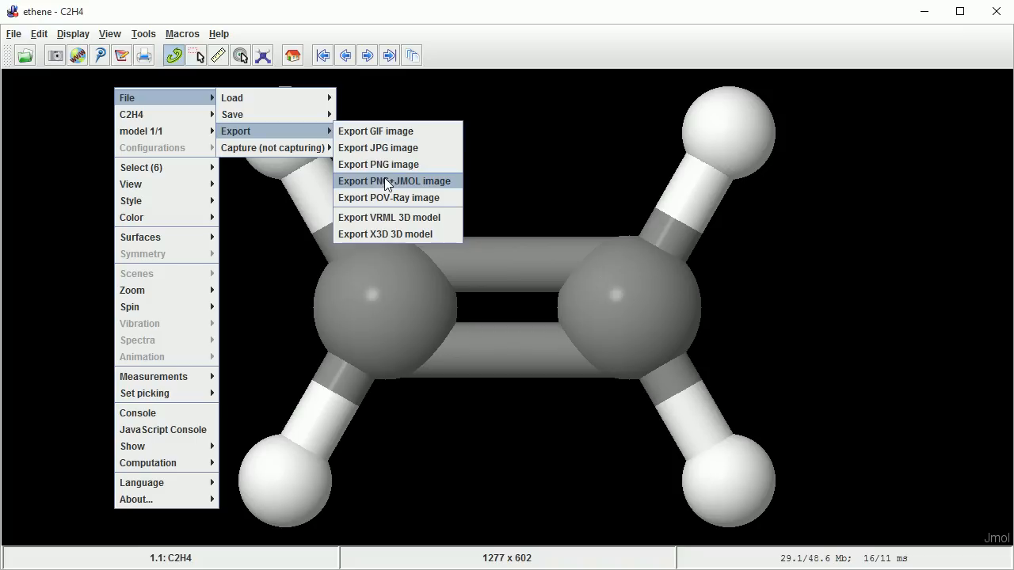
mouse_move(399, 222)
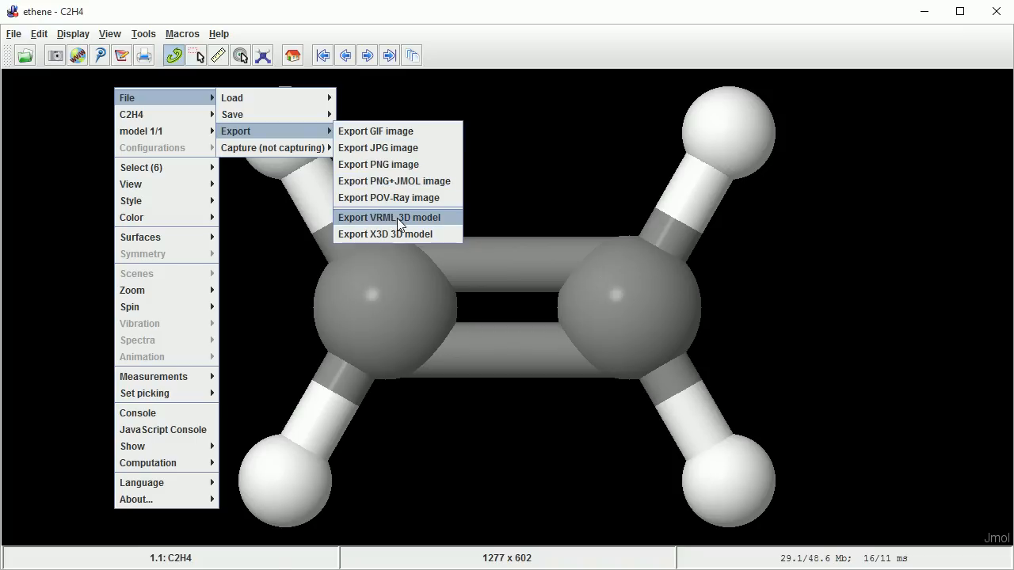
mouse_move(396, 235)
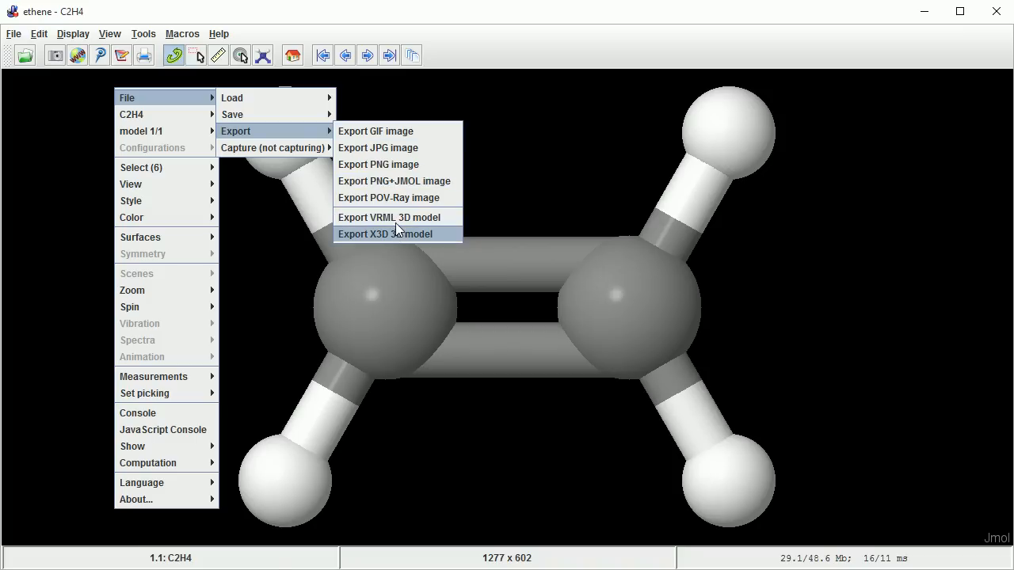
mouse_move(396, 241)
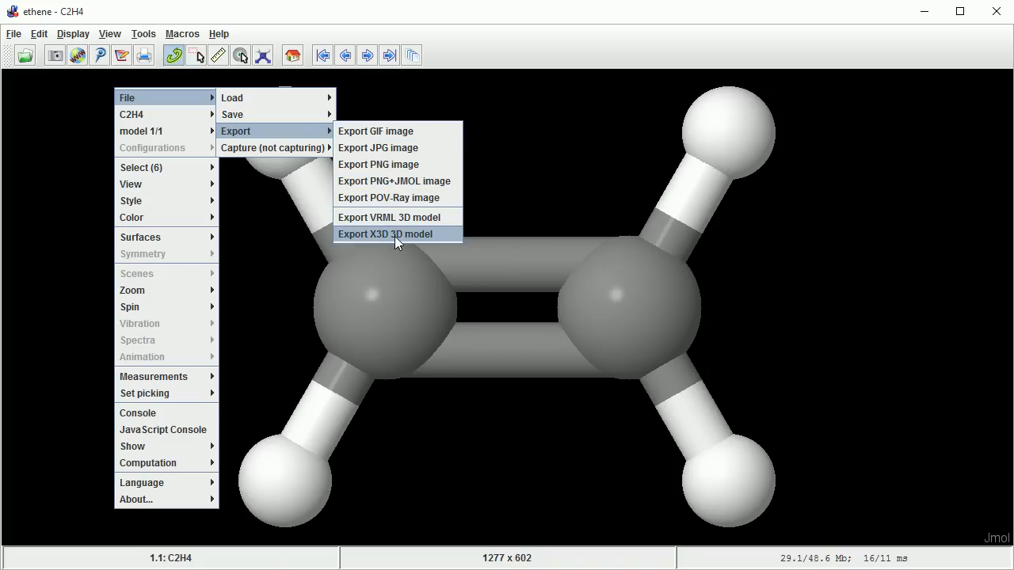
mouse_move(405, 241)
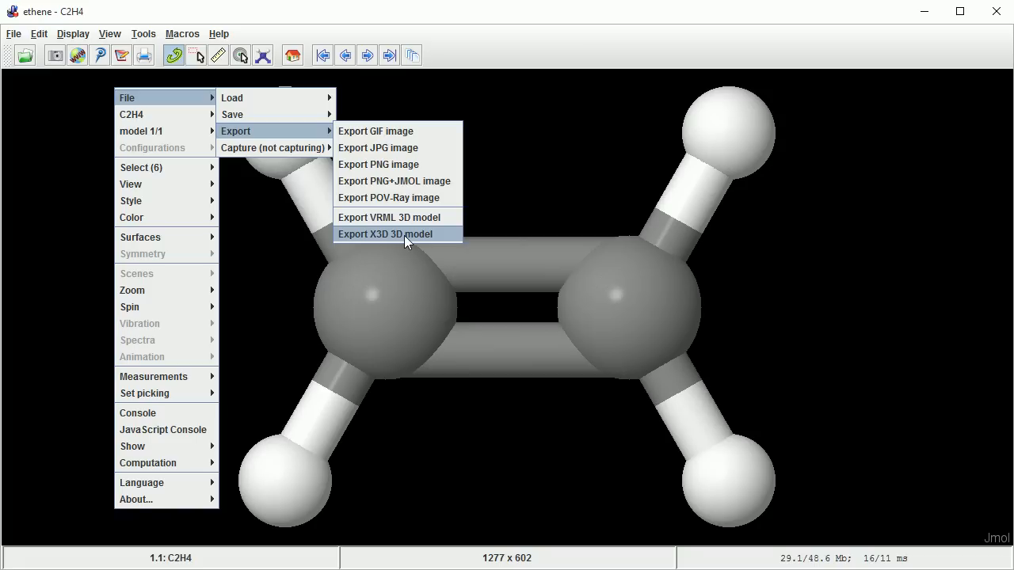
Export ethene as an X3D 3D model named ethene.x3d in the chemistry folder.
click(385, 234)
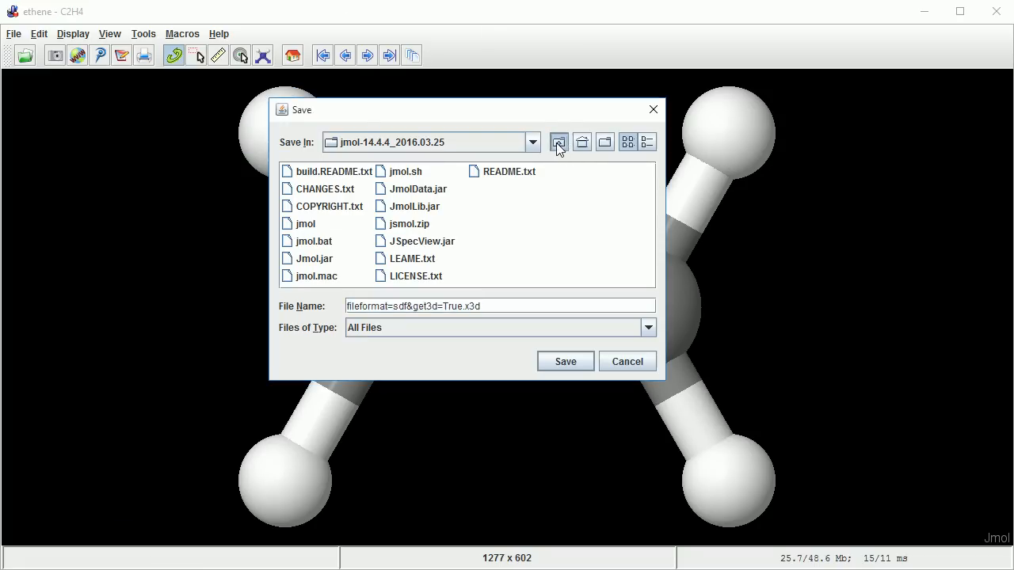
click(558, 143)
text(ethene)
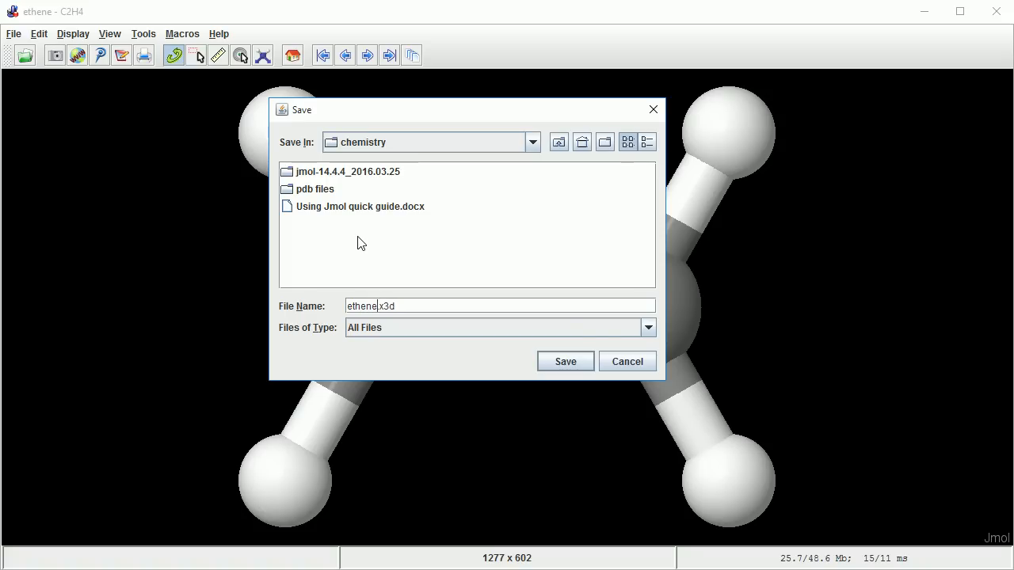
click(564, 361)
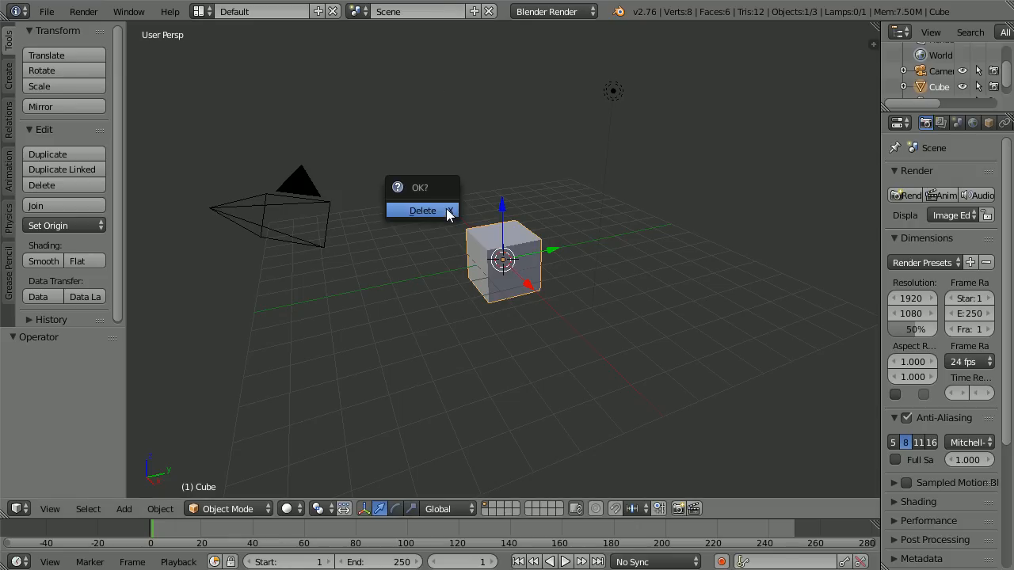
Delete the default cube and start an X3D Extensible 3D import.
click(421, 210)
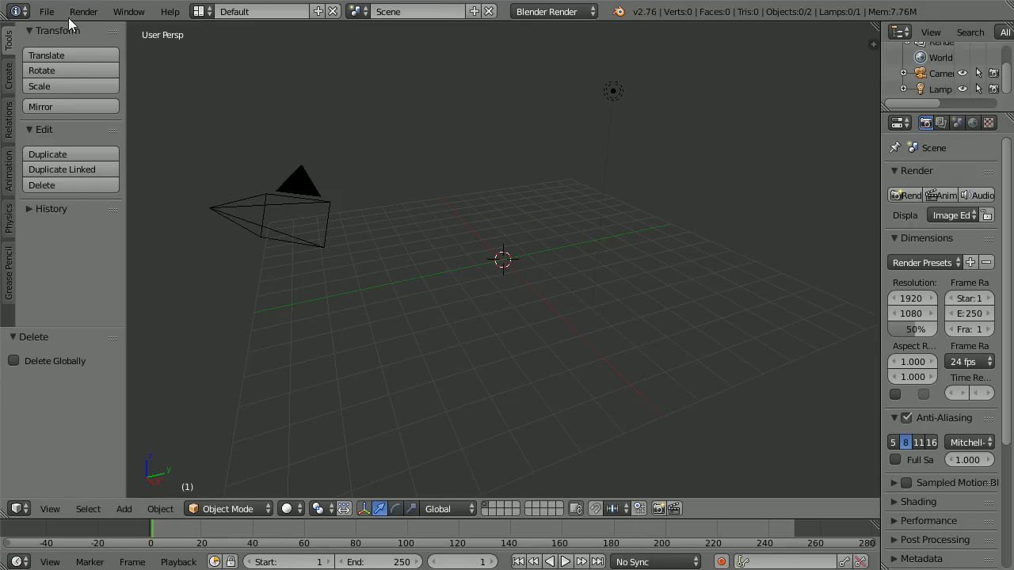
click(45, 11)
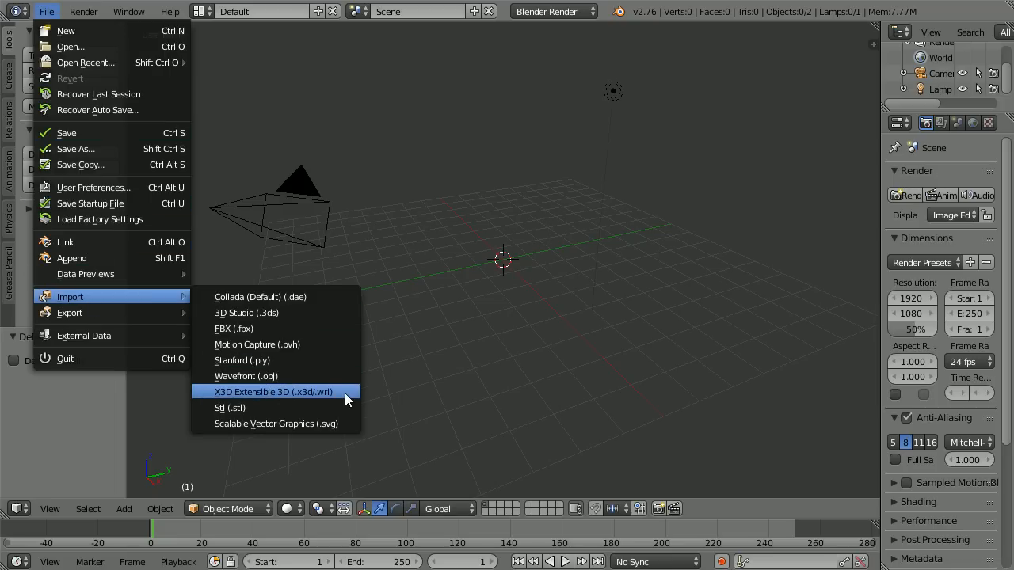
click(272, 392)
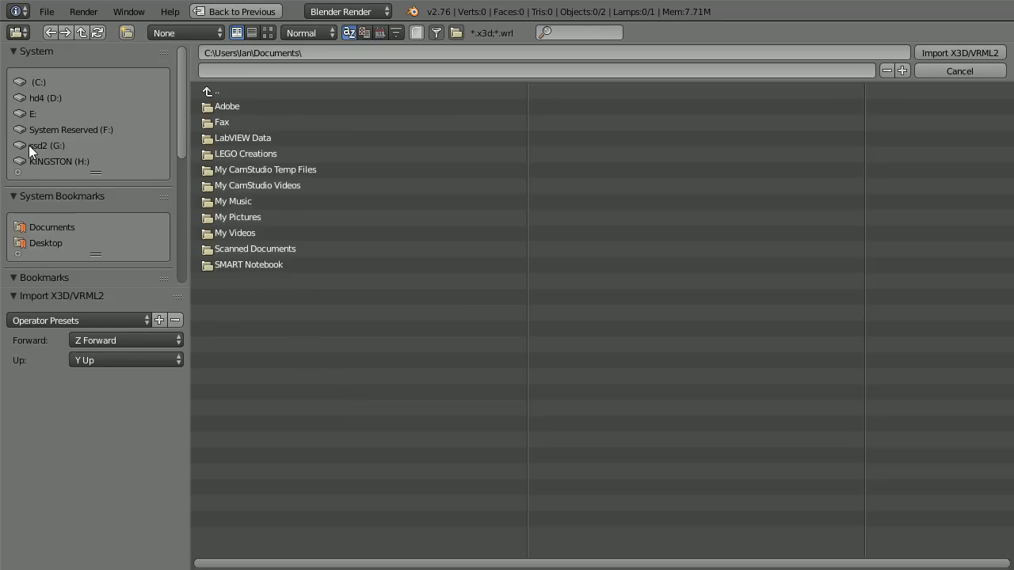
Import ethene.x3d from the chemistry folder on the ssd2 drive.
click(46, 146)
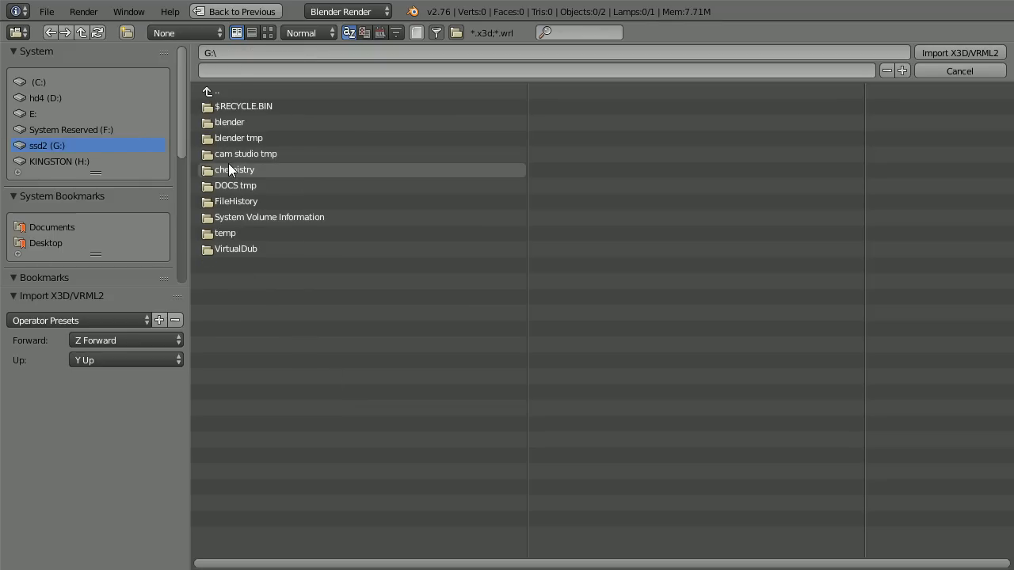
double_click(234, 170)
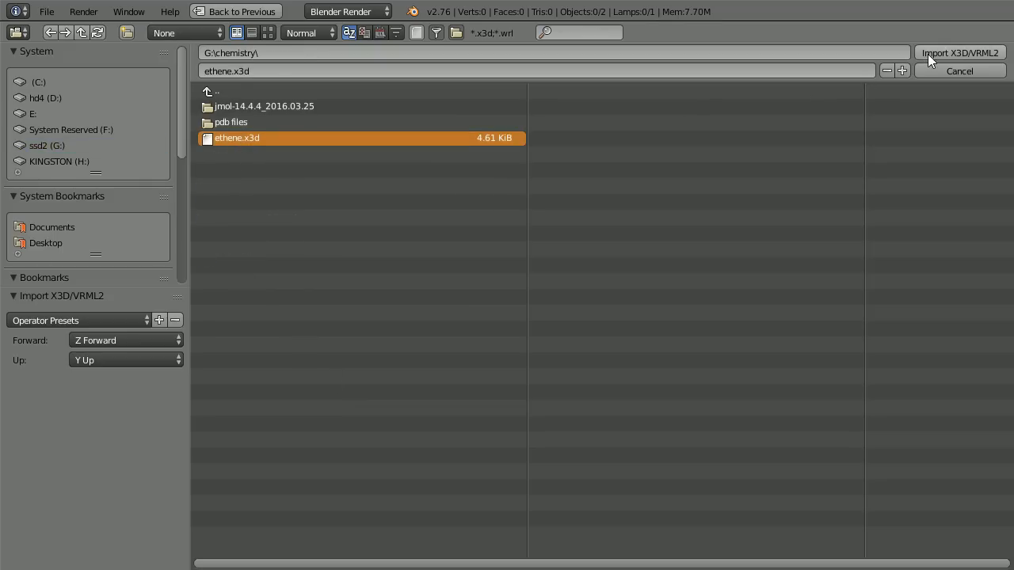
click(959, 53)
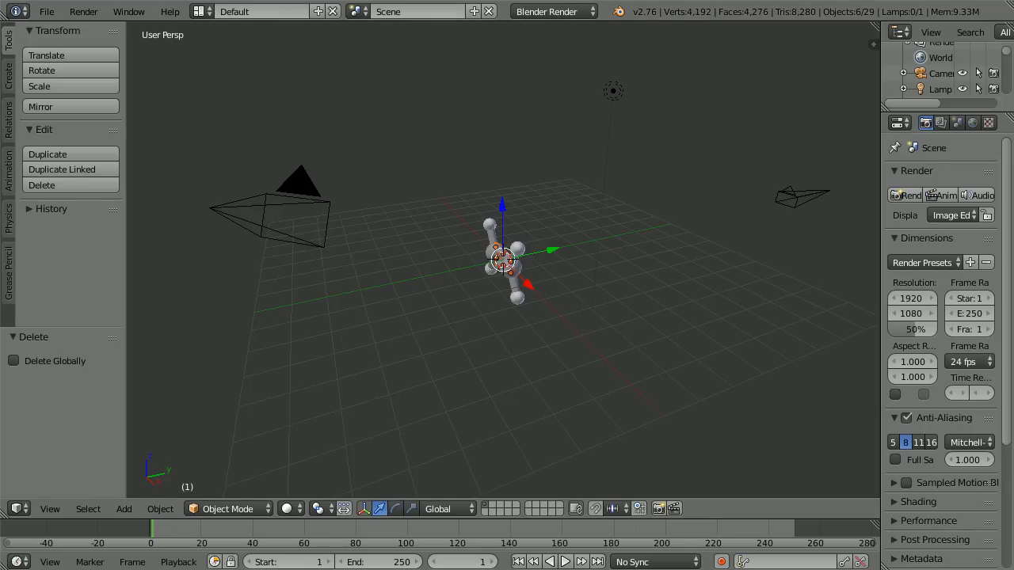
View the ethene model from the front and pull loose spheres and cylinders apart.
click(50, 508)
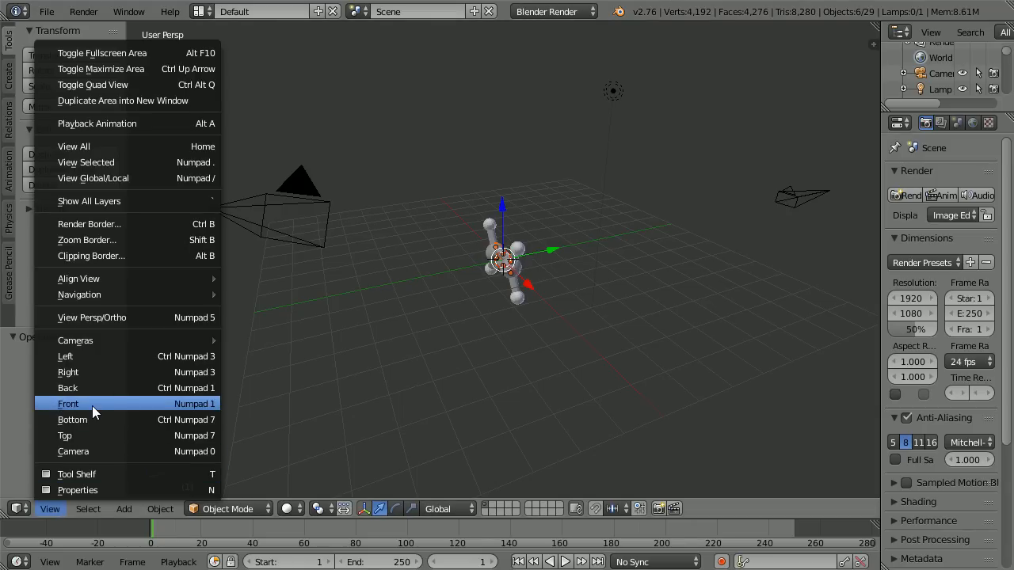
click(69, 404)
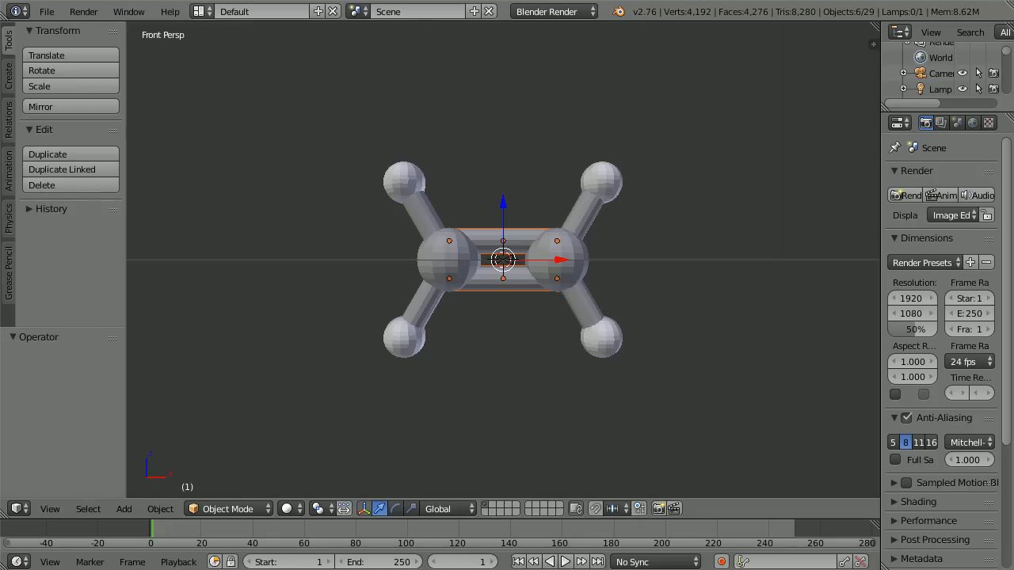
mouse_move(408, 187)
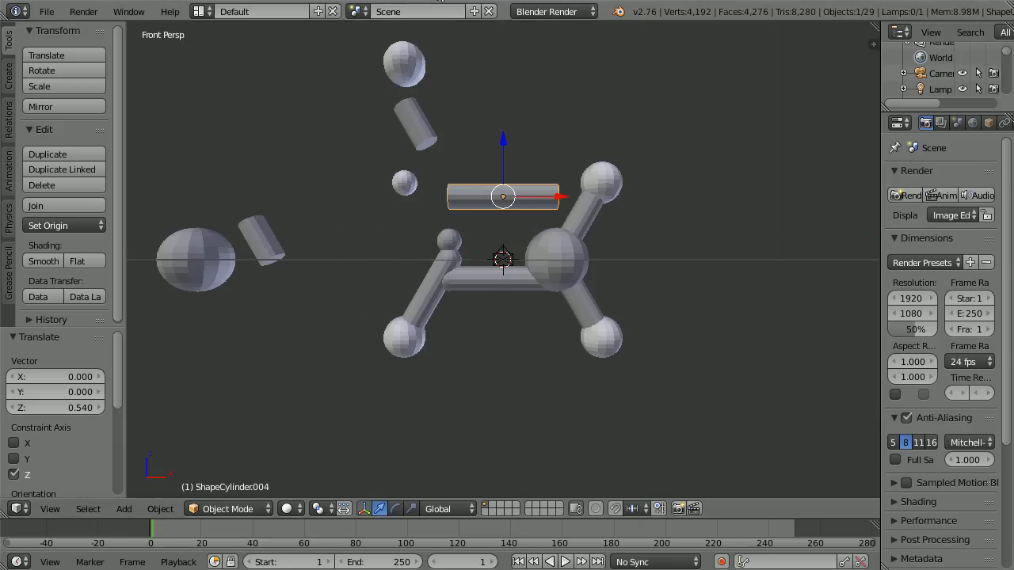
click(404, 336)
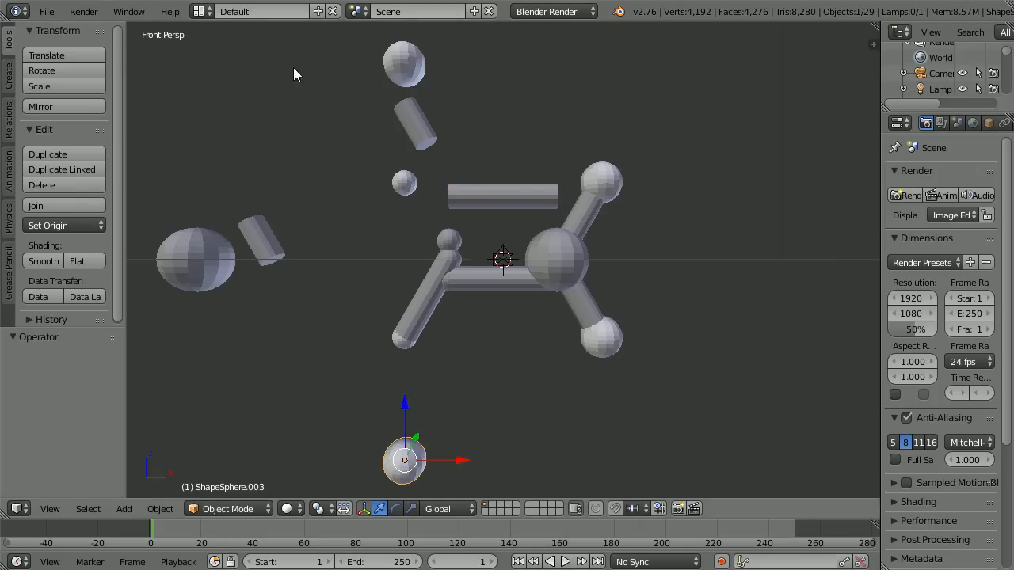
Undo the moves and inspect ShapeSphere.001, .003 and .005 in the Outliner.
click(47, 11)
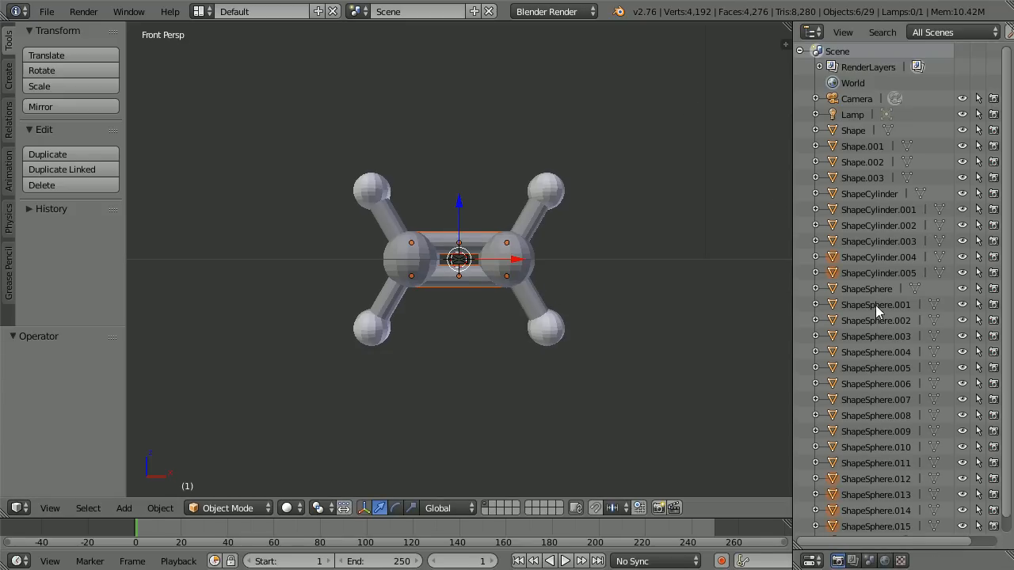
click(875, 304)
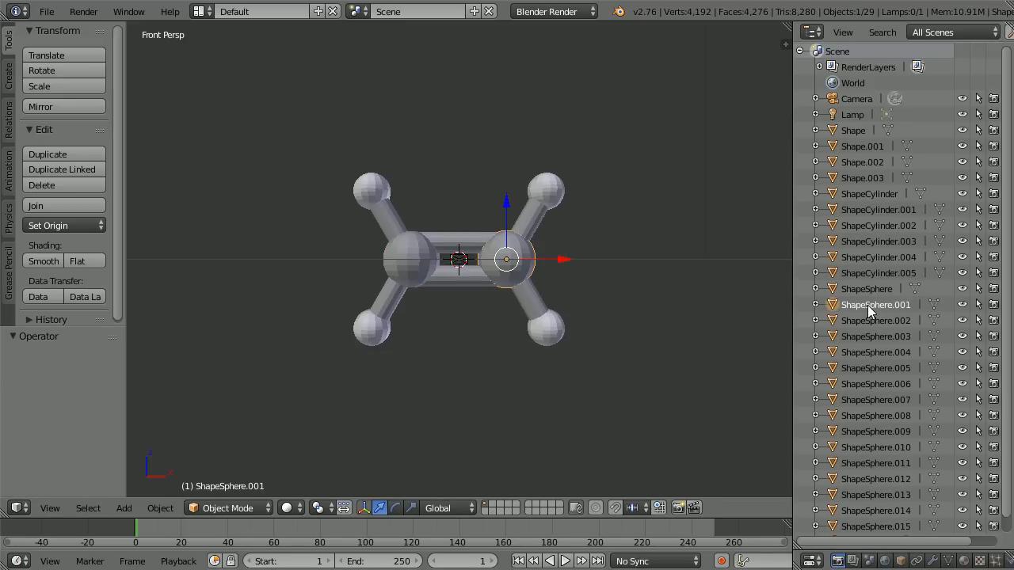
click(874, 336)
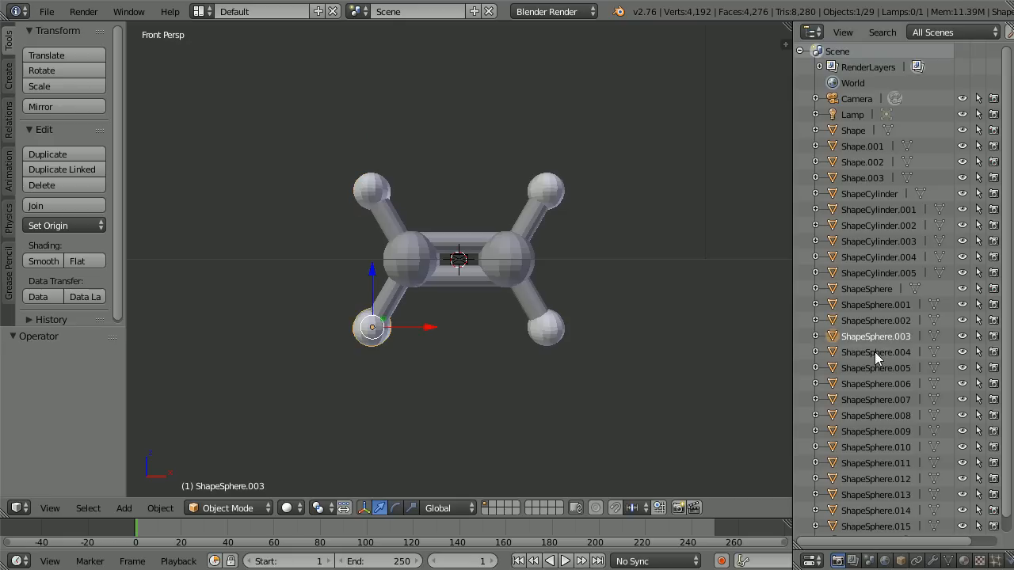
click(874, 368)
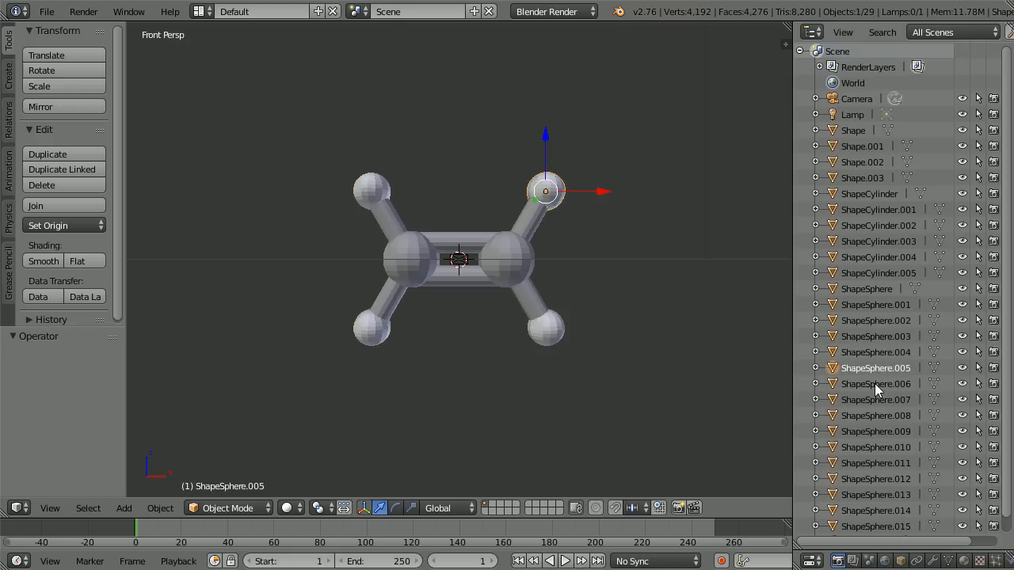
Select the duplicate objects and delete them, pruning the scene from 629 to 18 objects.
click(874, 384)
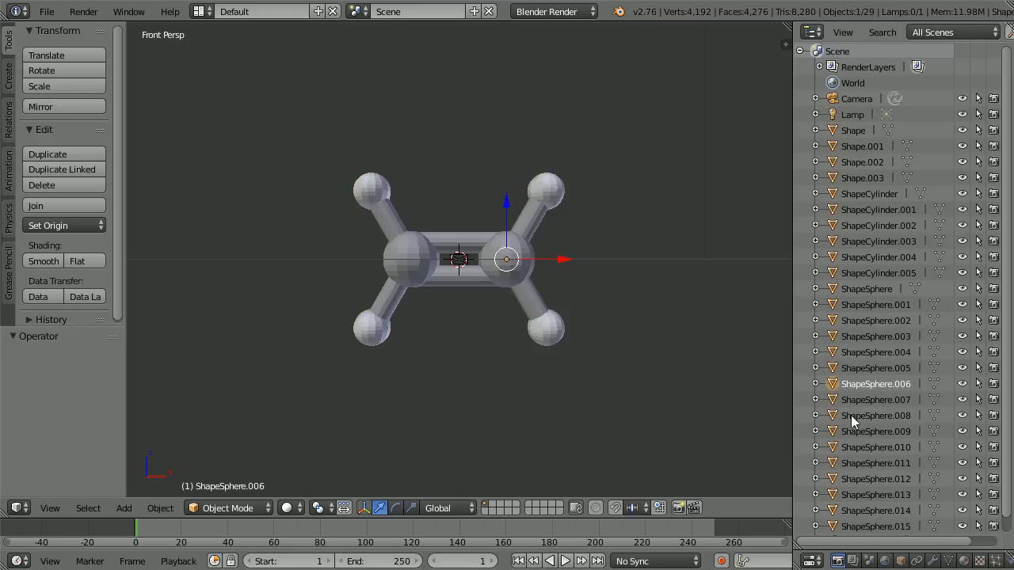
mouse_move(854, 421)
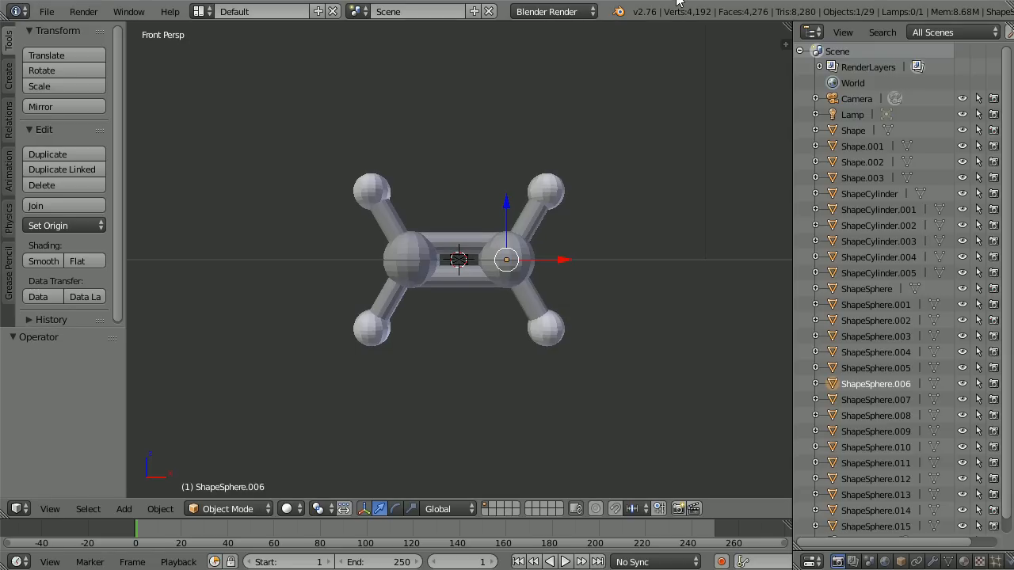
click(876, 399)
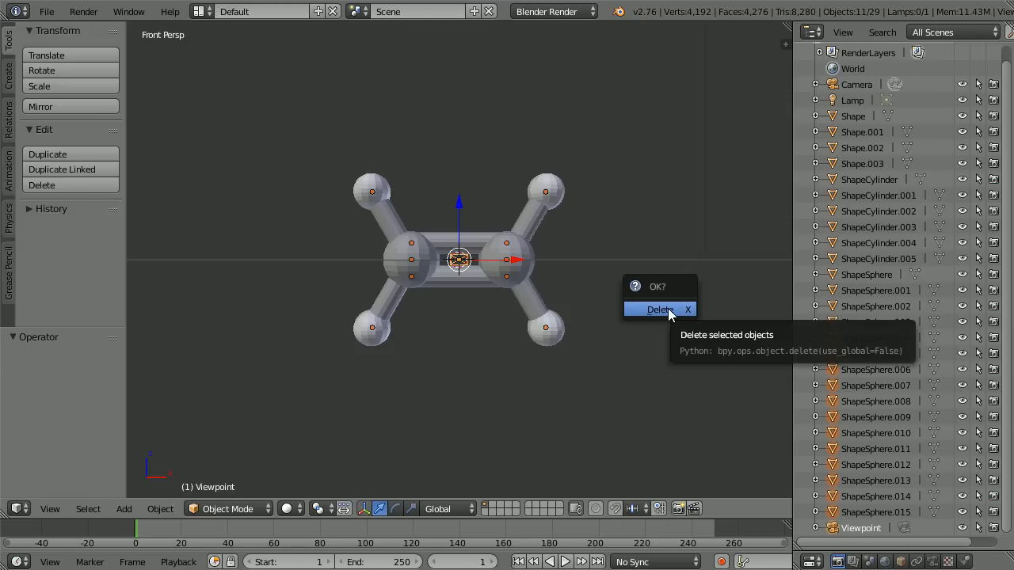
click(659, 309)
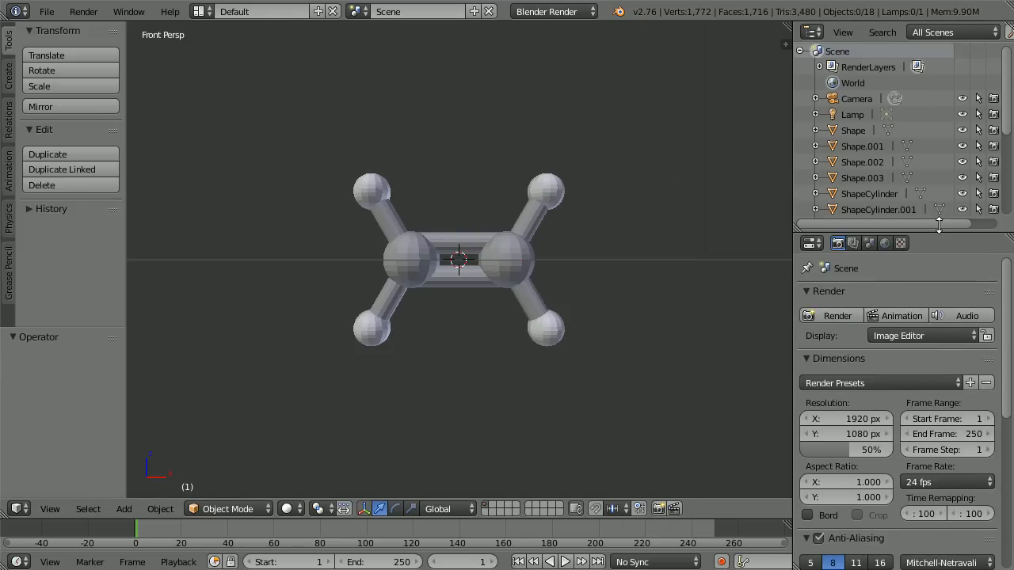
Rename the hydrogen atoms' material to hygrogen, then select the carbon atom's material.
click(547, 192)
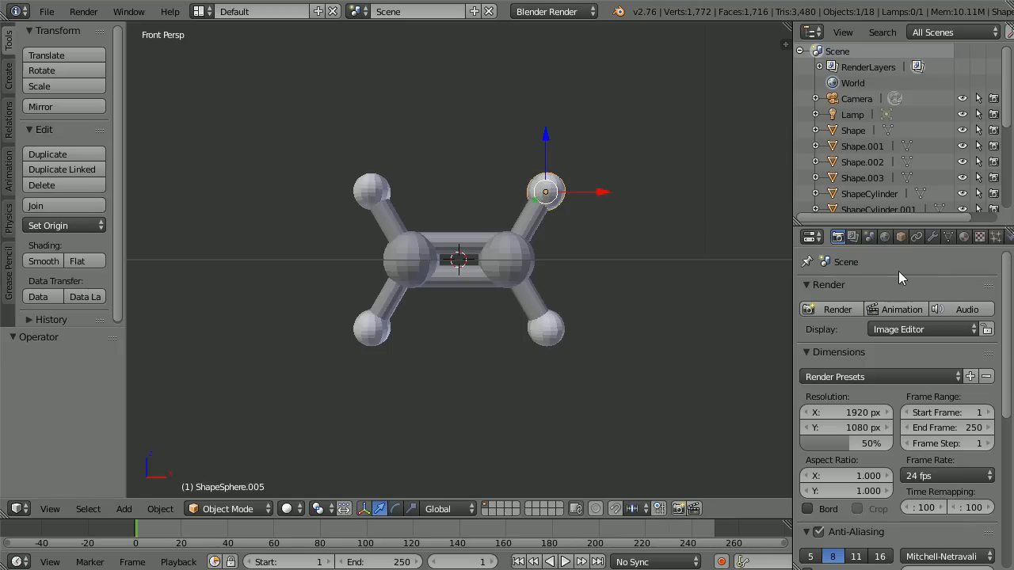
click(963, 236)
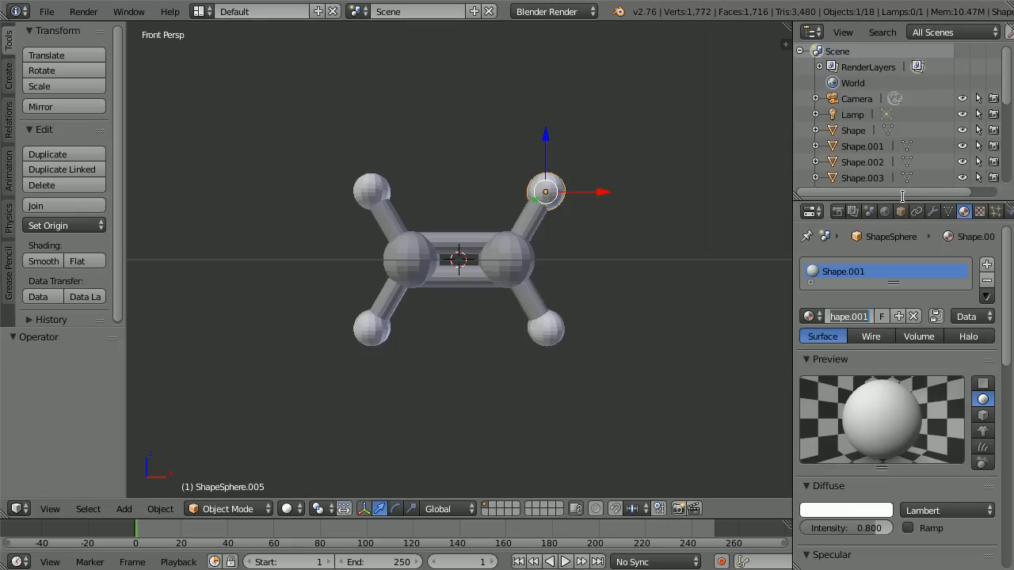
text(hygrogen)
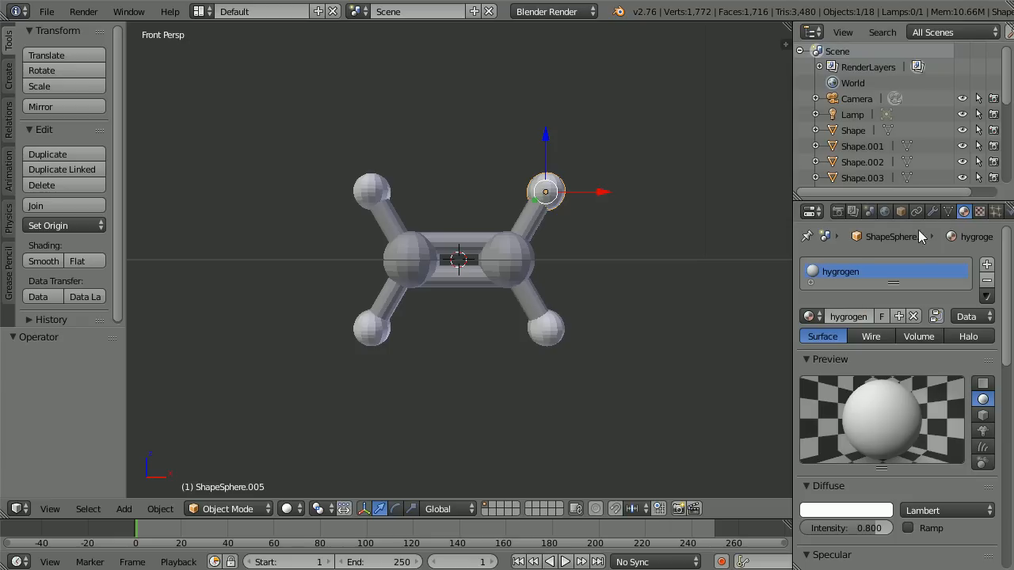
click(846, 510)
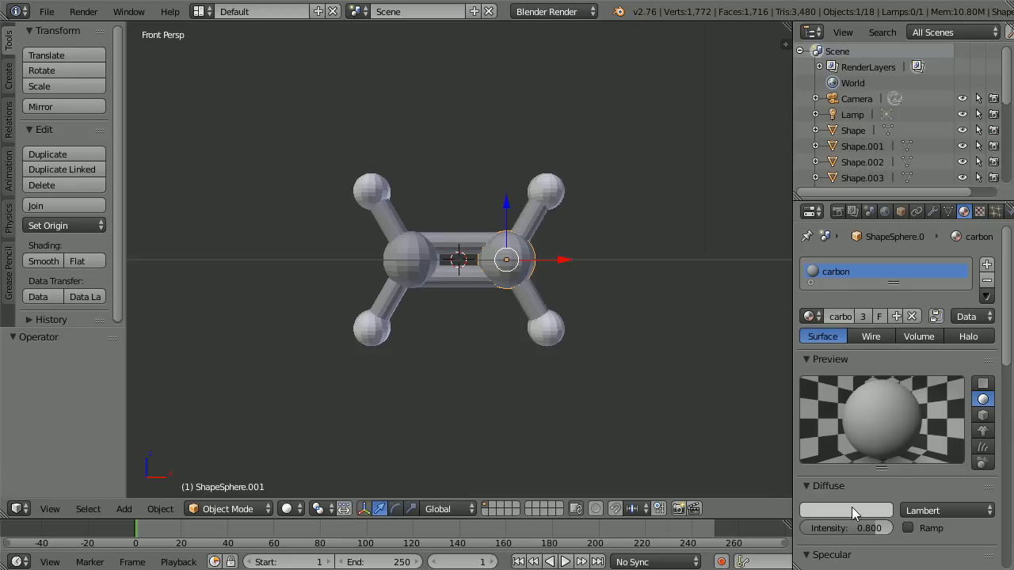
Set the carbon material's diffuse colour to near-black (value about 0.010).
click(846, 510)
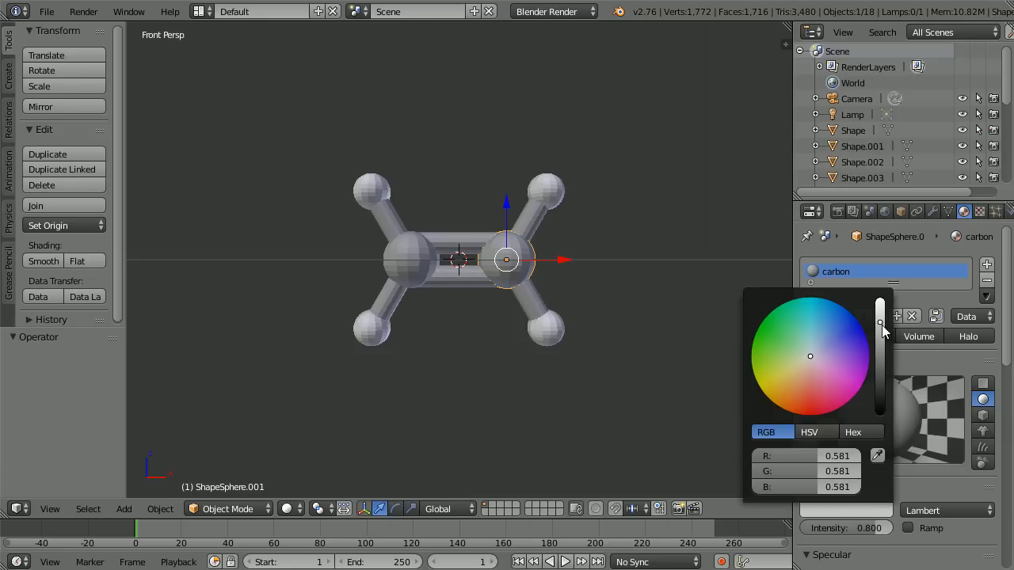
drag(881, 323, 881, 415)
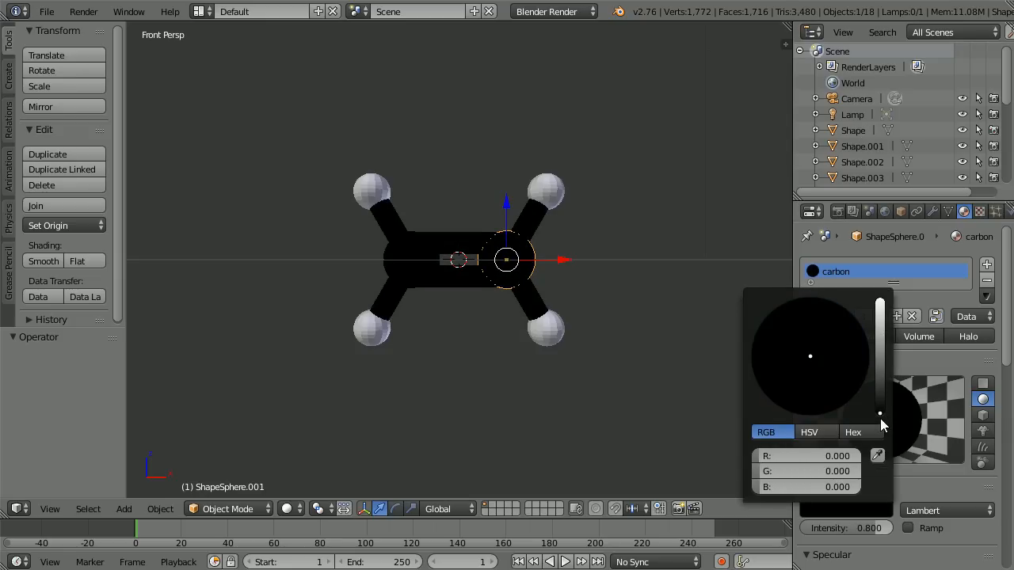
drag(881, 415, 881, 408)
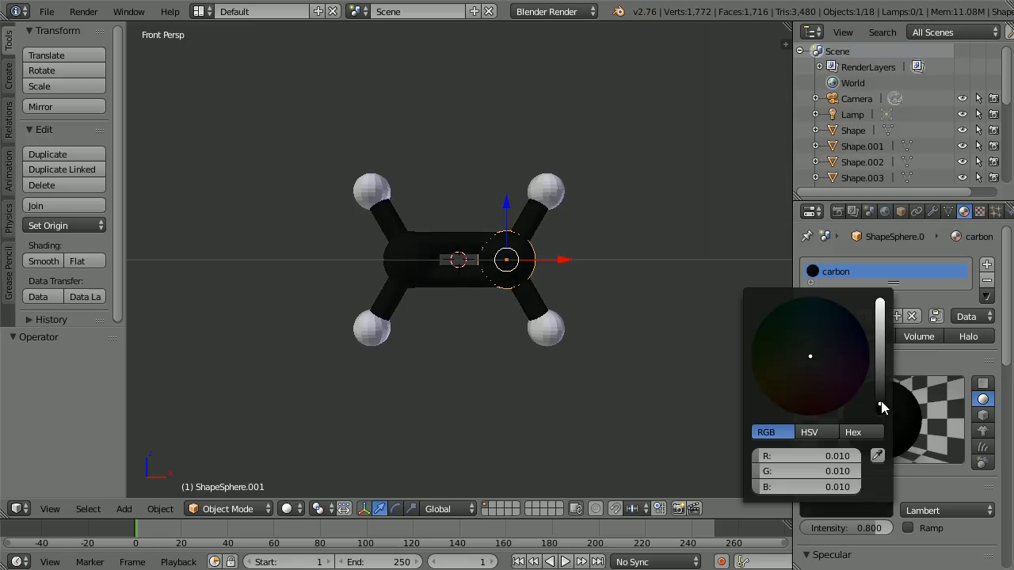
drag(881, 409, 881, 402)
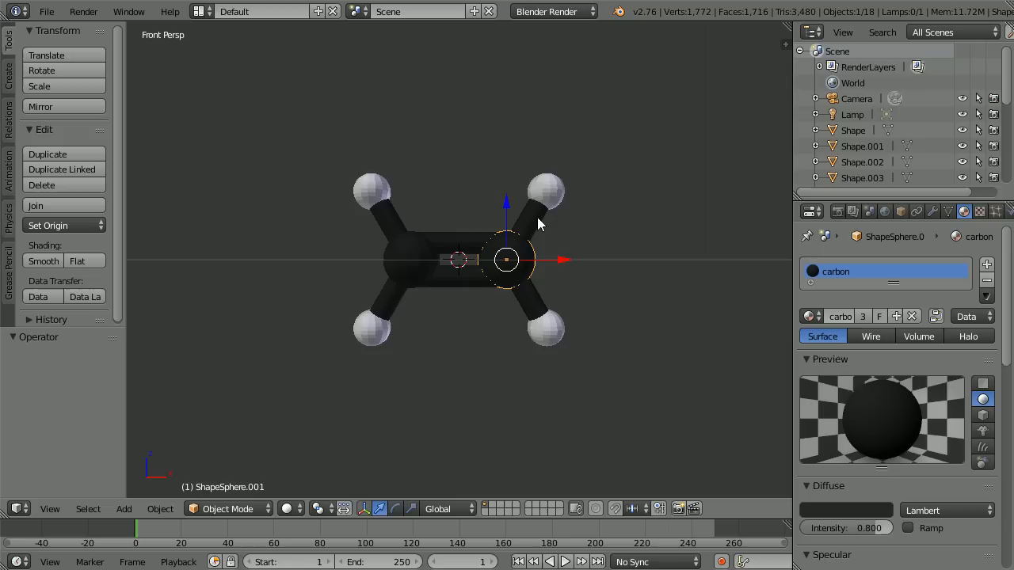
click(543, 190)
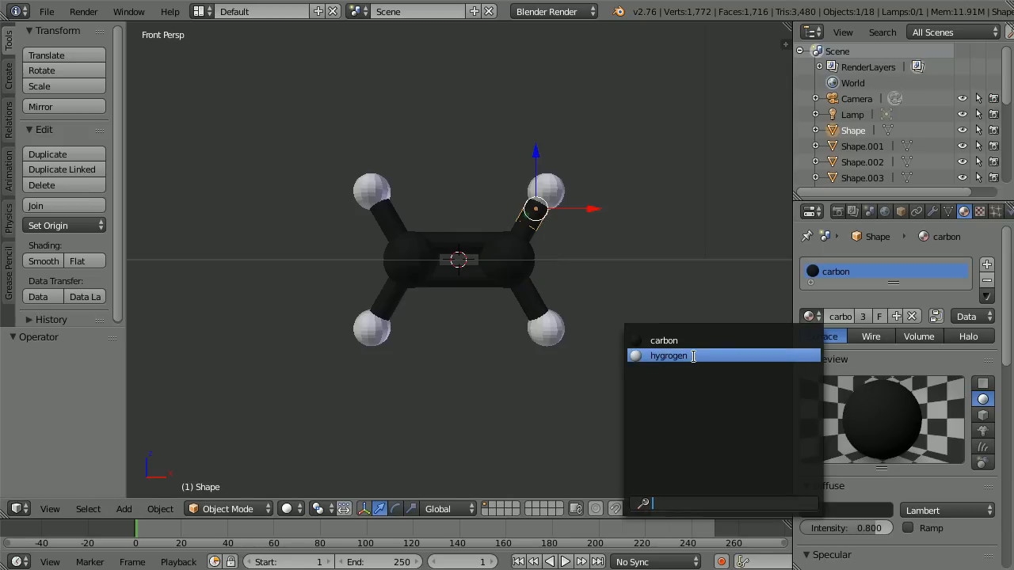
click(669, 355)
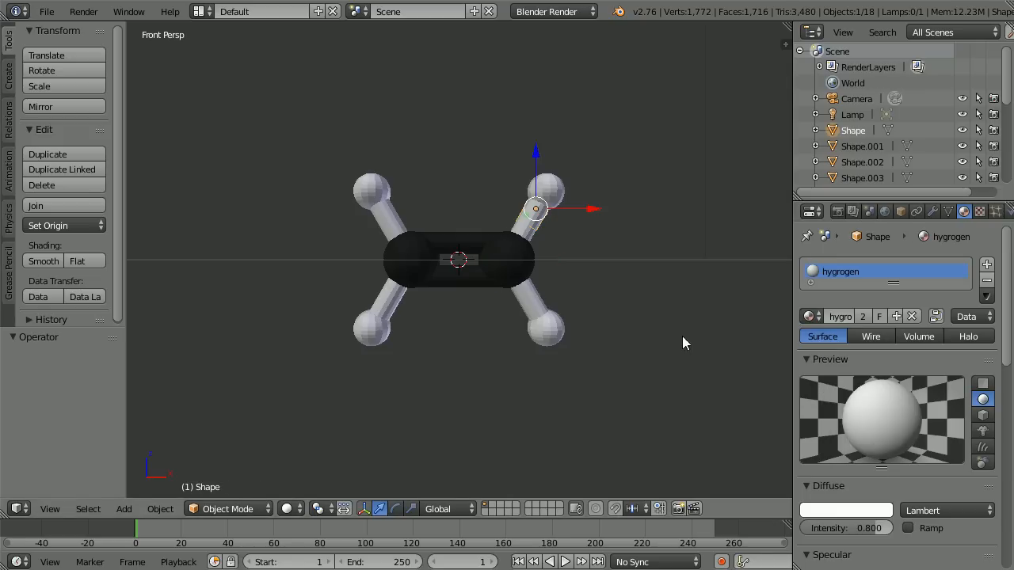
click(517, 276)
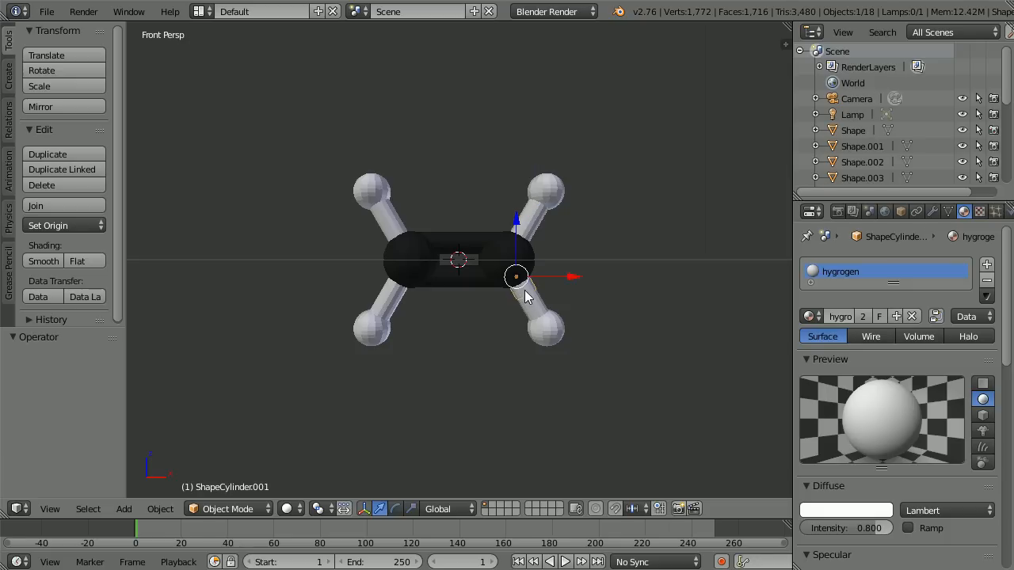
mouse_move(809, 317)
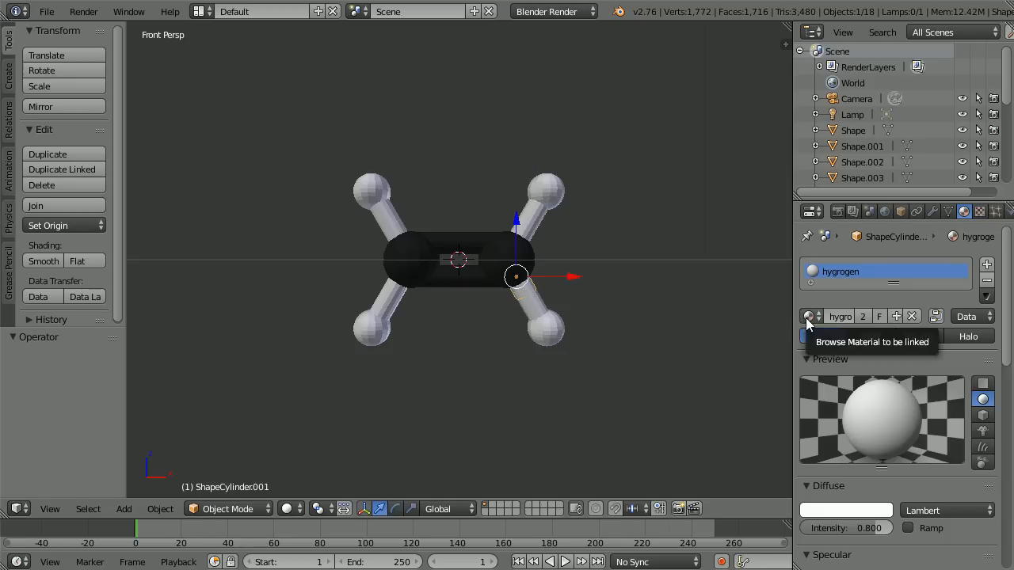
click(809, 317)
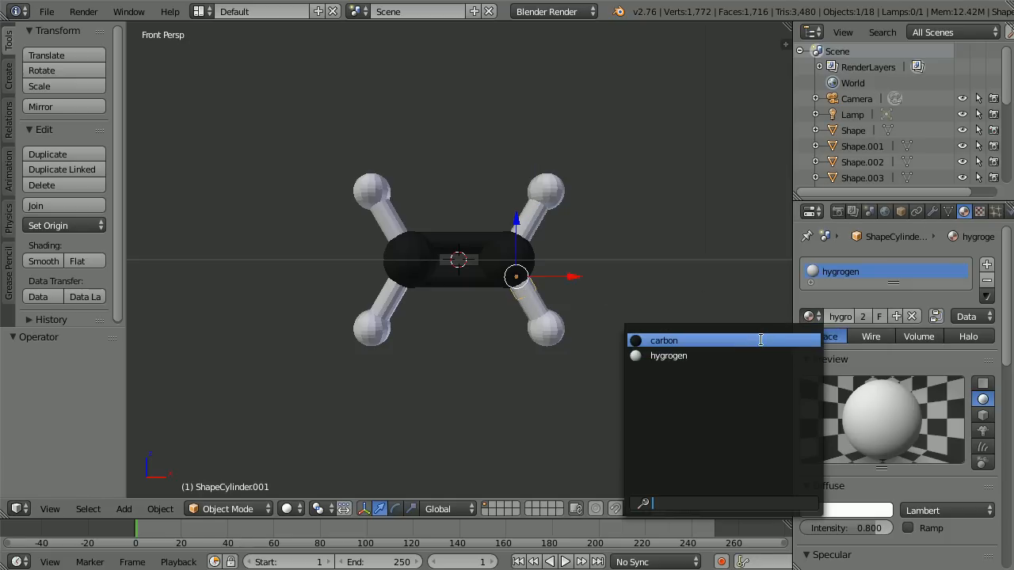
click(662, 339)
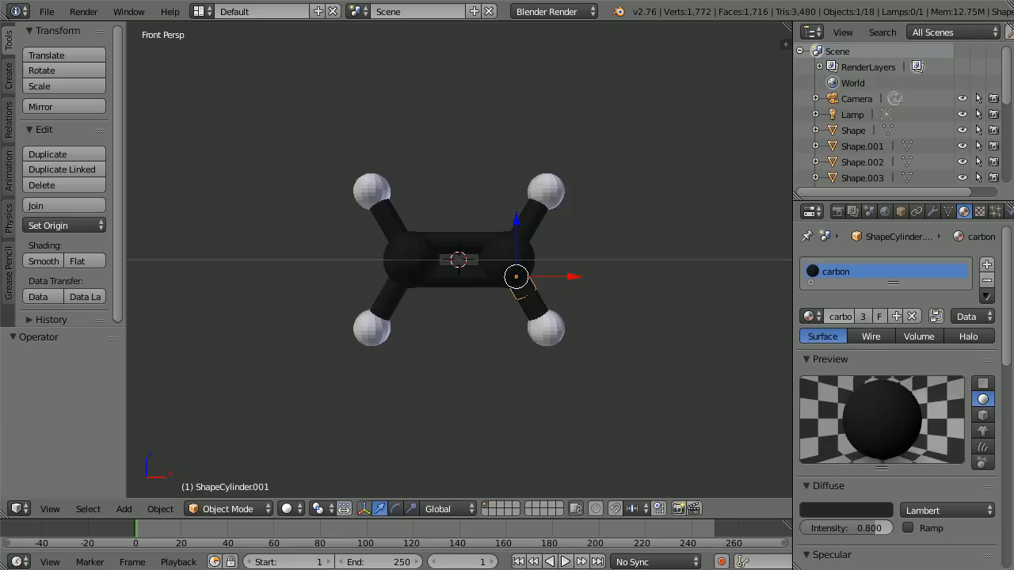
mouse_move(947, 212)
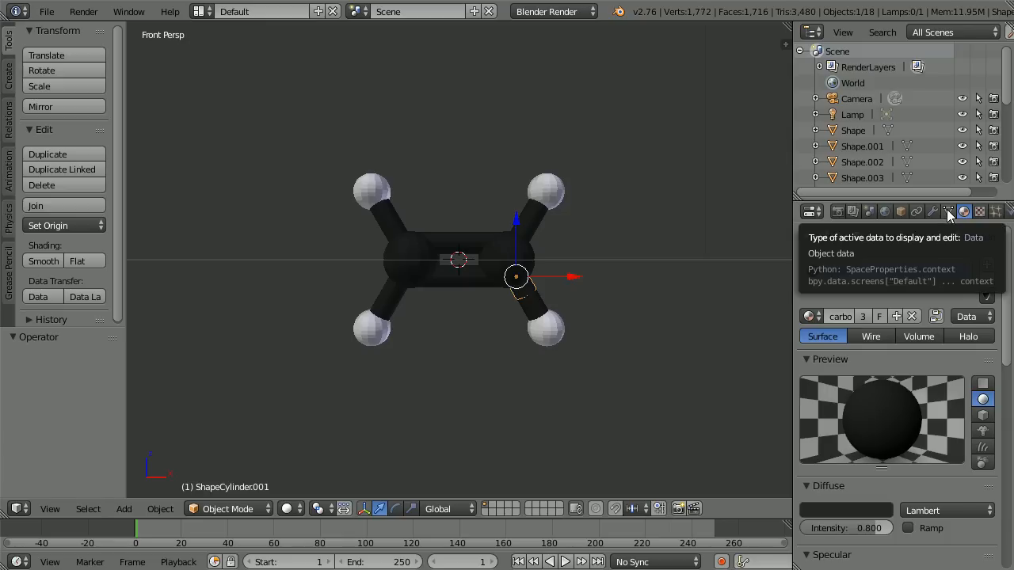
Show the bond's ShapeCylinder mesh data shared by 8 users and bring up the Object menu.
click(948, 211)
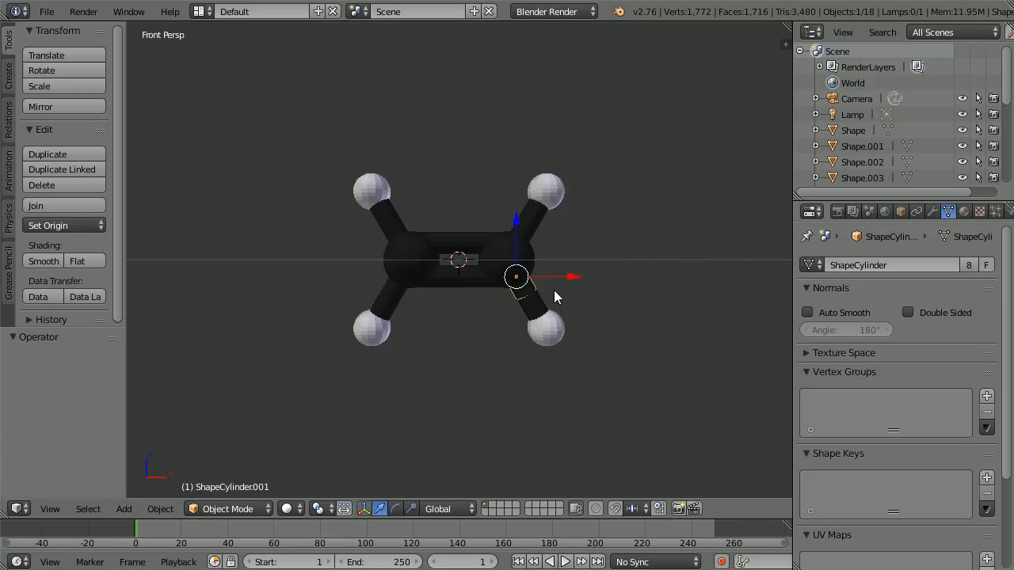
mouse_move(784, 285)
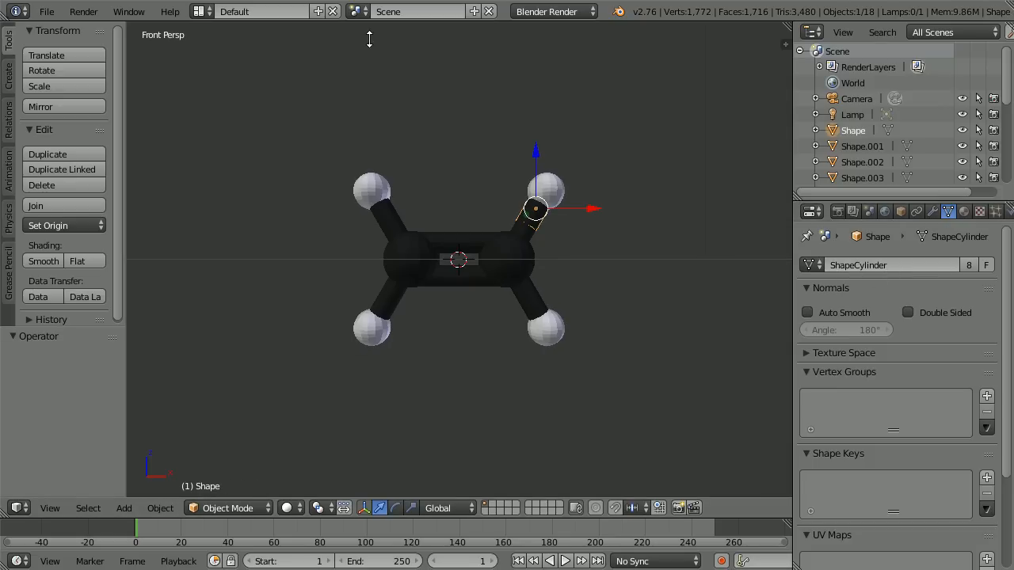
mouse_move(293, 241)
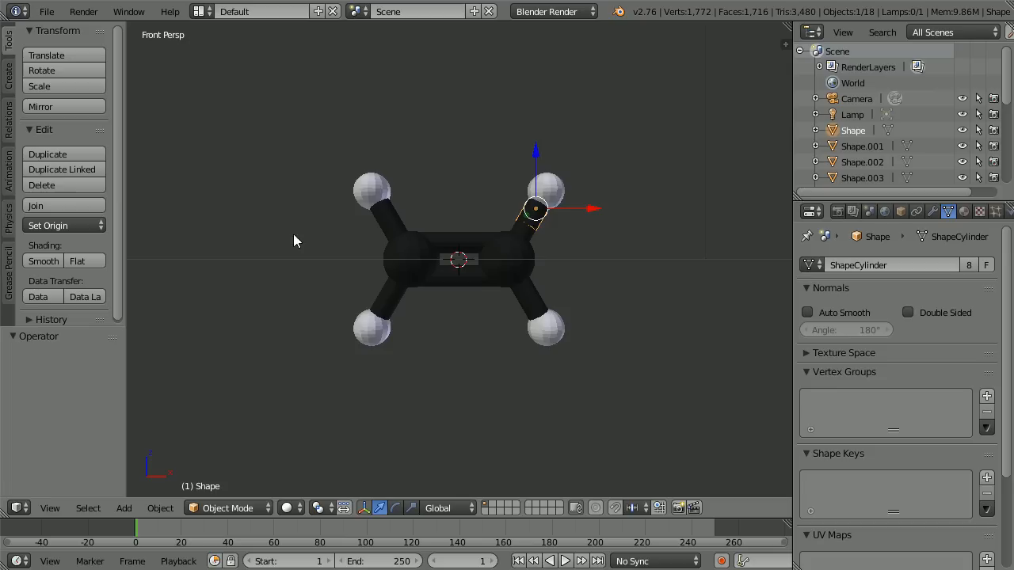
mouse_move(646, 297)
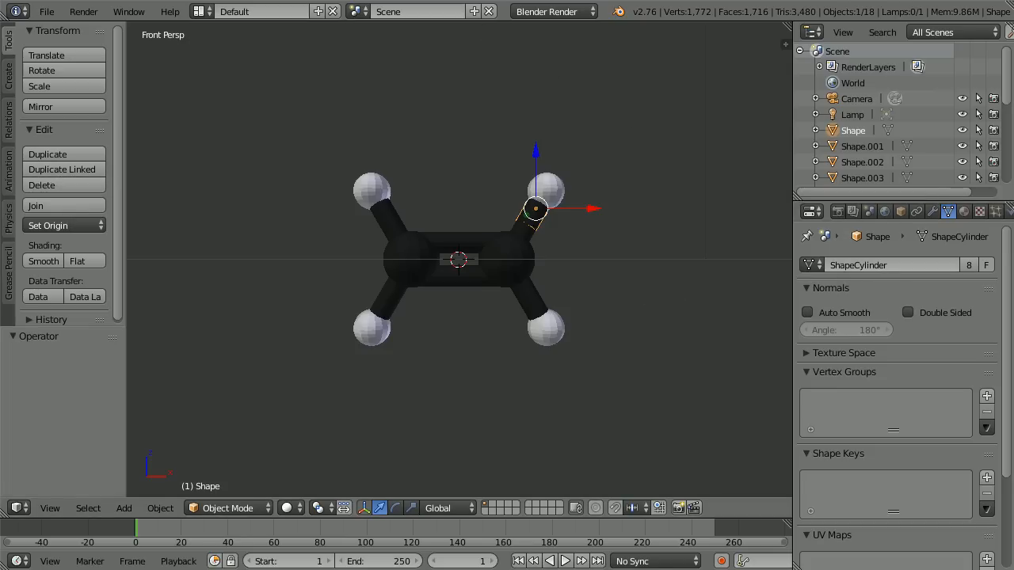
click(159, 507)
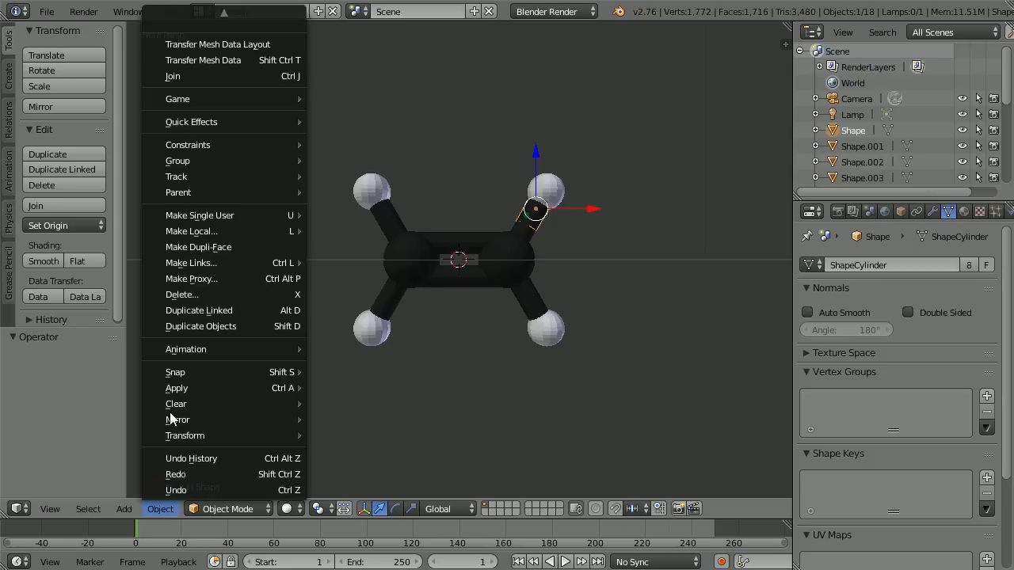
mouse_move(199, 216)
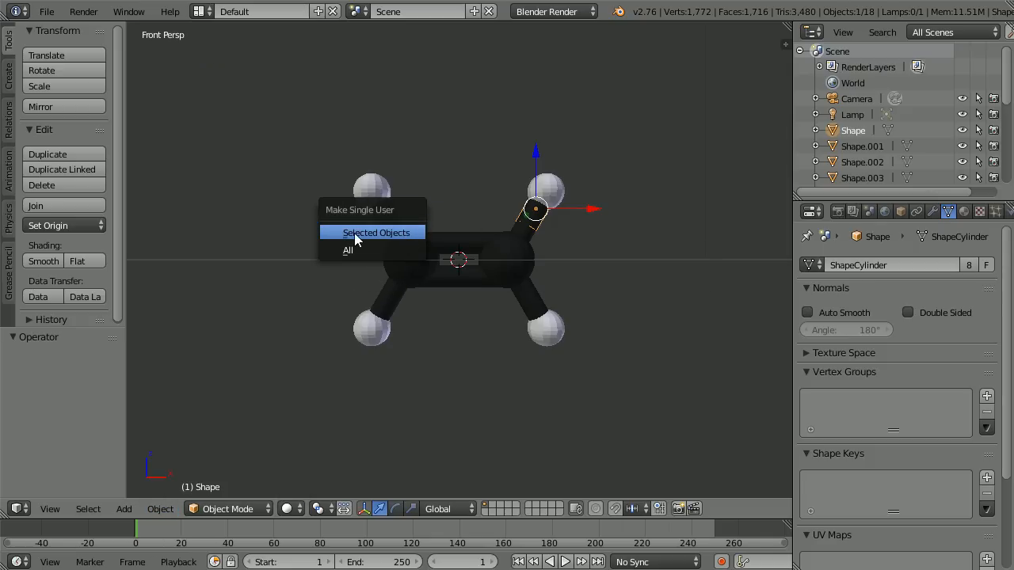
Make the upper bond single-user, link the lower bond to ShapeCylinder.002 and assign hygrogen.
click(375, 231)
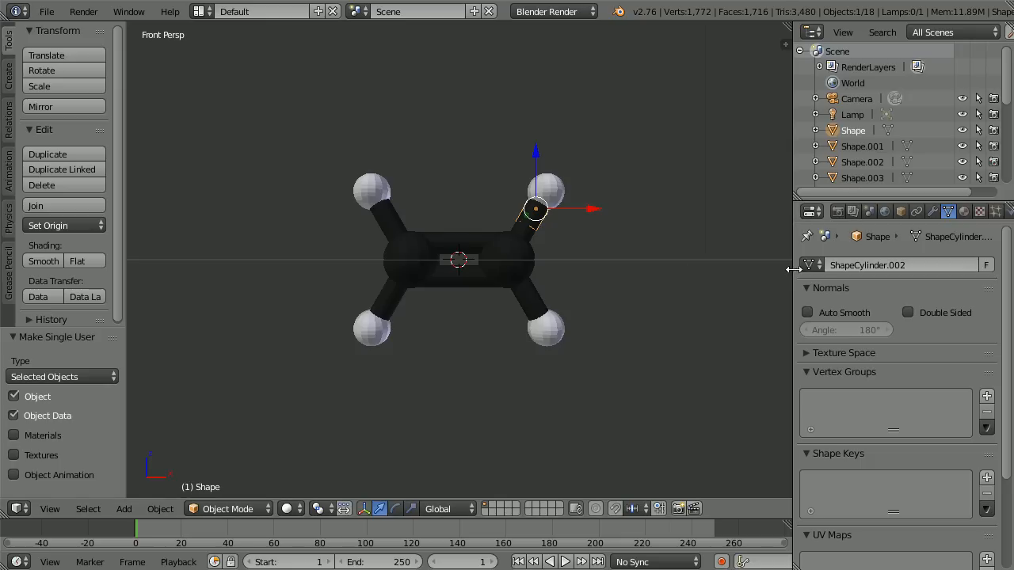
mouse_move(868, 264)
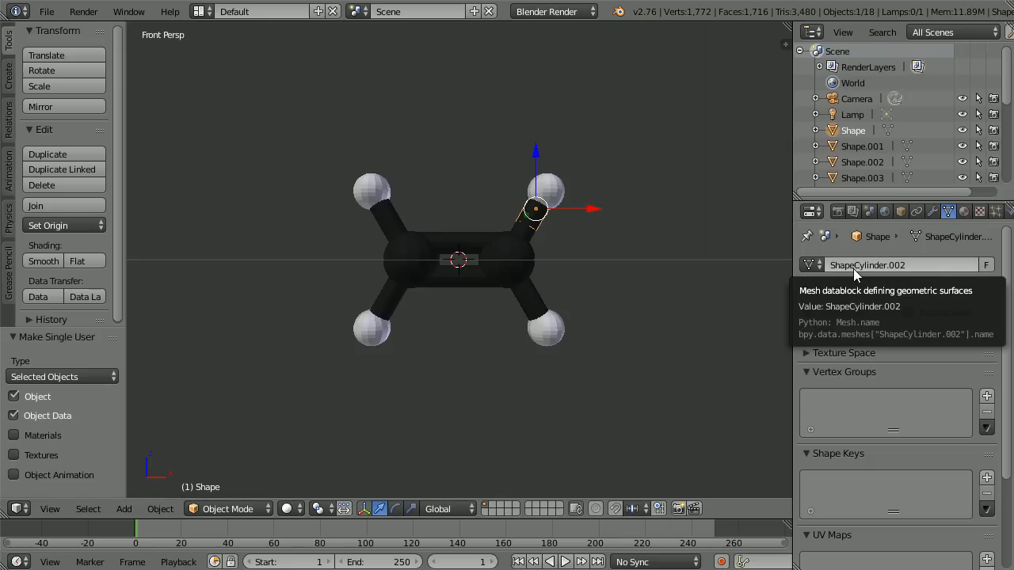
mouse_move(910, 276)
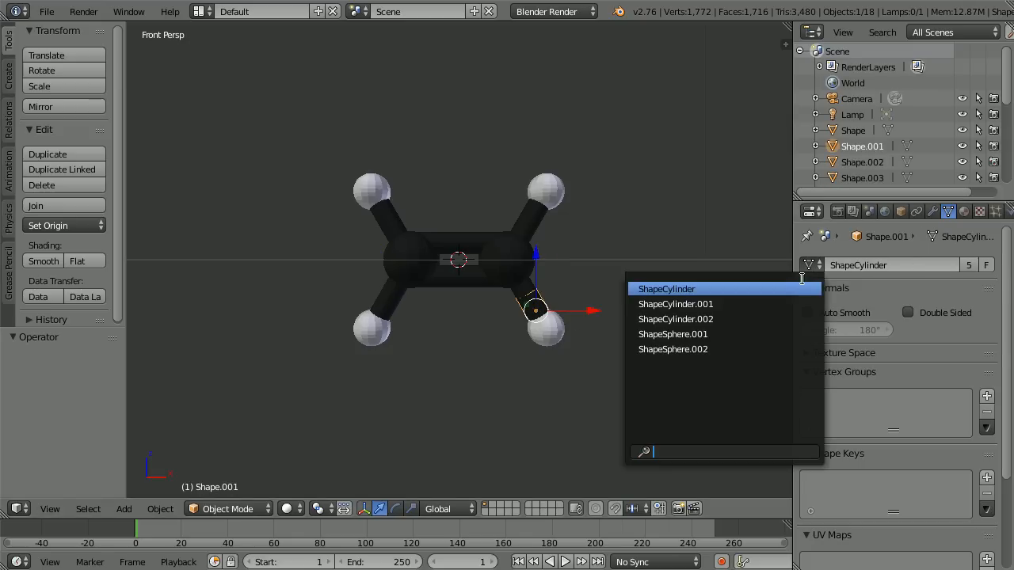
click(675, 318)
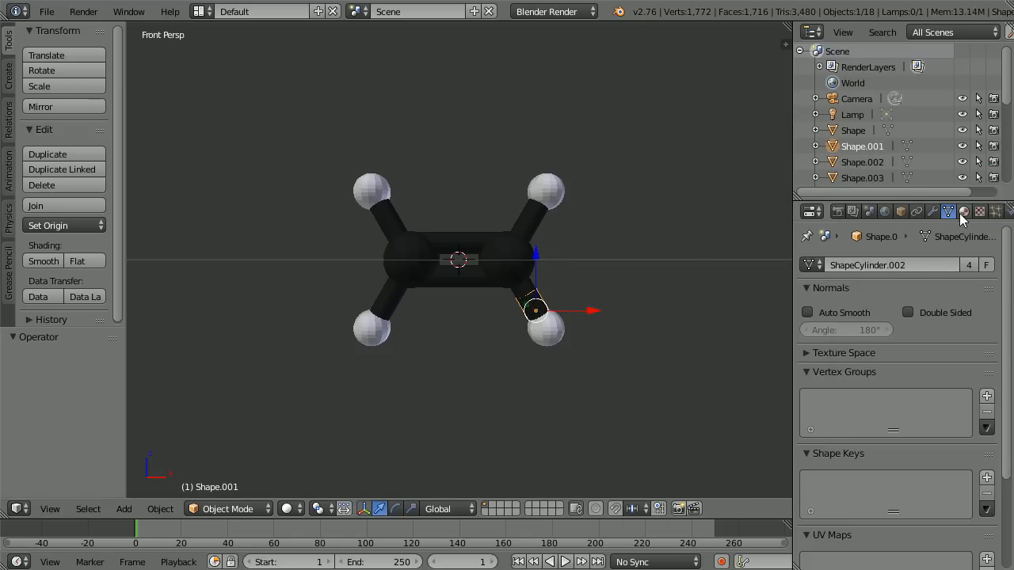
click(963, 213)
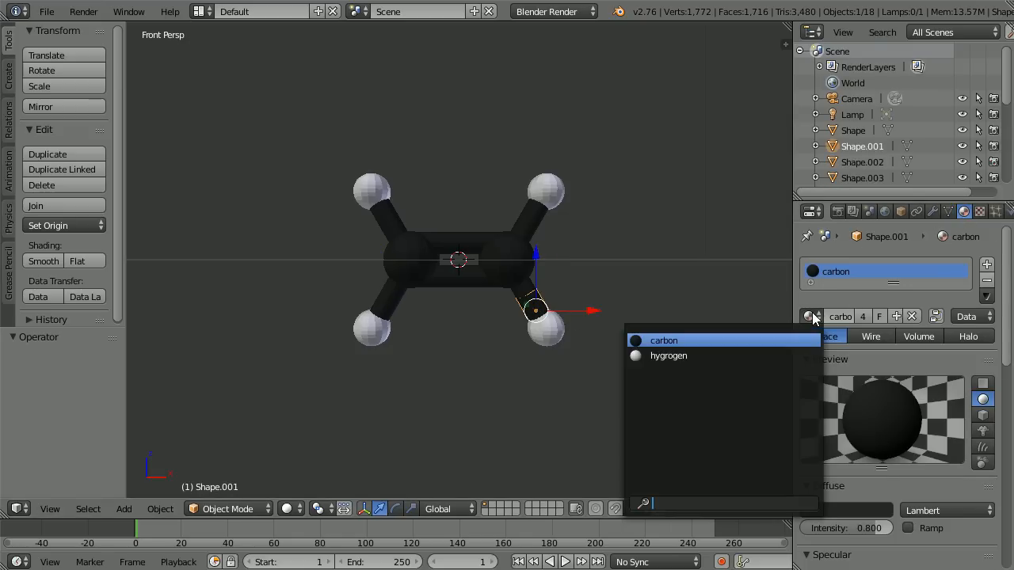
mouse_move(669, 355)
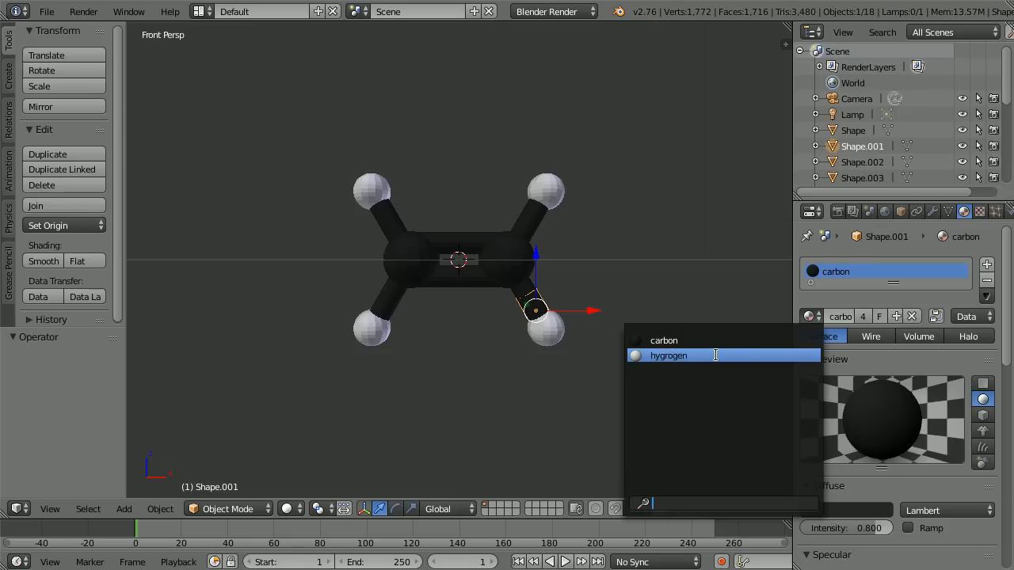
click(668, 354)
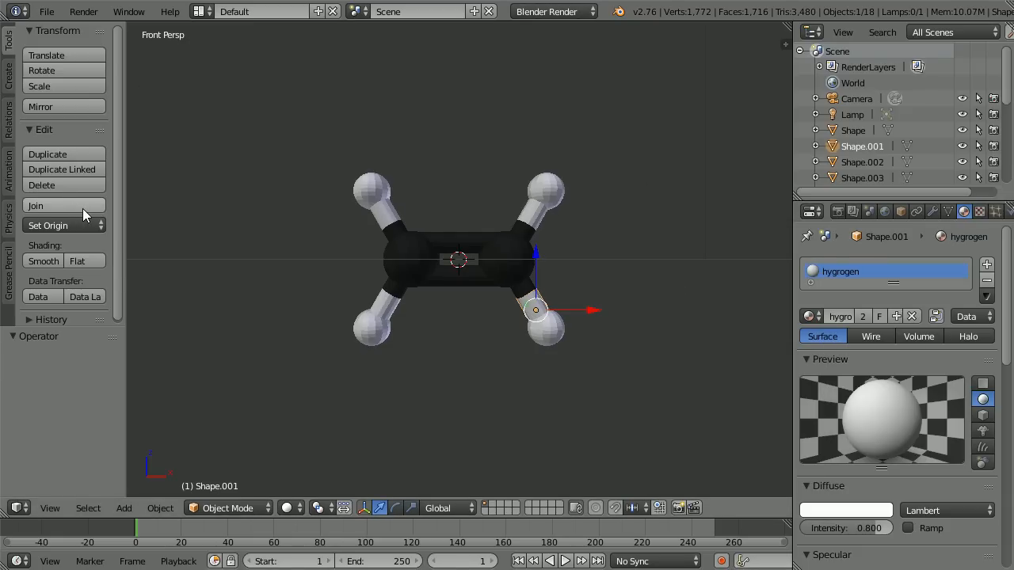
mouse_move(388, 316)
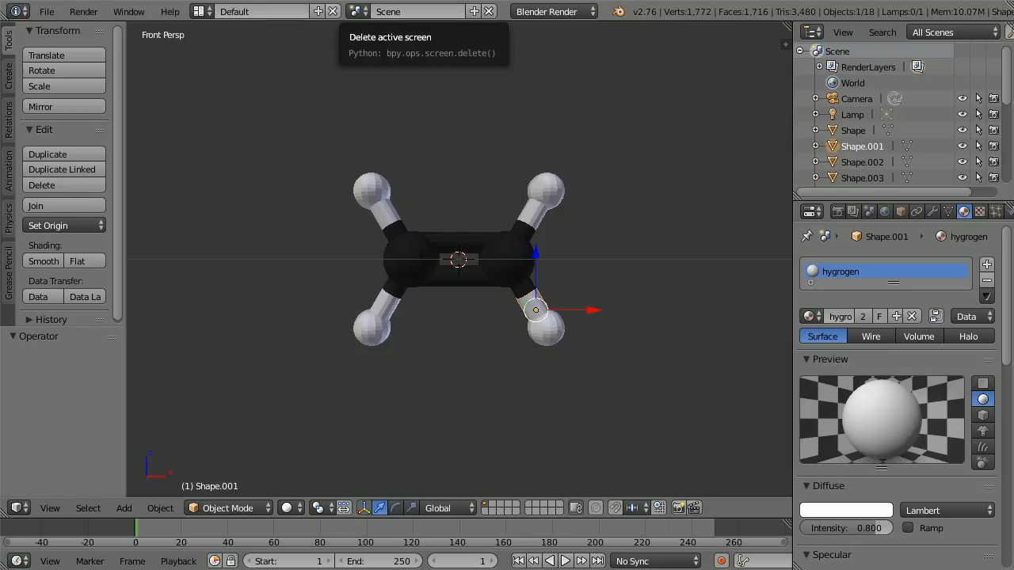
mouse_move(76, 212)
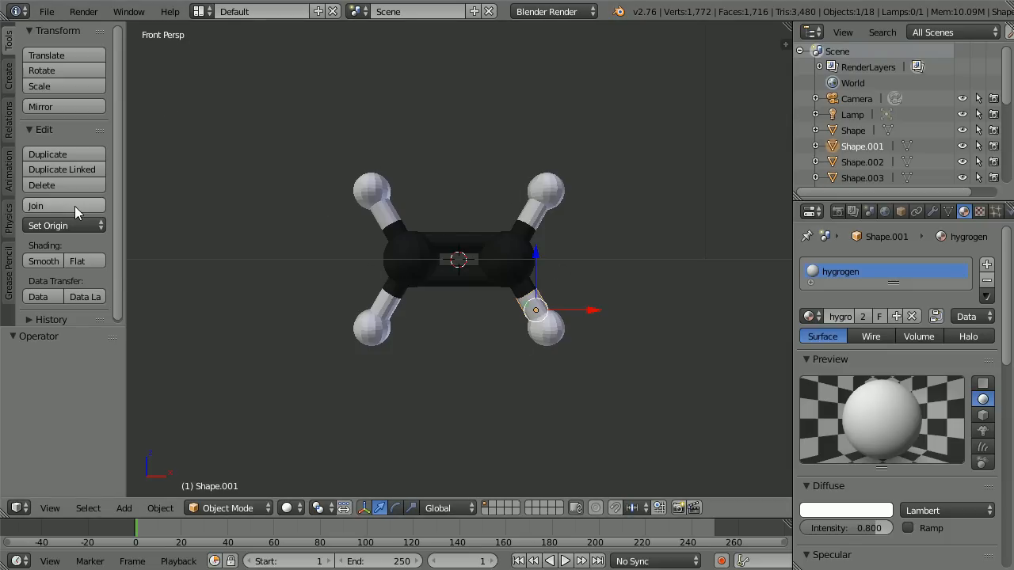
click(46, 11)
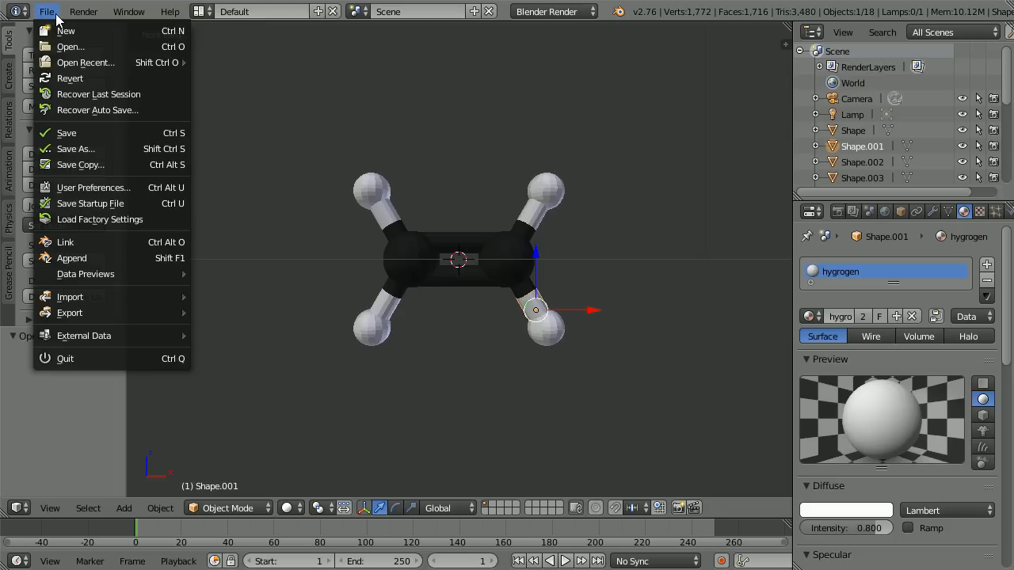
mouse_move(77, 148)
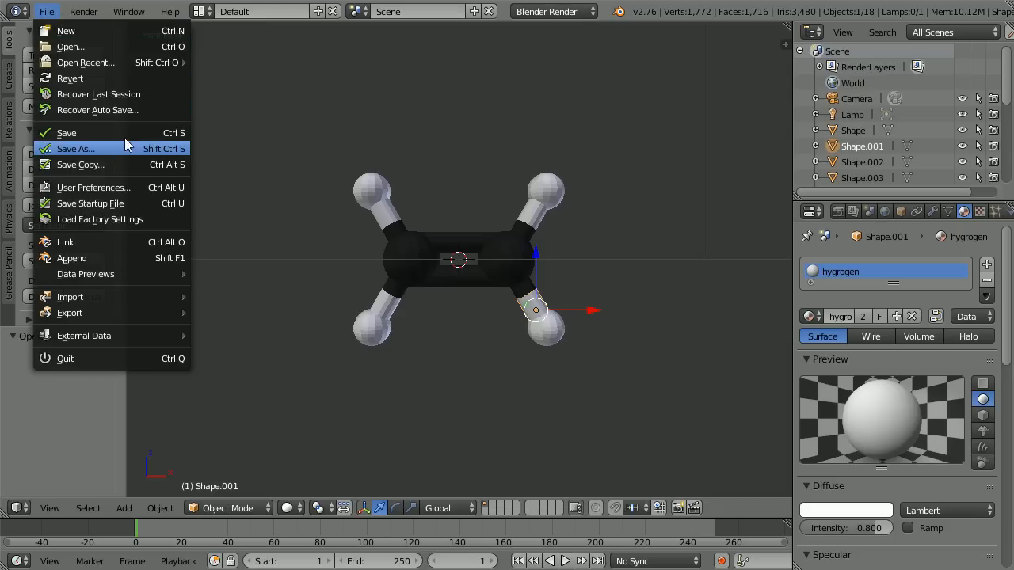
mouse_move(76, 149)
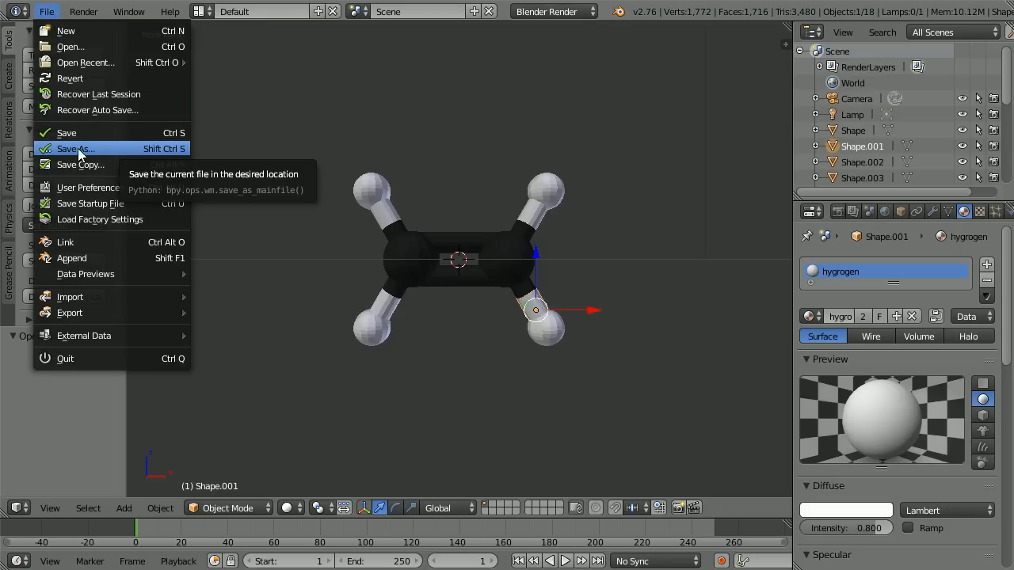
mouse_move(133, 155)
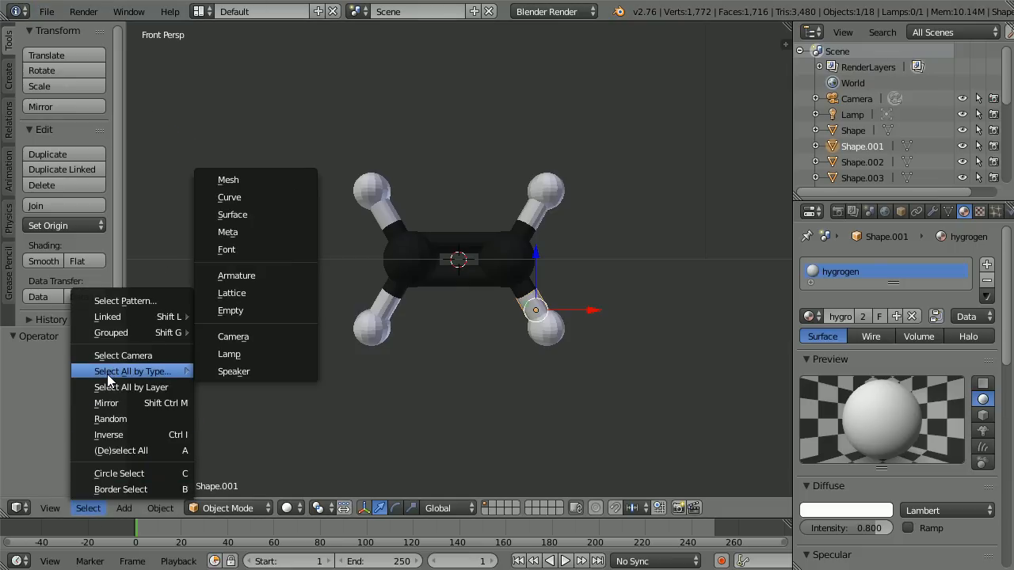
Select all meshes, join them, set origin to geometry and name the object ethene.
click(229, 181)
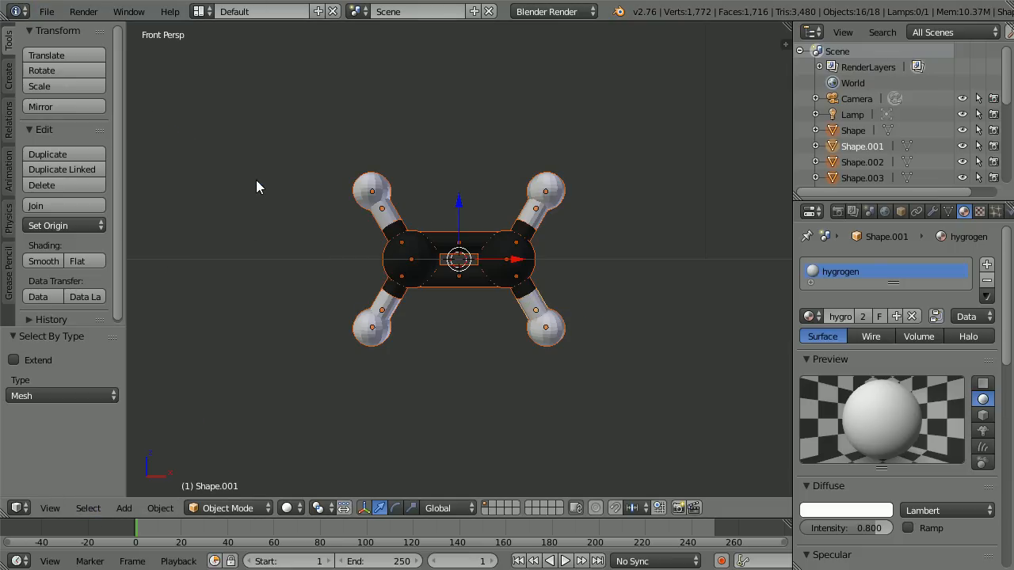
click(35, 206)
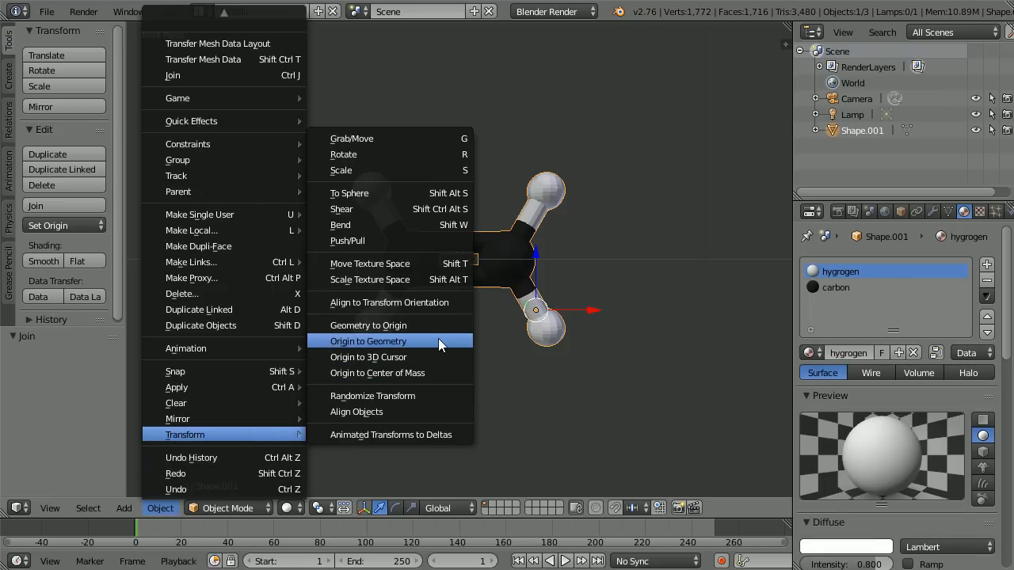
click(367, 340)
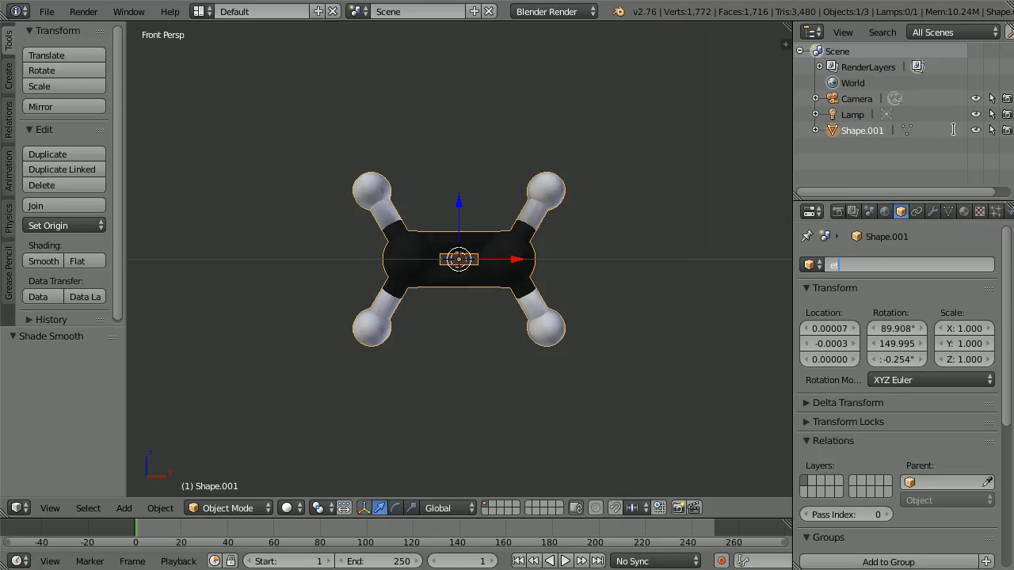
text(ethene)
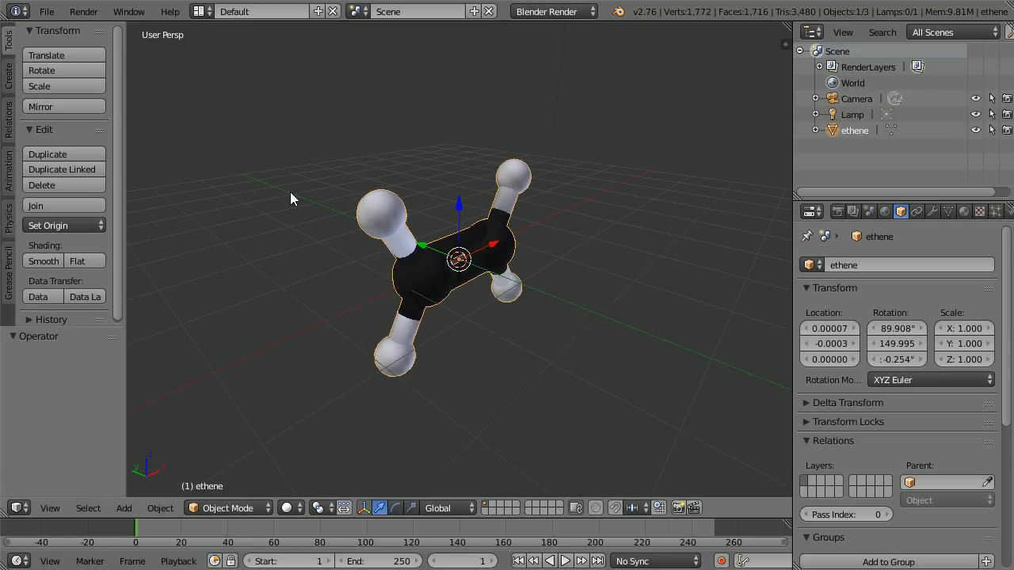
mouse_move(315, 98)
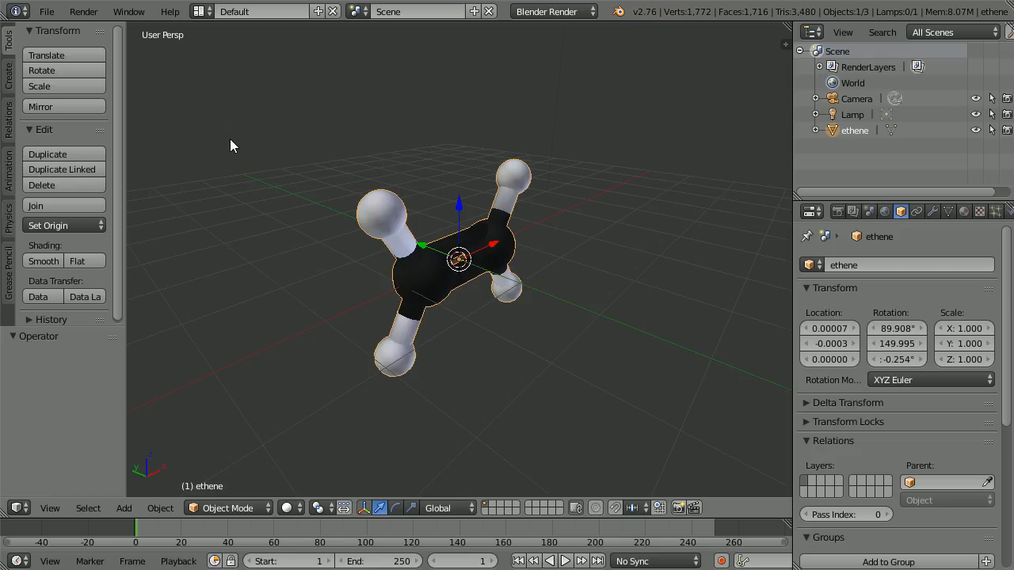
mouse_move(240, 44)
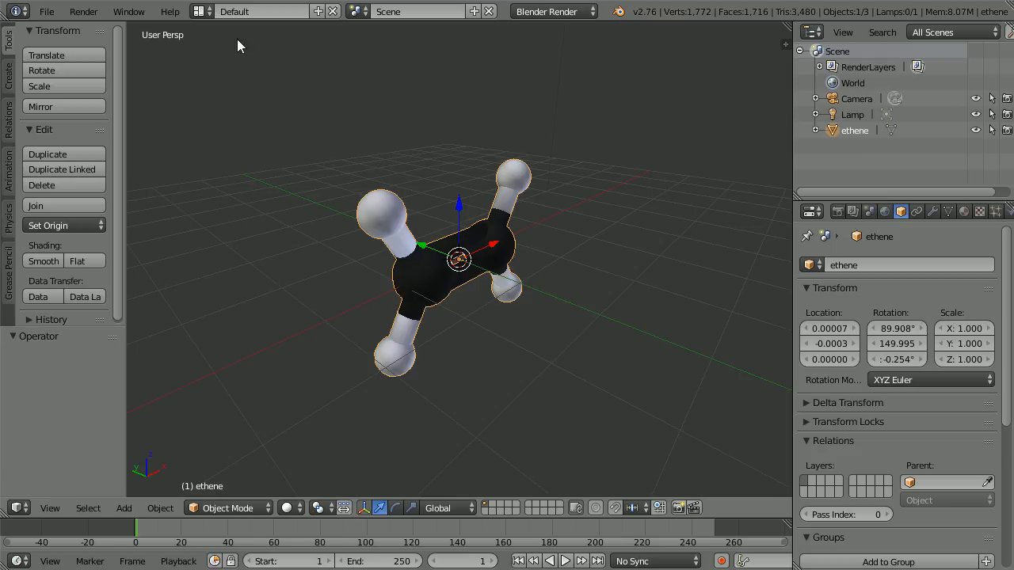
mouse_move(330, 163)
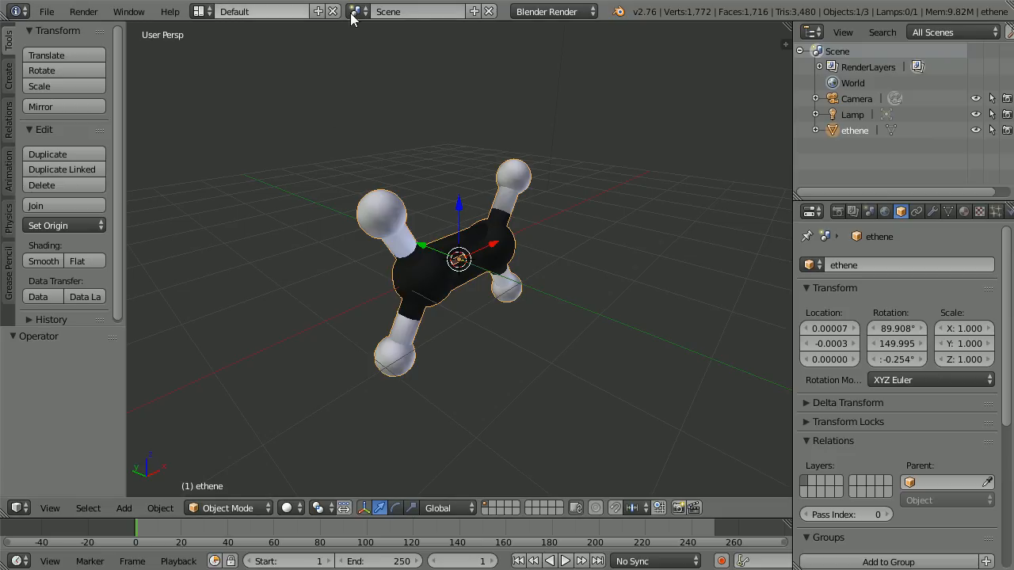
mouse_move(577, 203)
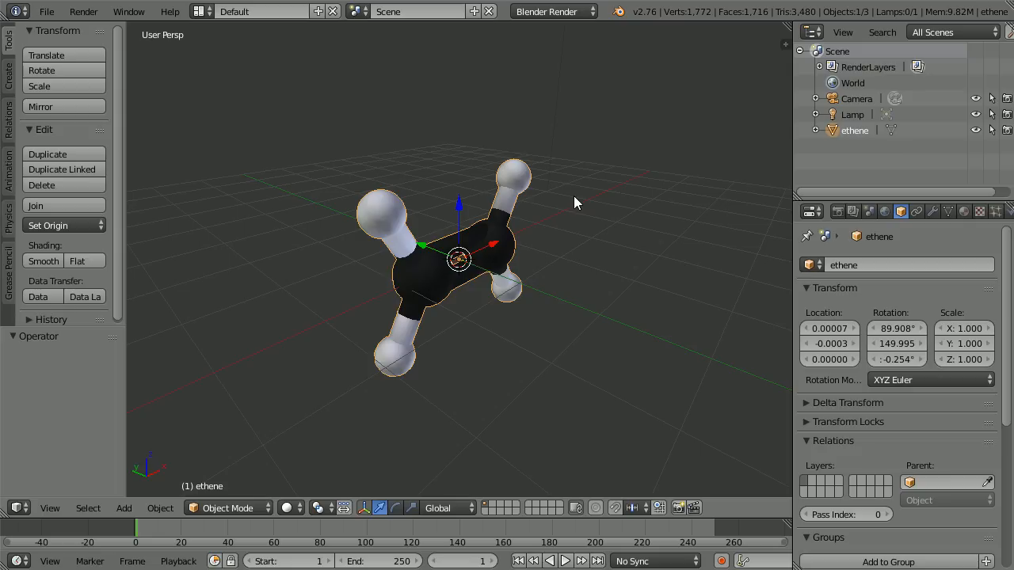
mouse_move(963, 50)
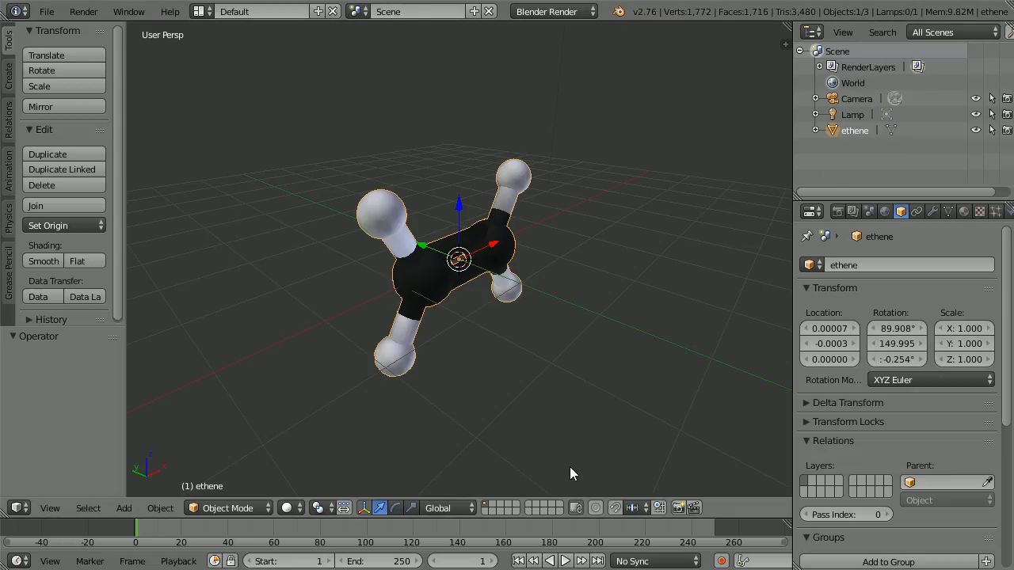
mouse_move(847, 494)
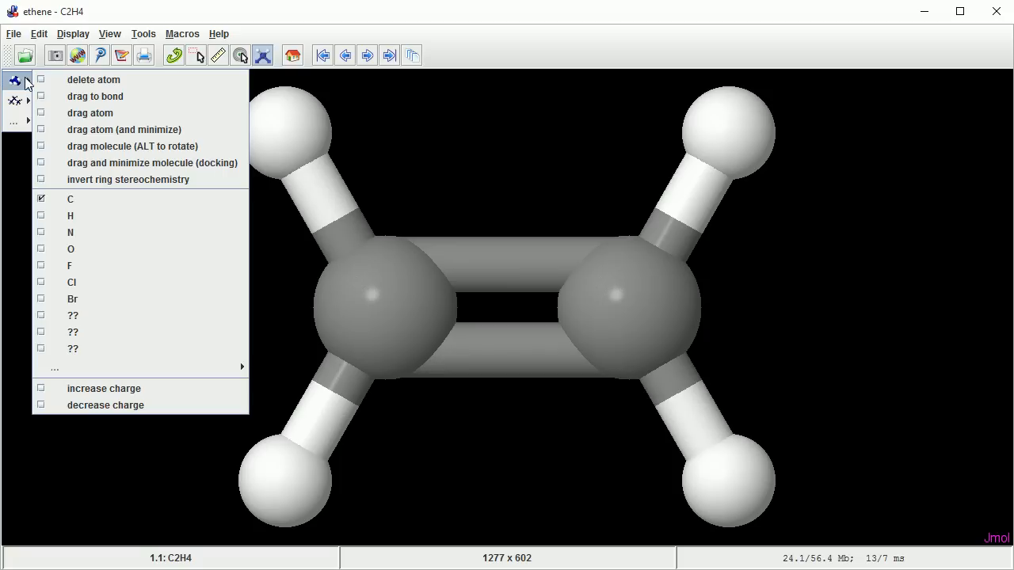
mouse_move(127, 179)
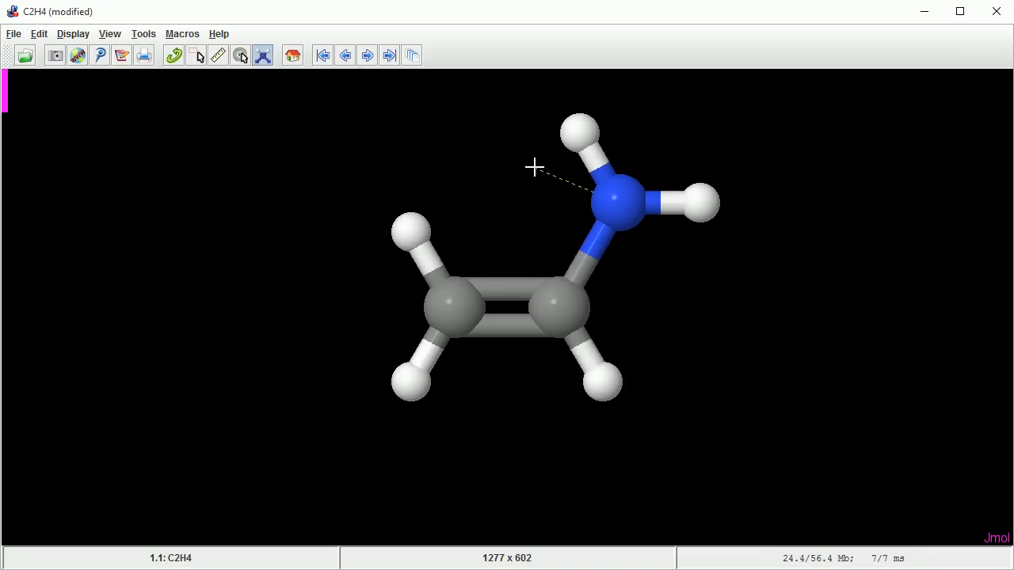
Add a second nitrogen bonded to the first, then bring up the element choices.
click(532, 168)
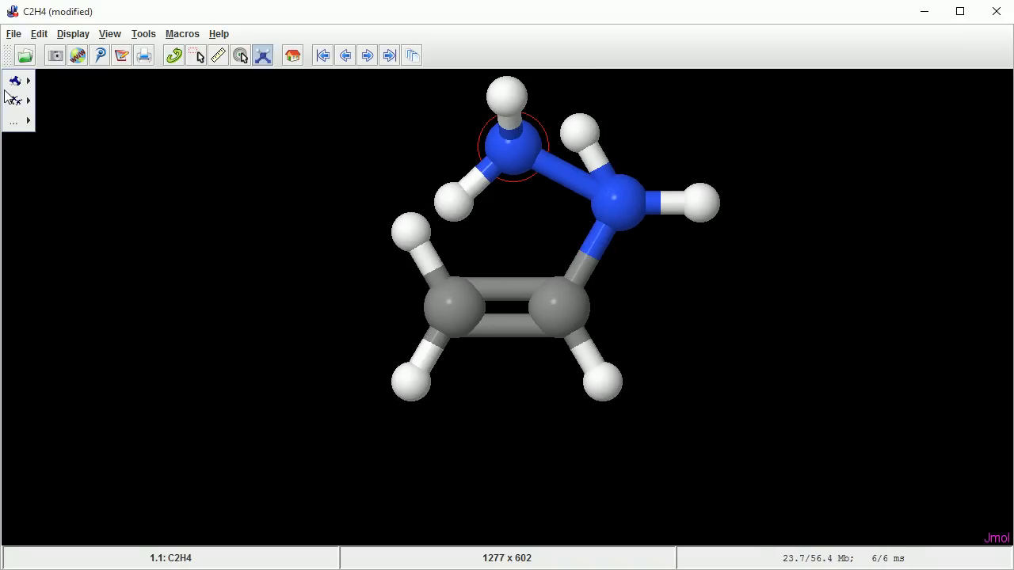
click(15, 79)
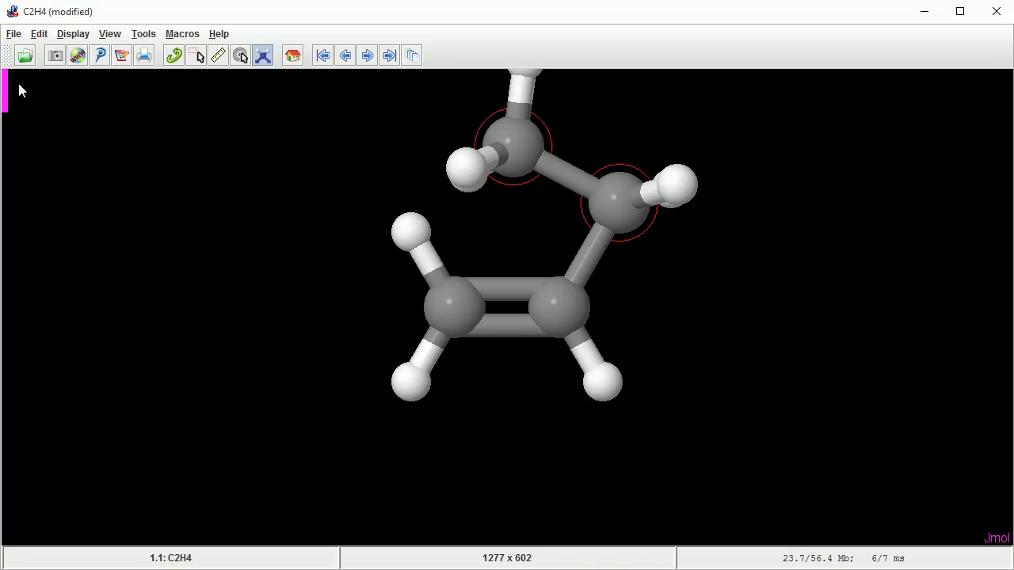
Choose C to turn the chain into carbons and bond its ends into a six-carbon ring.
click(14, 104)
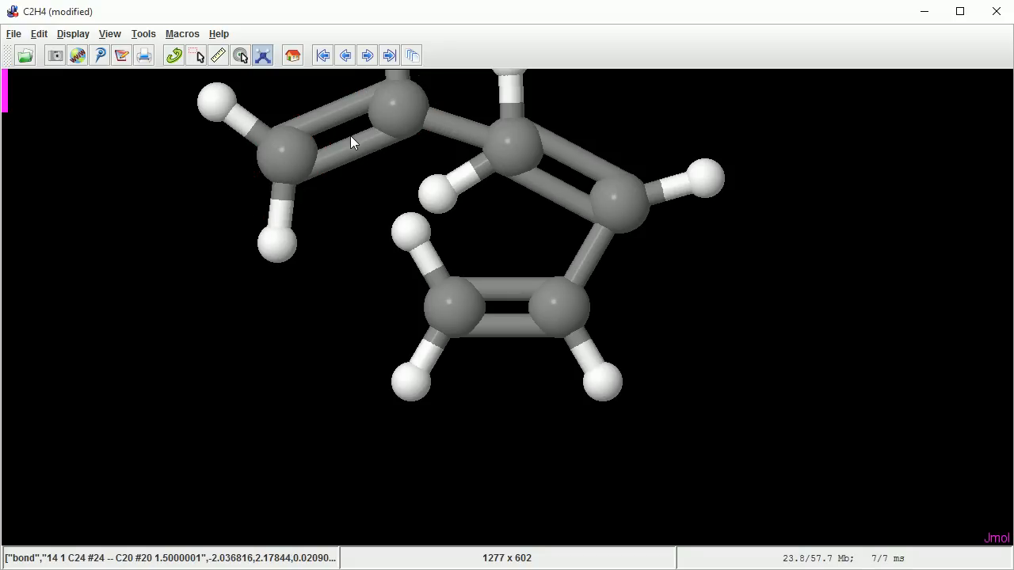
drag(309, 187, 425, 298)
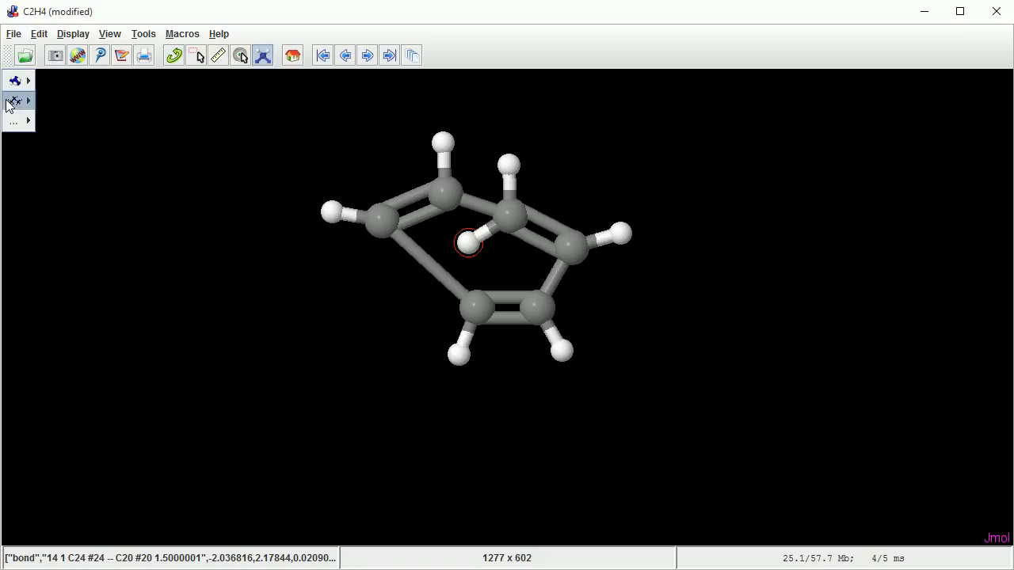
Remove the stray hydrogen inside the ring, then run 'fix hydrogens and minimize' from the modelkit menu.
click(13, 102)
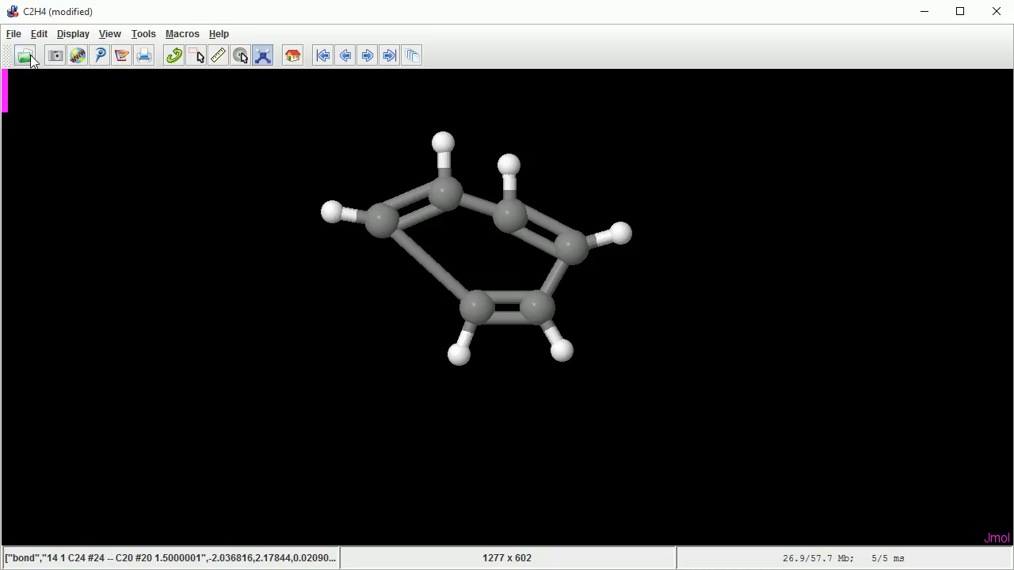
click(25, 54)
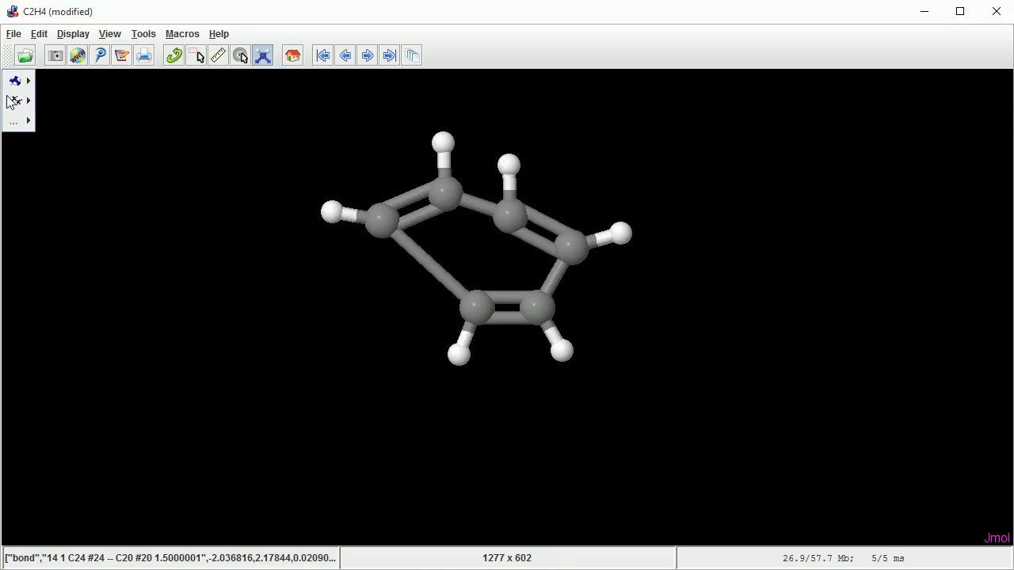
click(12, 120)
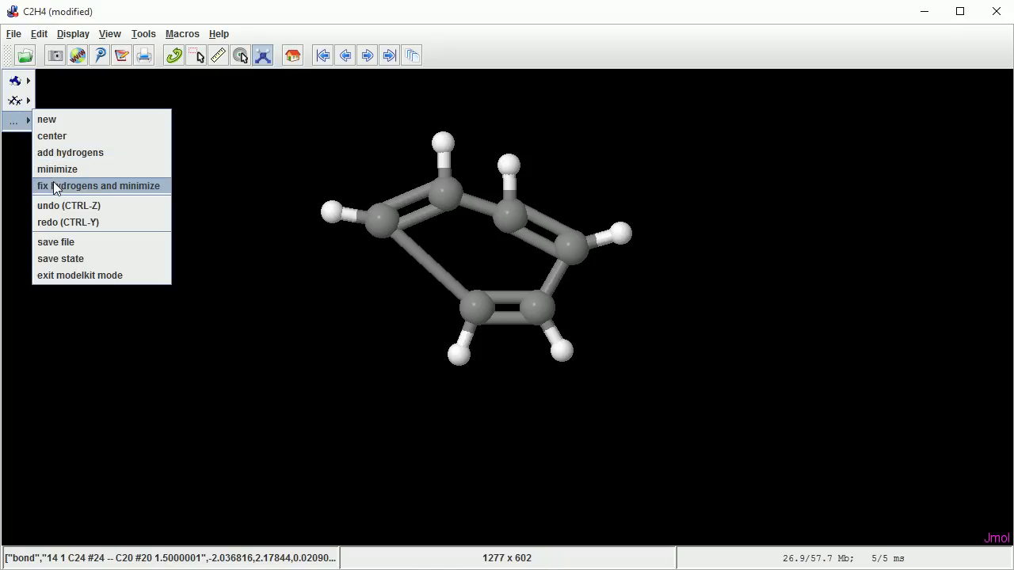
click(98, 185)
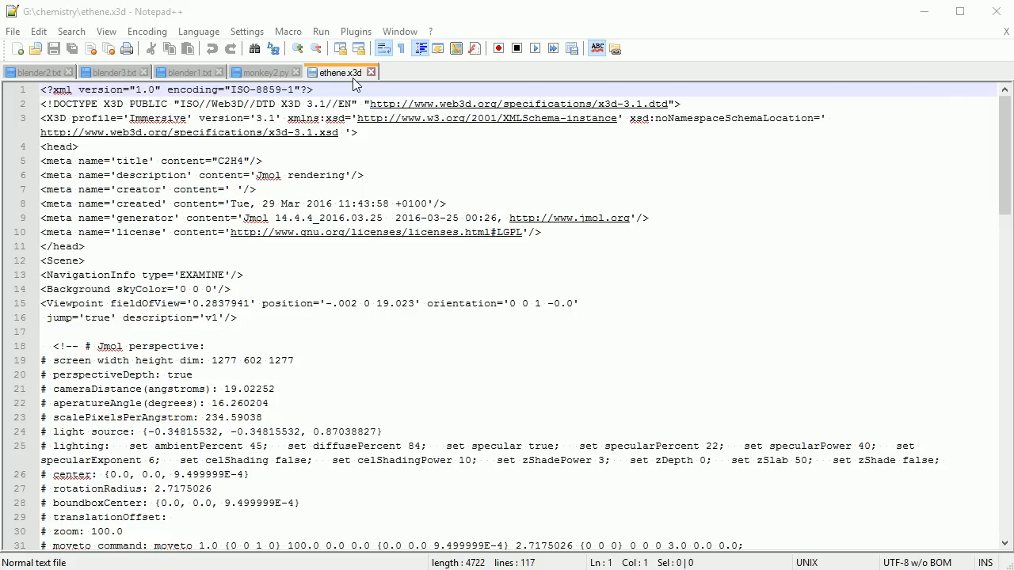
mouse_move(947, 160)
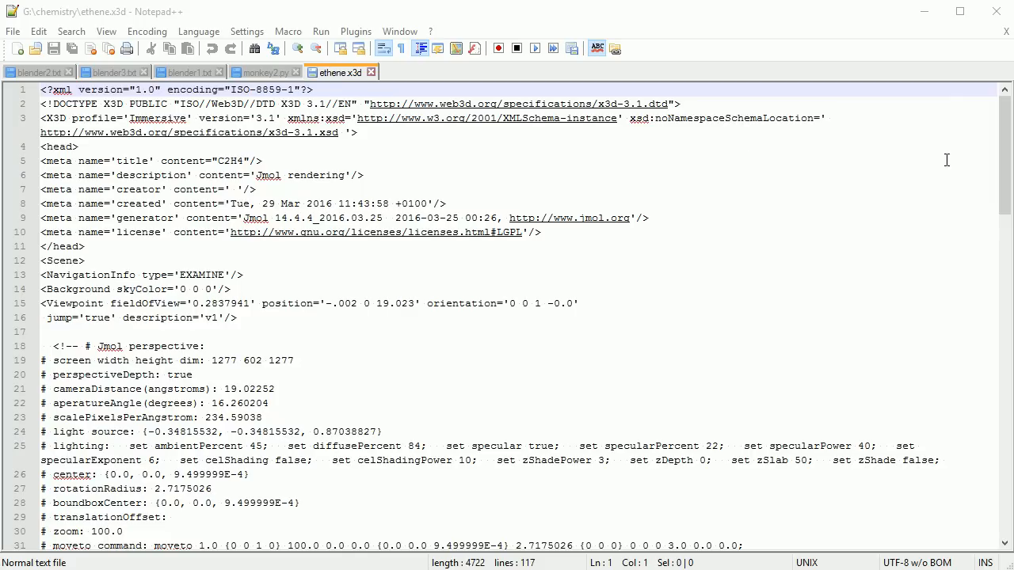
Scroll to the Transform/Shape lines and smart-highlight every 'Cylinder' occurrence in ethene.x3d.
scroll(down, 3)
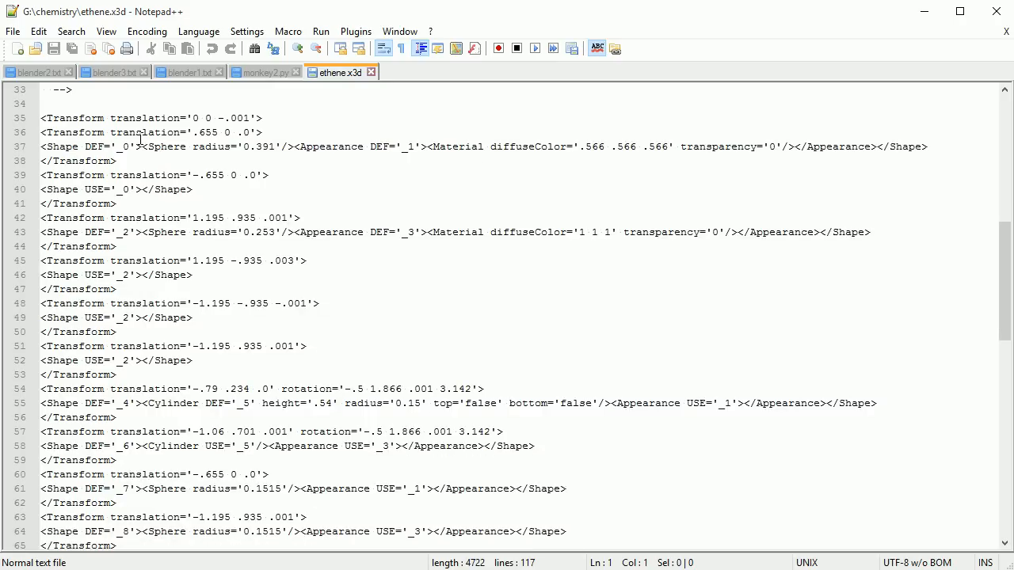
double_click(164, 146)
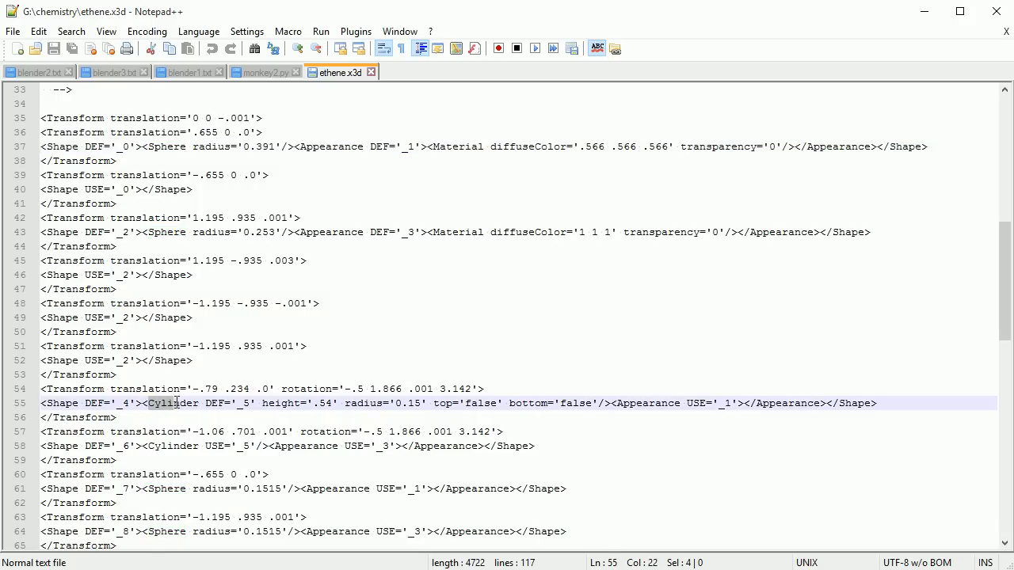
double_click(172, 404)
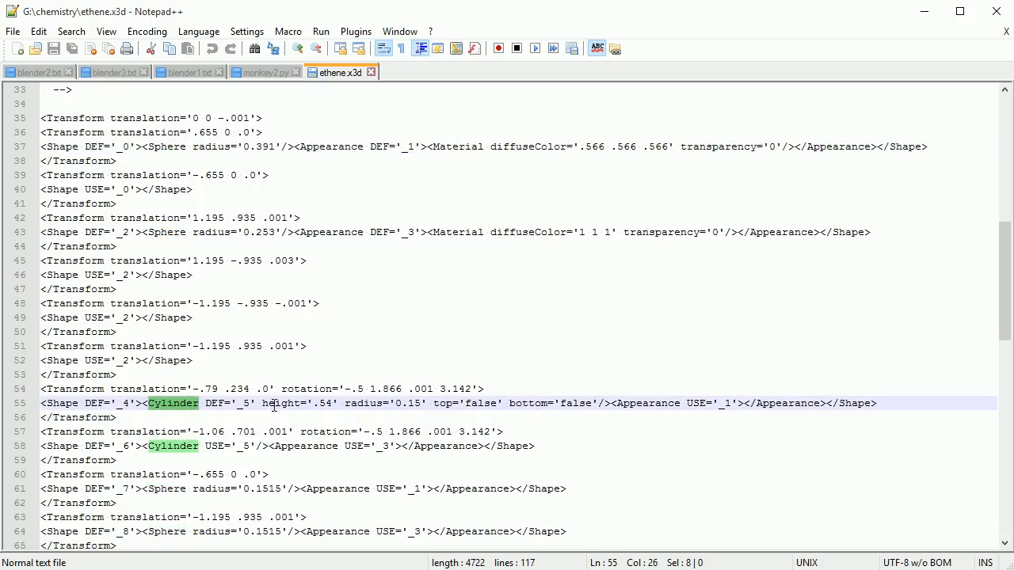
scroll(down, 3)
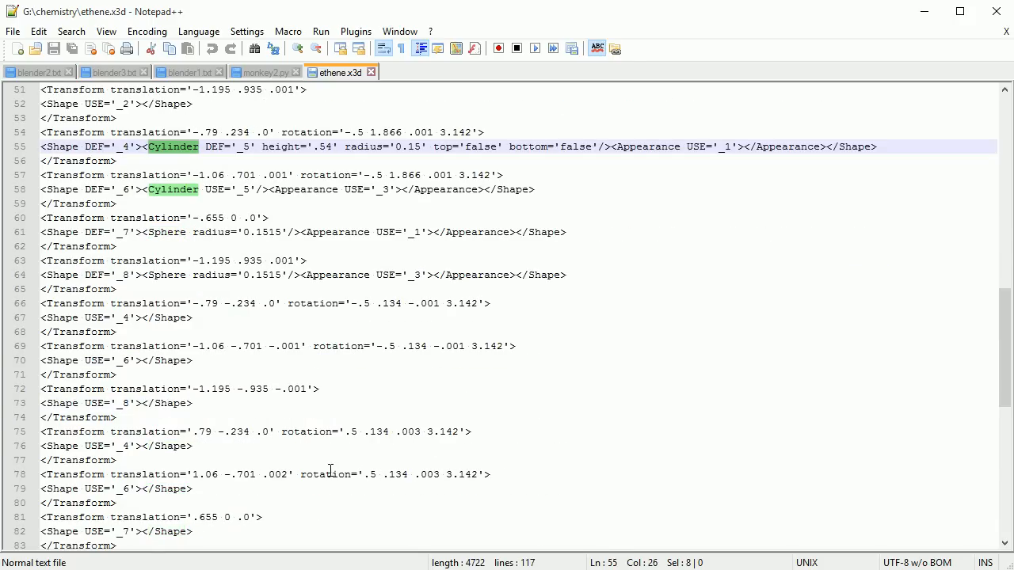